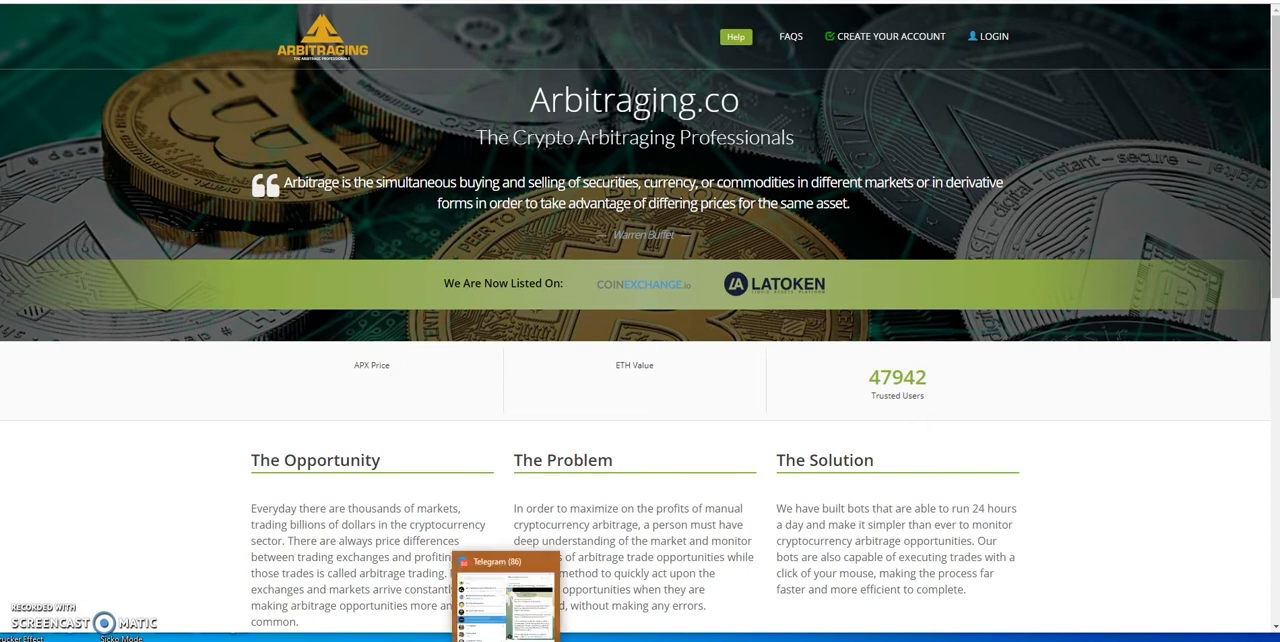
- Show the APEX Unofficial Community group's September 17 image posts from owner and admin
click(507, 561)
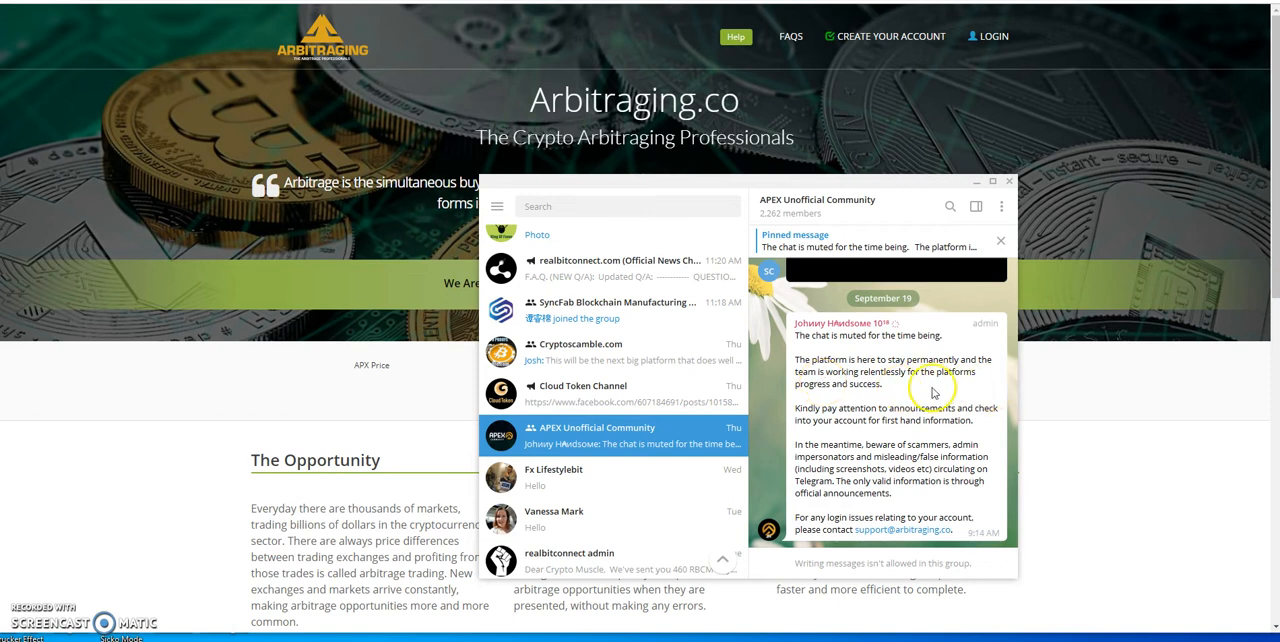
mouse_move(833, 442)
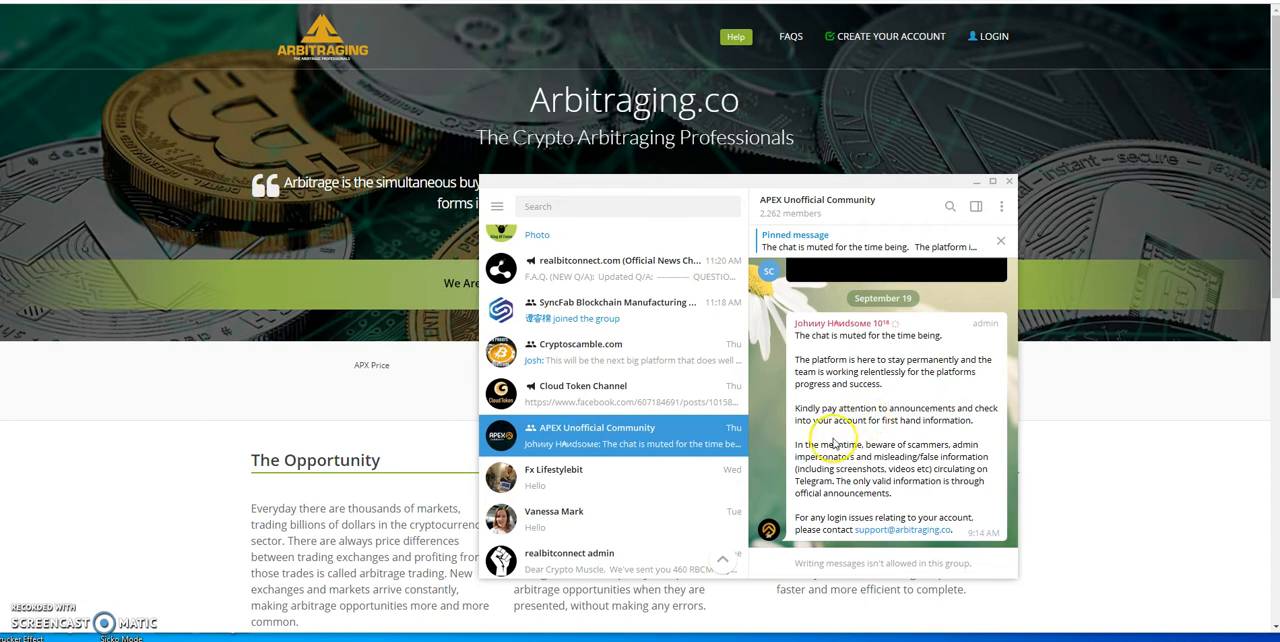
mouse_move(922, 435)
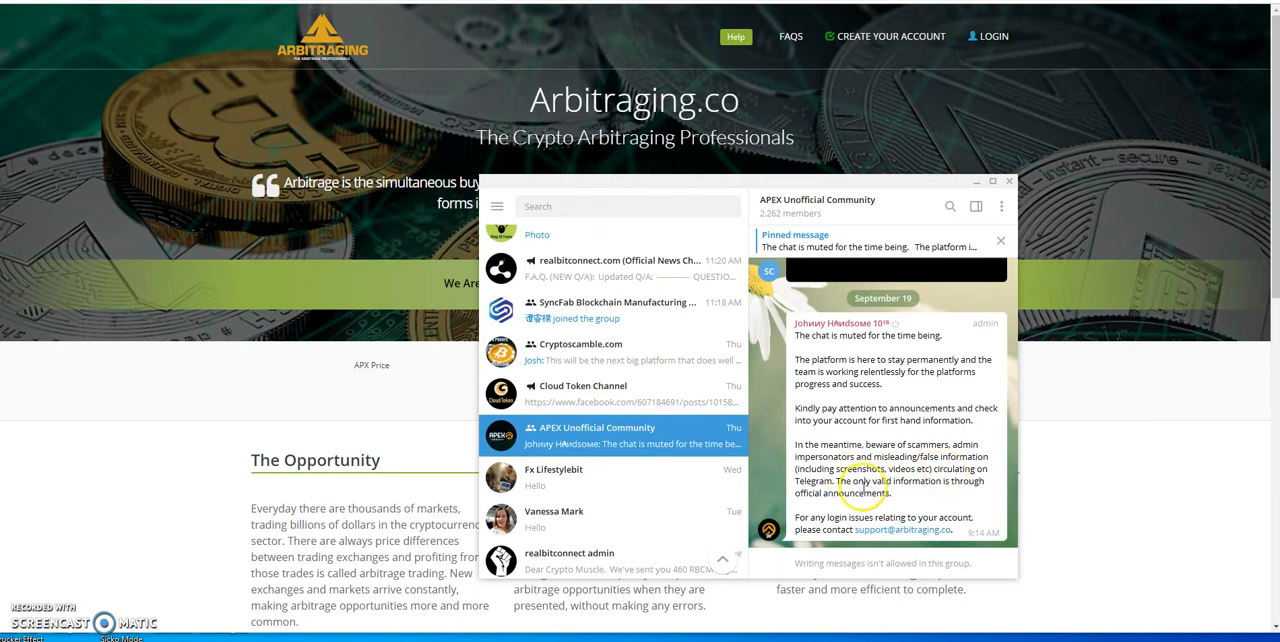
mouse_move(925, 485)
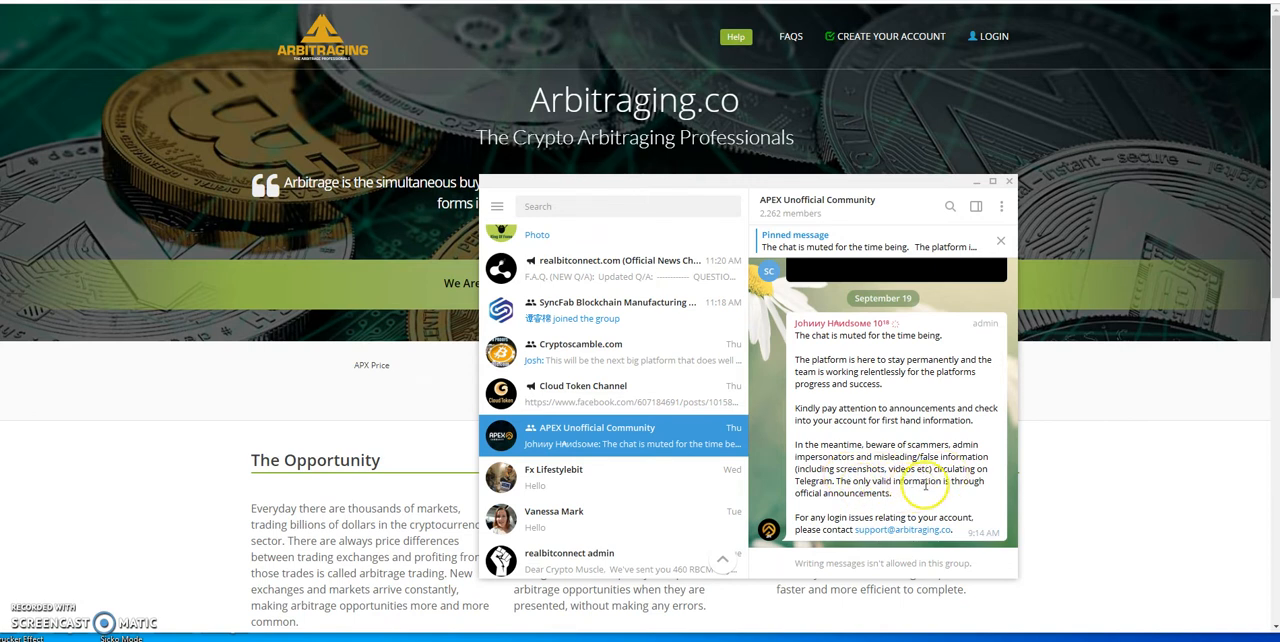
mouse_move(840, 507)
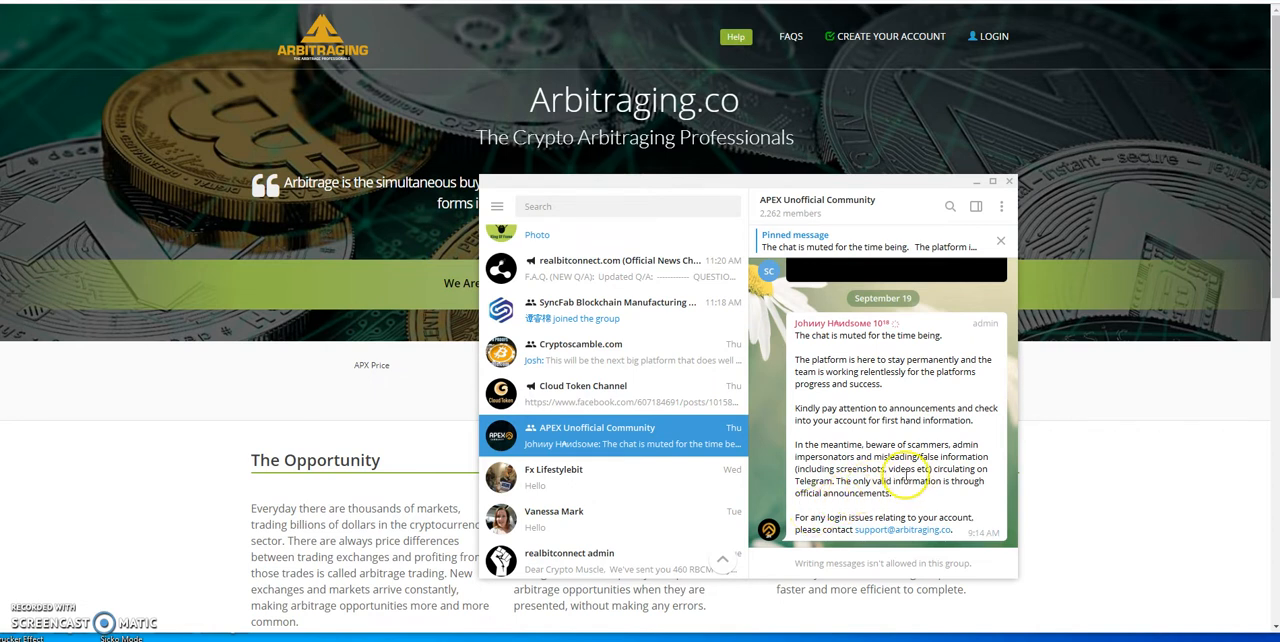
scroll(up, 3)
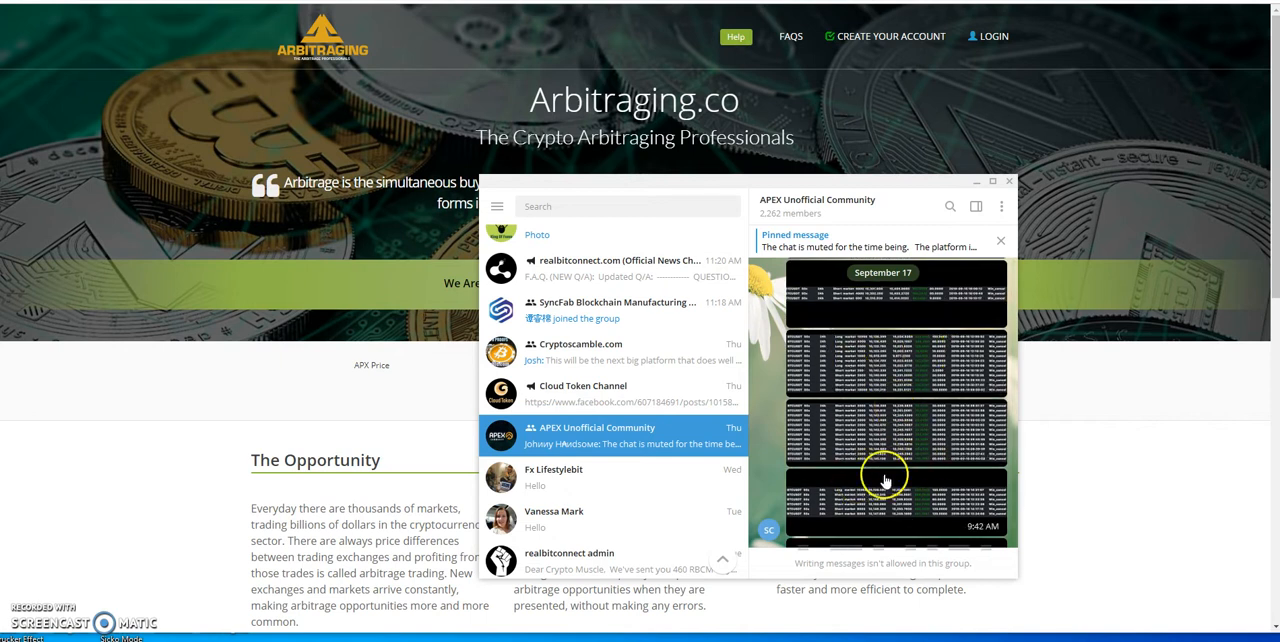
scroll(down, 3)
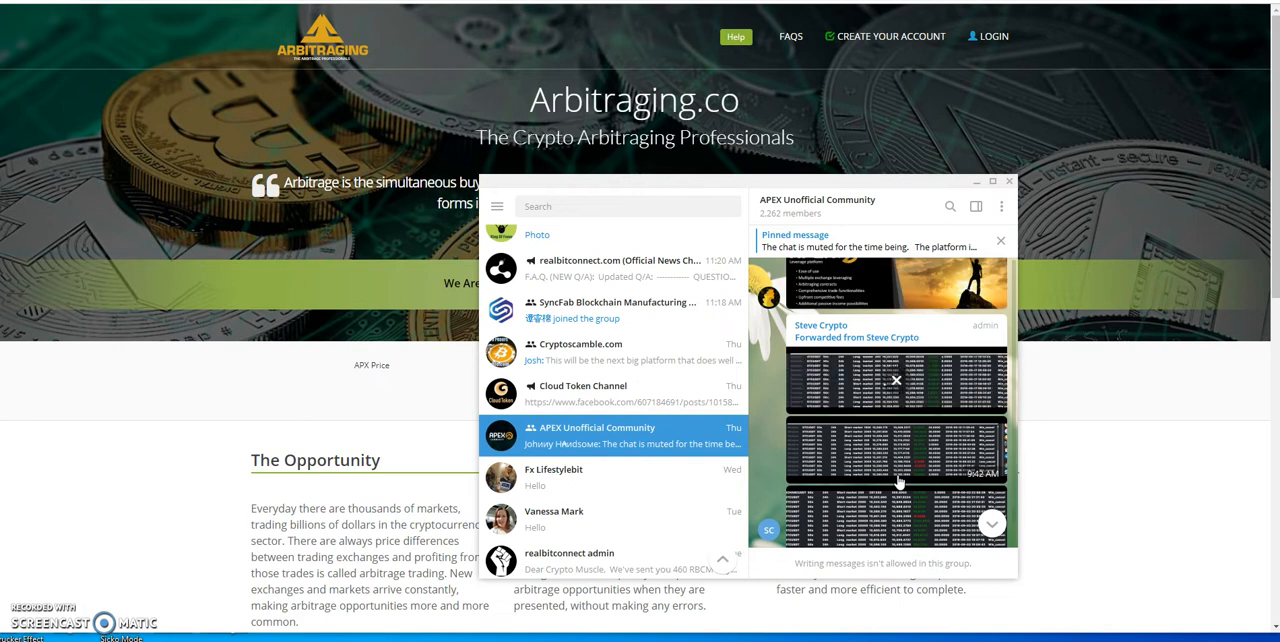
scroll(up, 3)
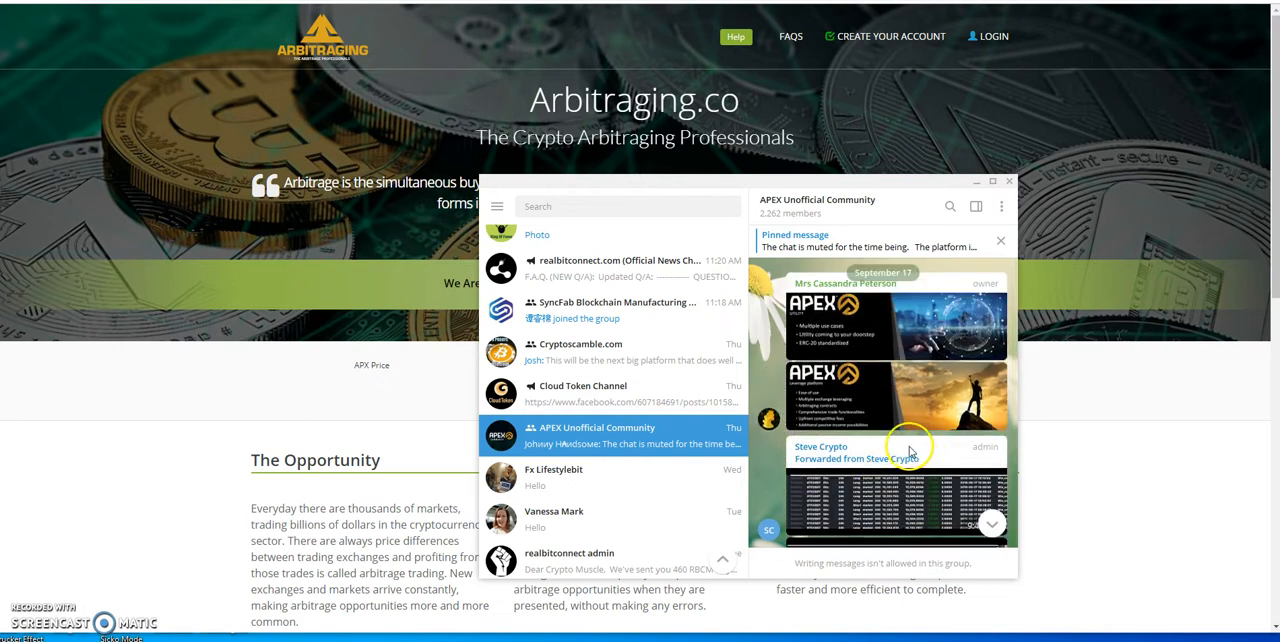
mouse_move(882, 349)
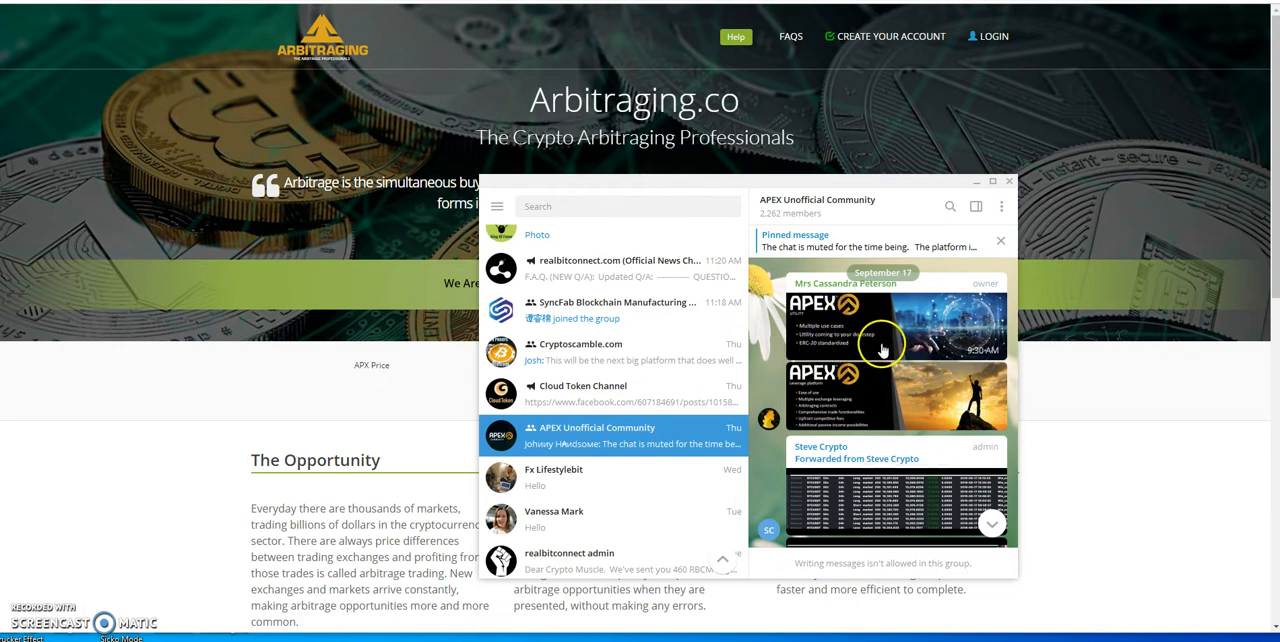
mouse_move(896, 360)
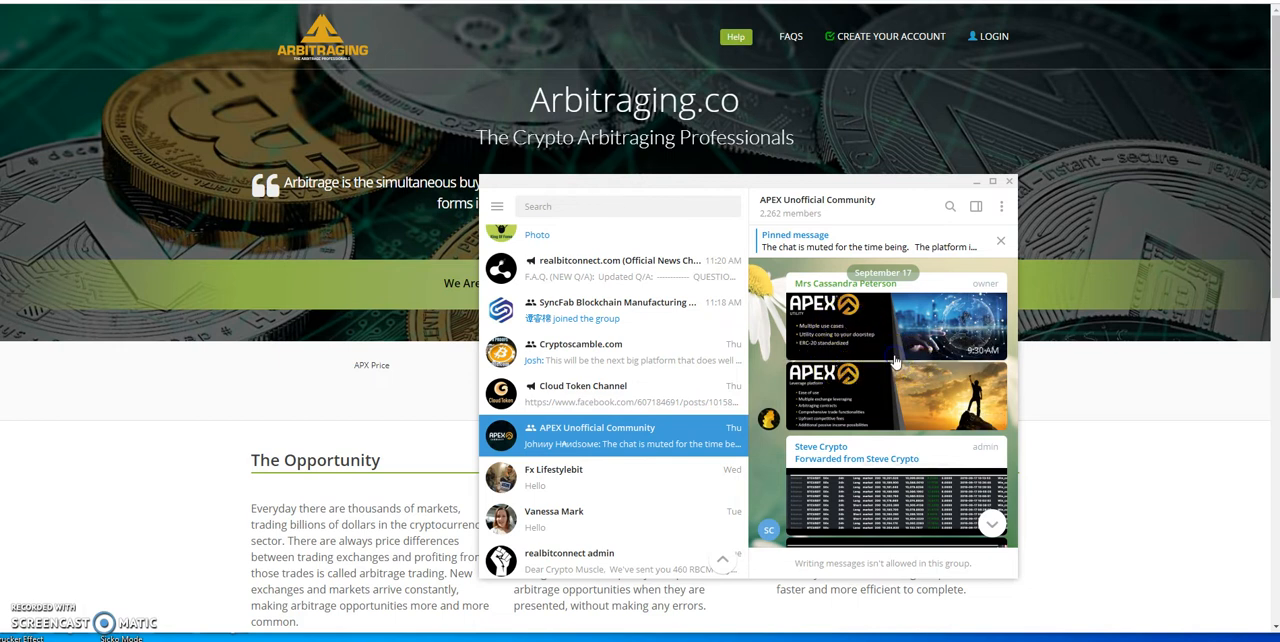
- View the APEX Utility image enlarged, then scroll up to the September 16 LATOKEN post
click(890, 325)
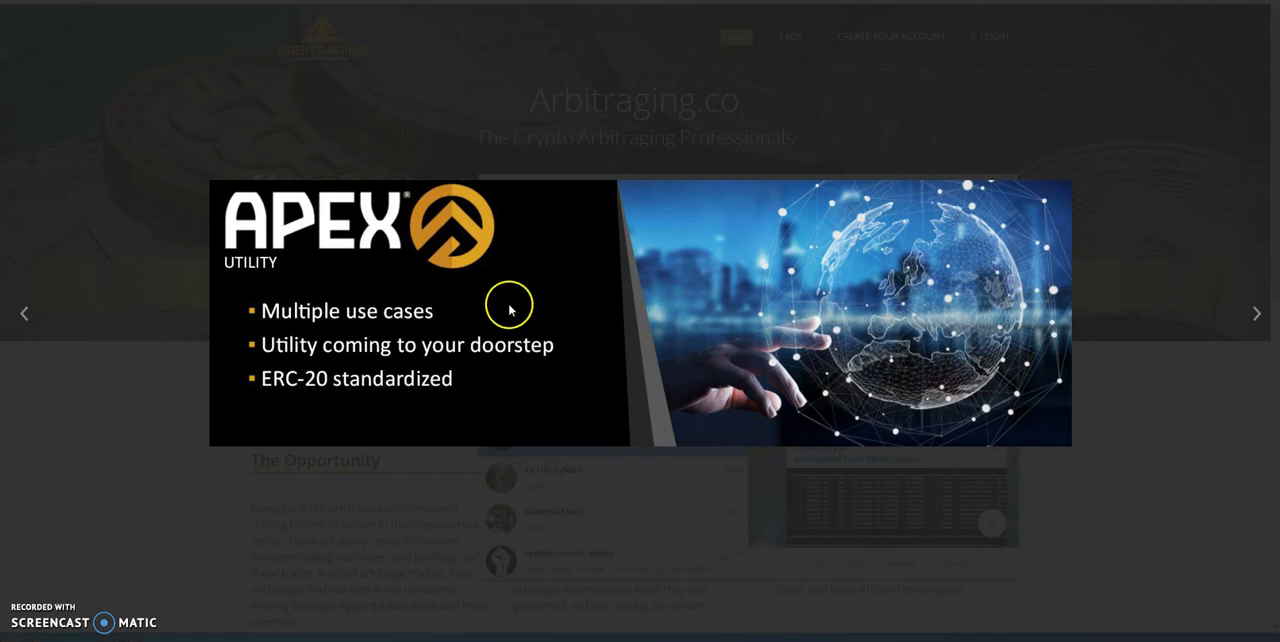
mouse_move(454, 313)
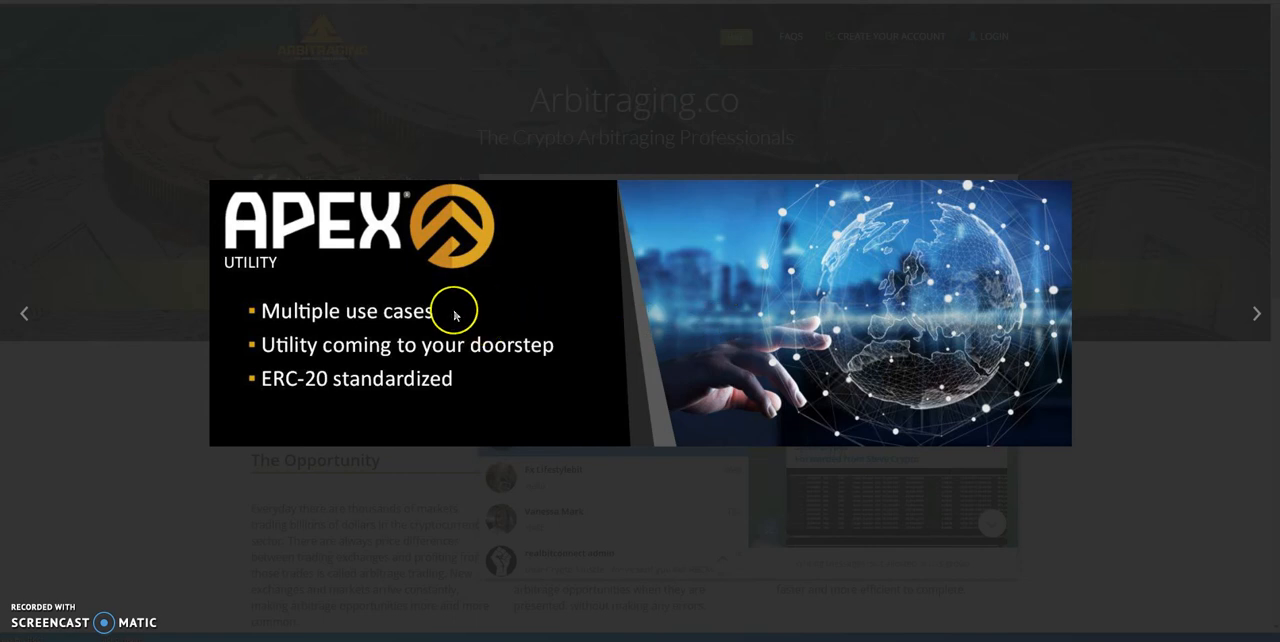
mouse_move(690, 356)
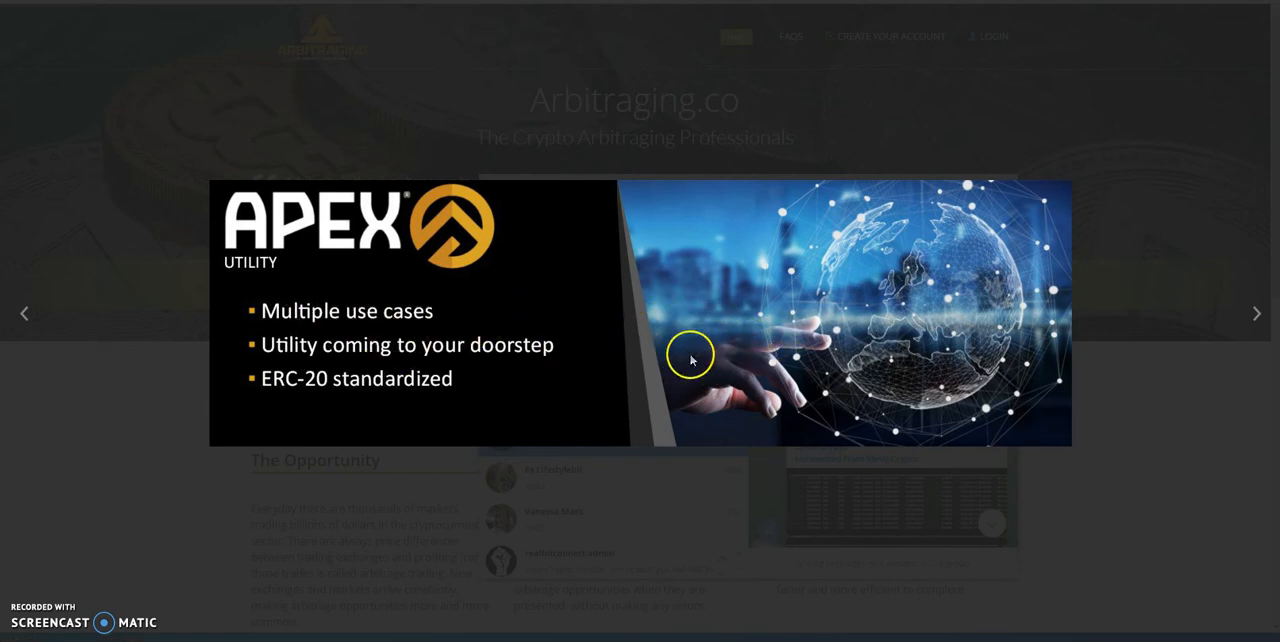
click(1256, 313)
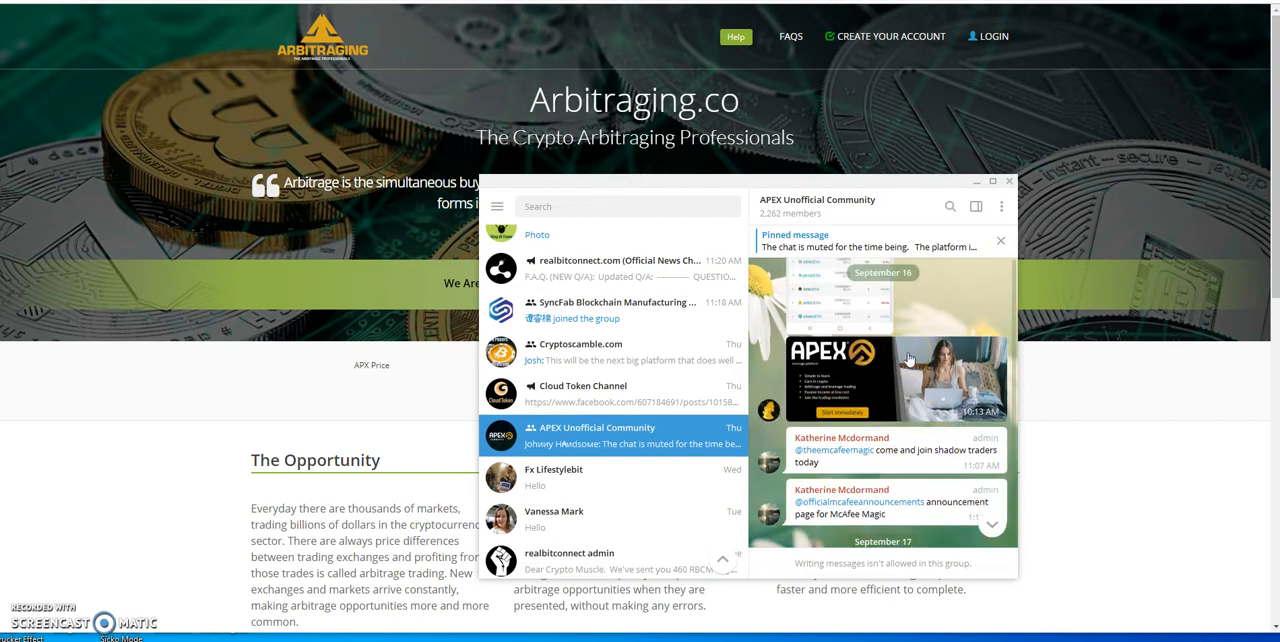
scroll(up, 3)
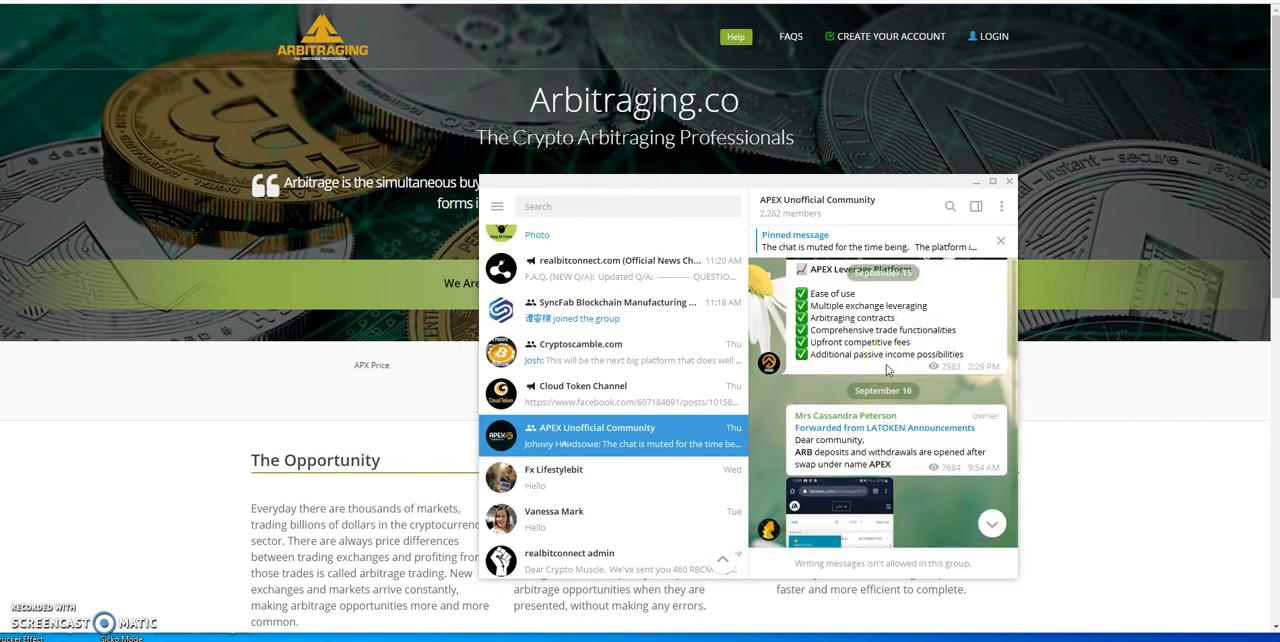
scroll(down, 3)
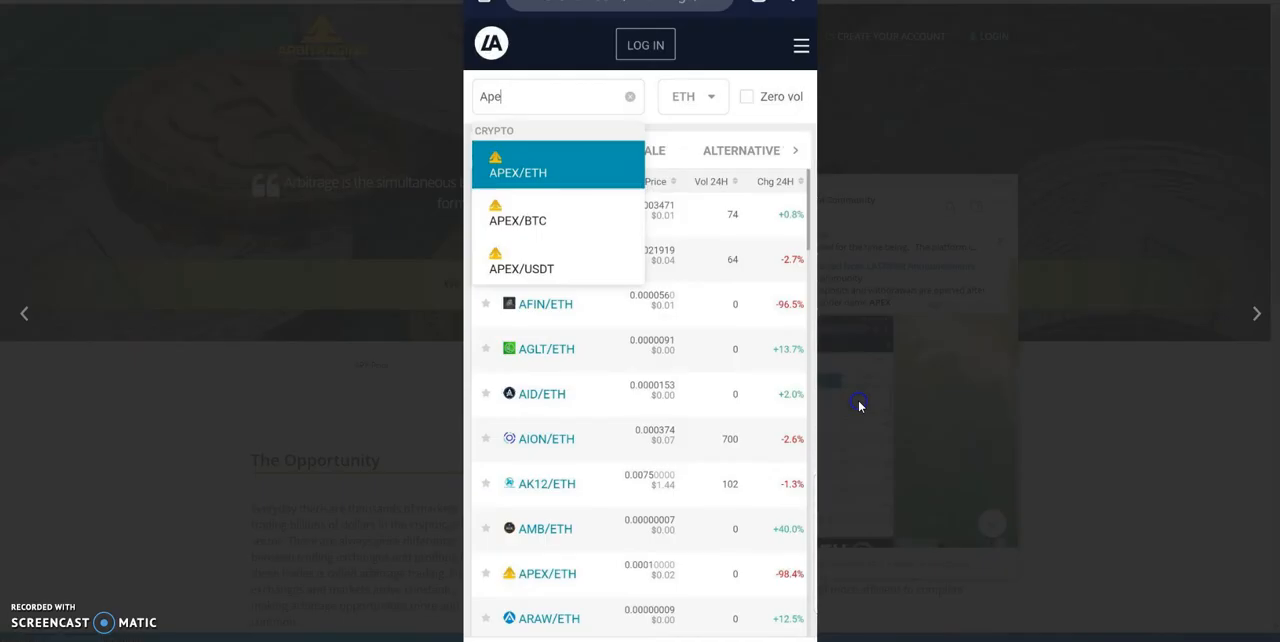
mouse_move(840, 360)
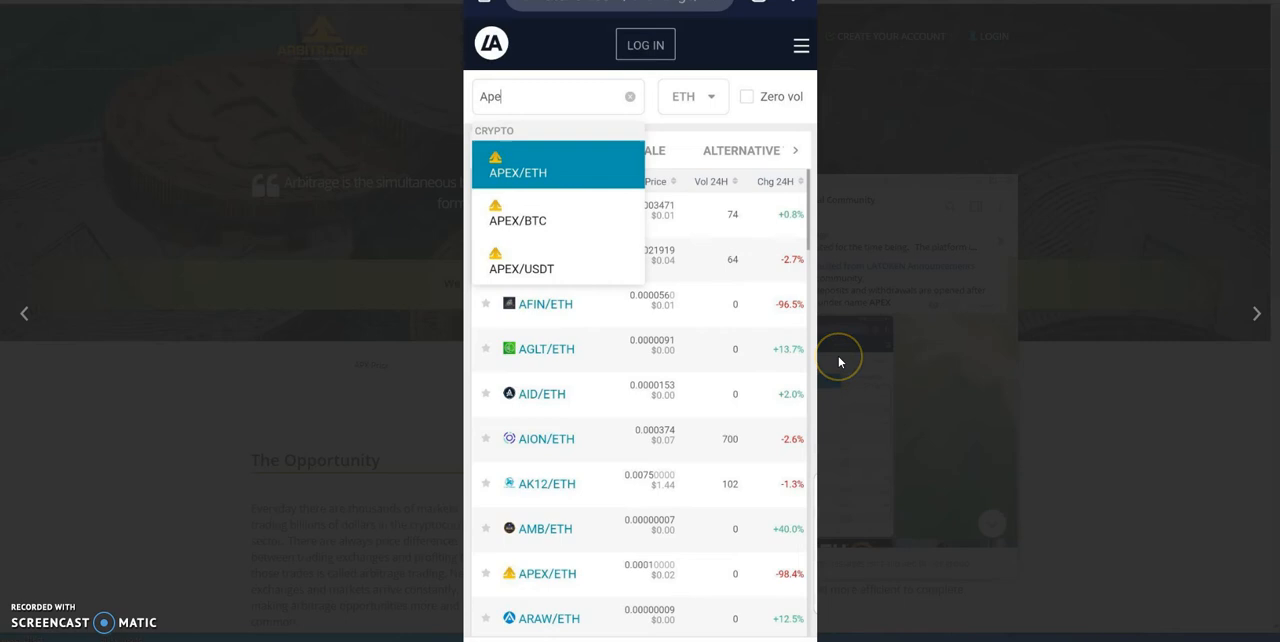
mouse_move(568, 73)
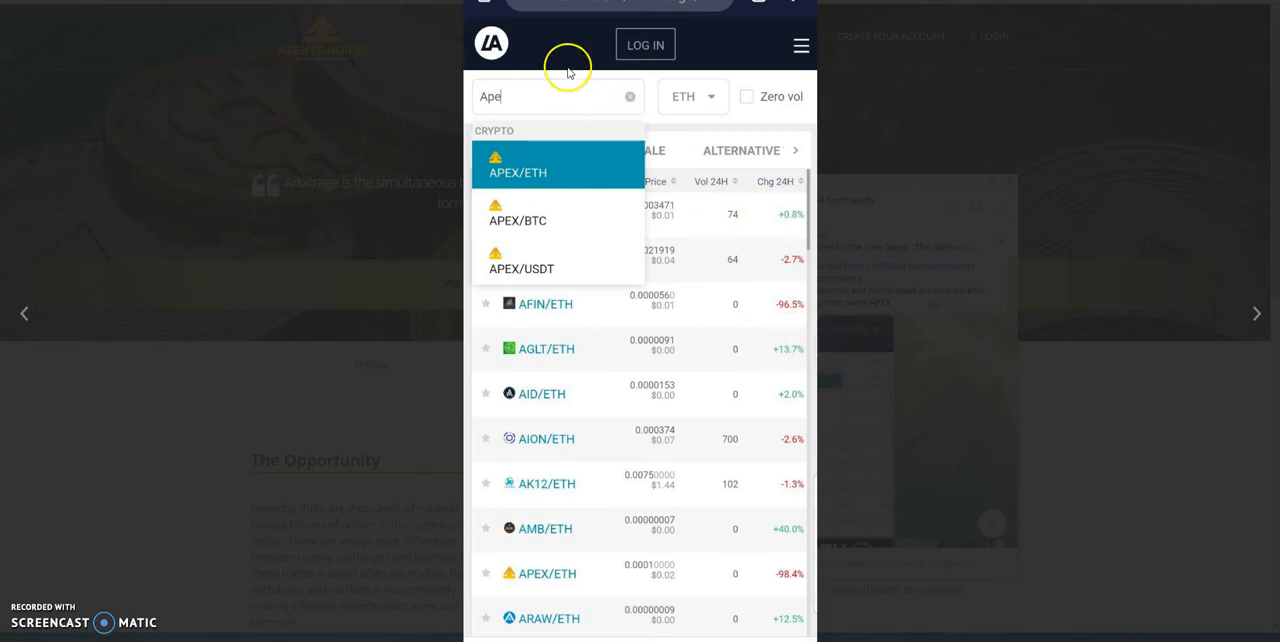
mouse_move(618, 15)
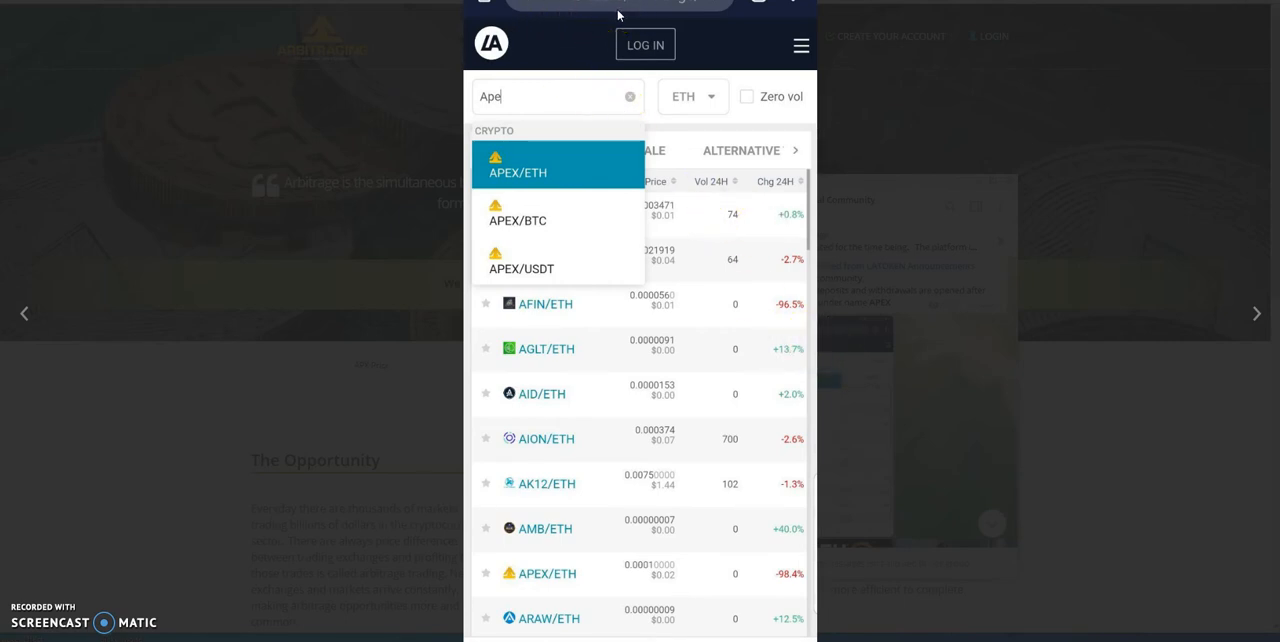
mouse_move(538, 208)
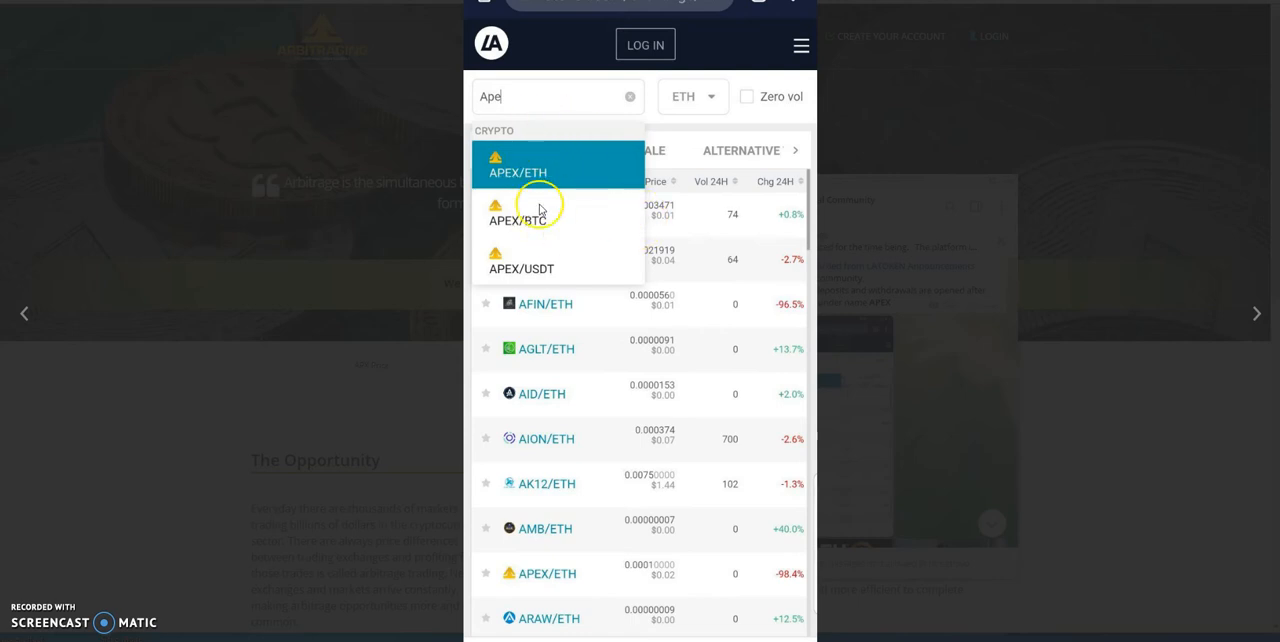
mouse_move(575, 208)
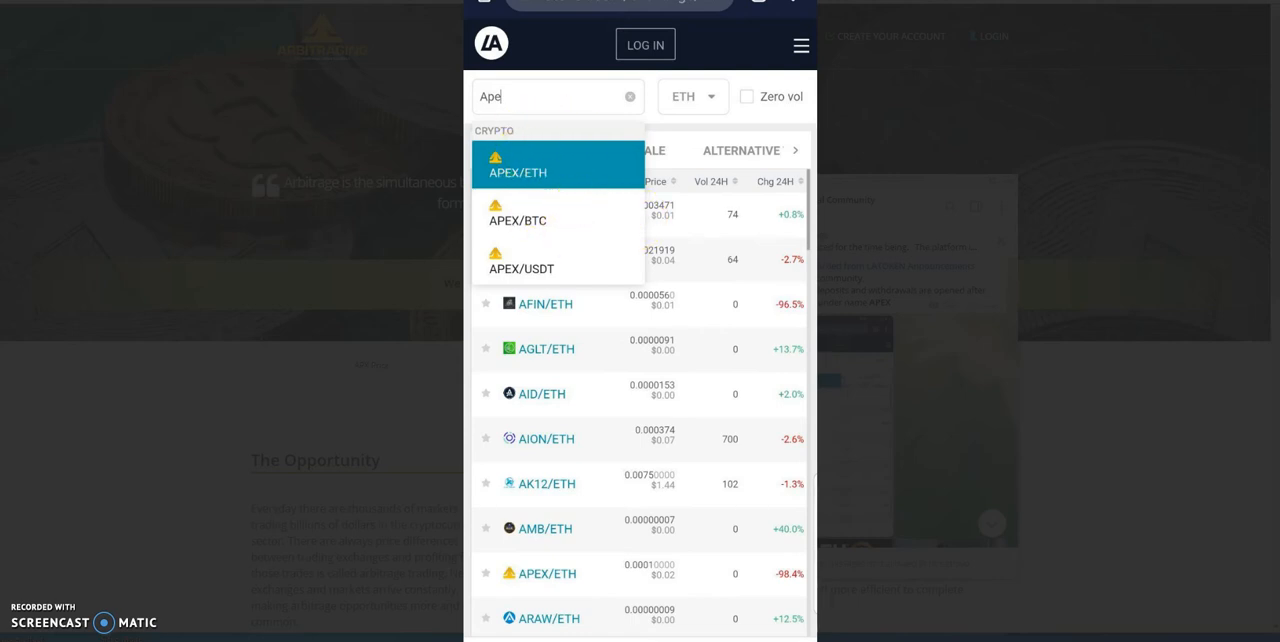
mouse_move(1111, 88)
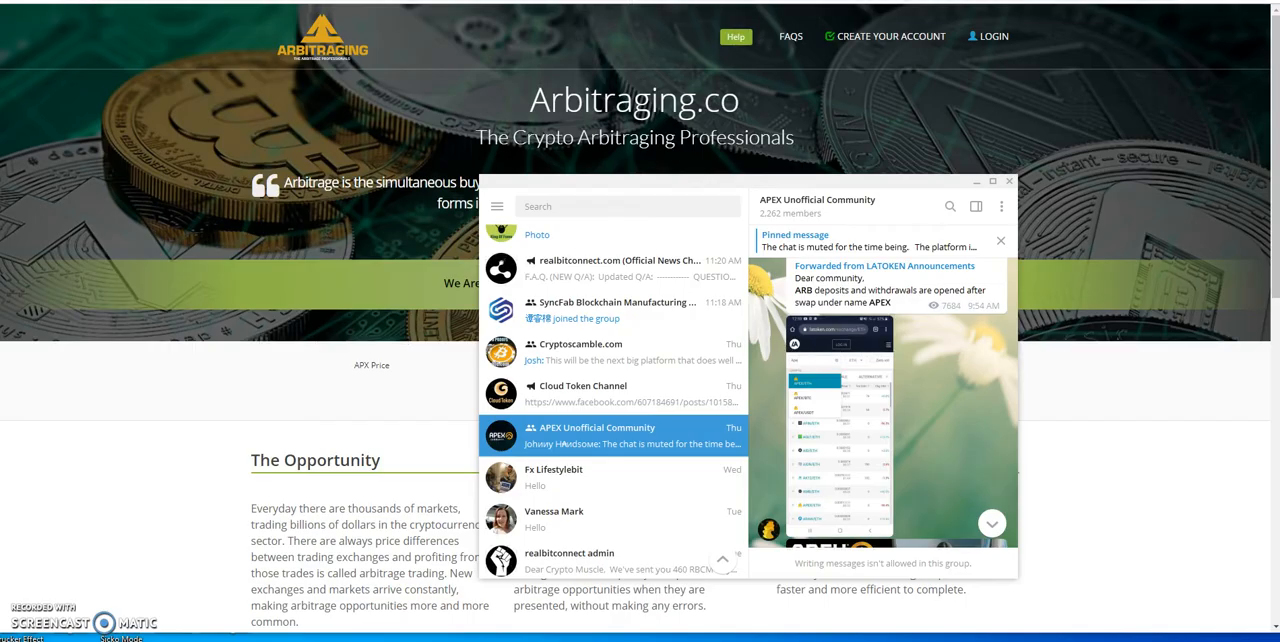
mouse_move(422, 356)
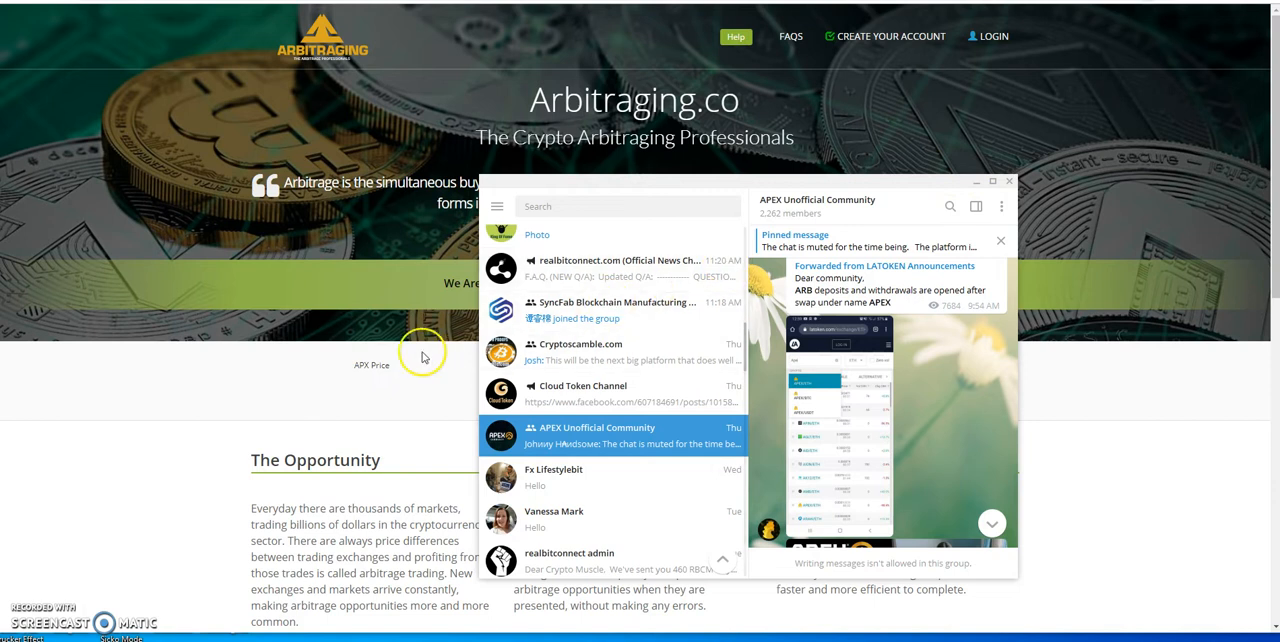
- Bring the Arbitraging.co homepage, showing 47942 trusted users, in front of Telegram
click(1008, 181)
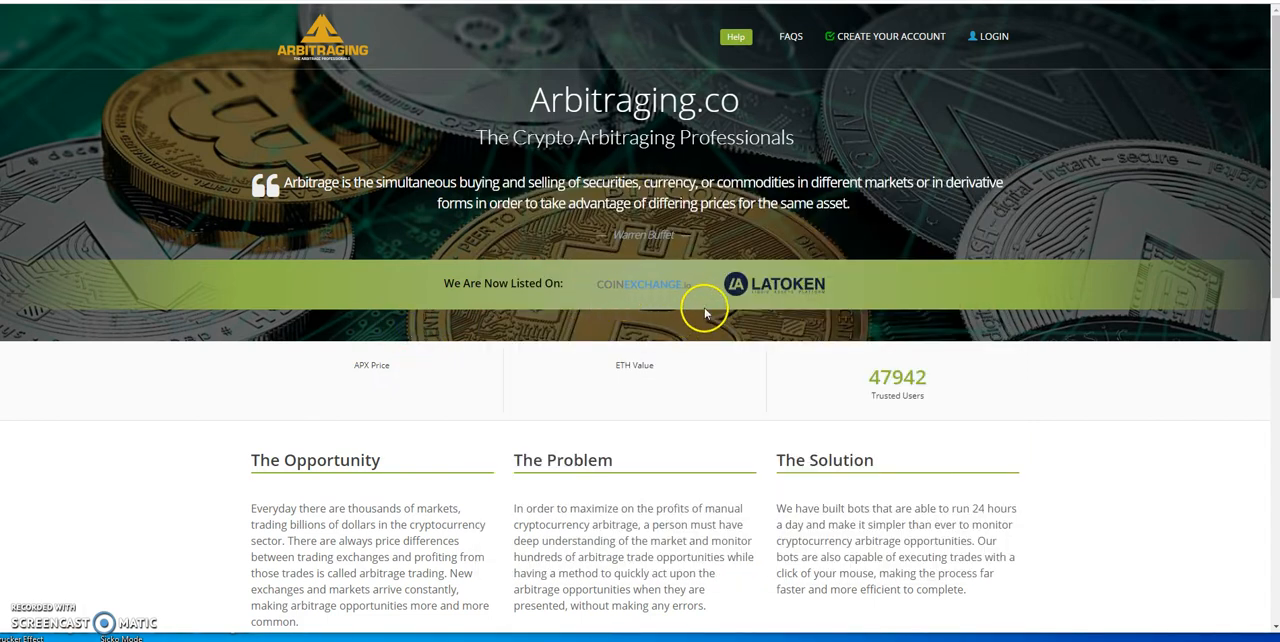
mouse_move(560, 302)
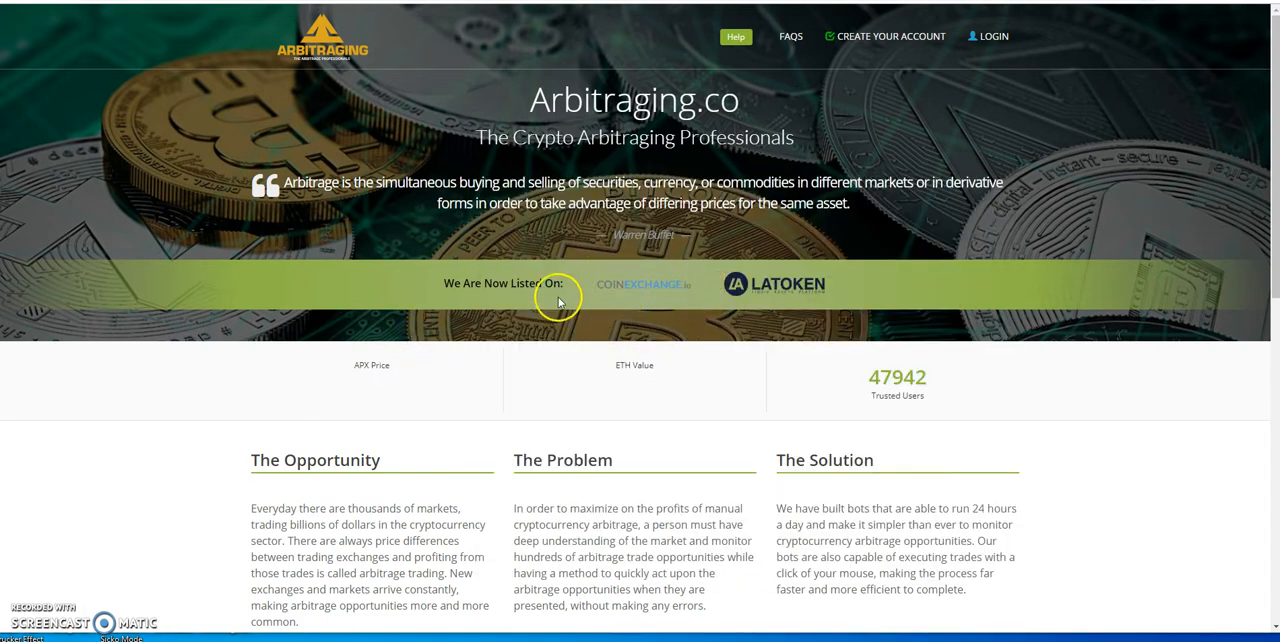
mouse_move(680, 293)
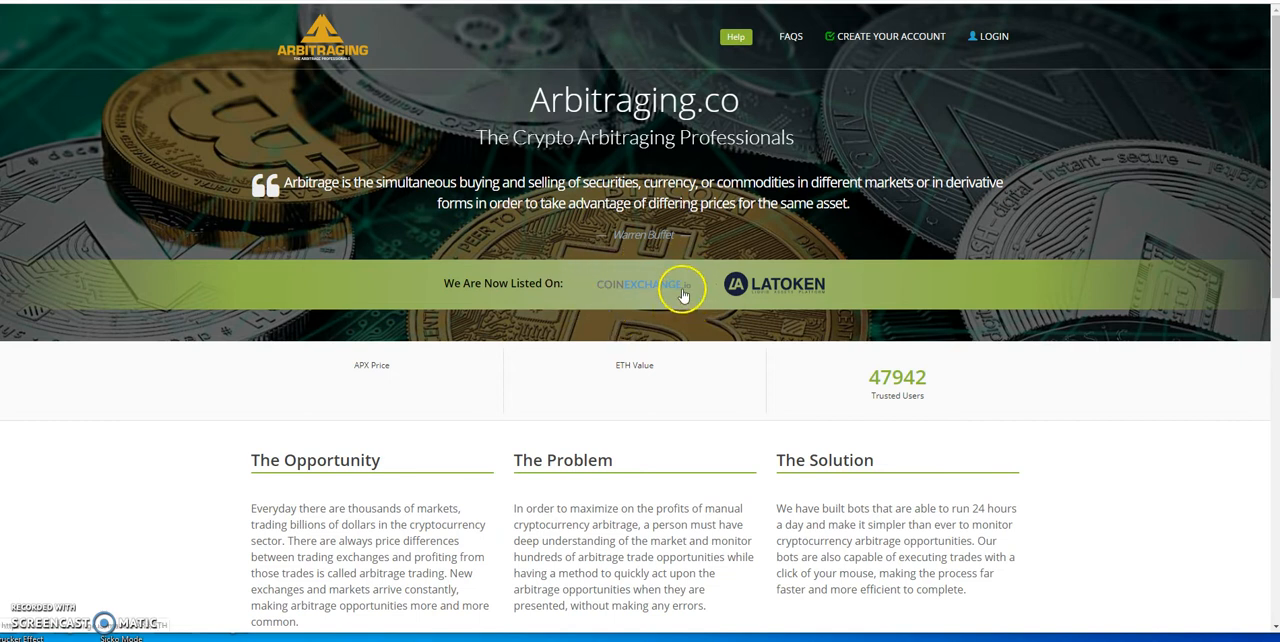
mouse_move(419, 361)
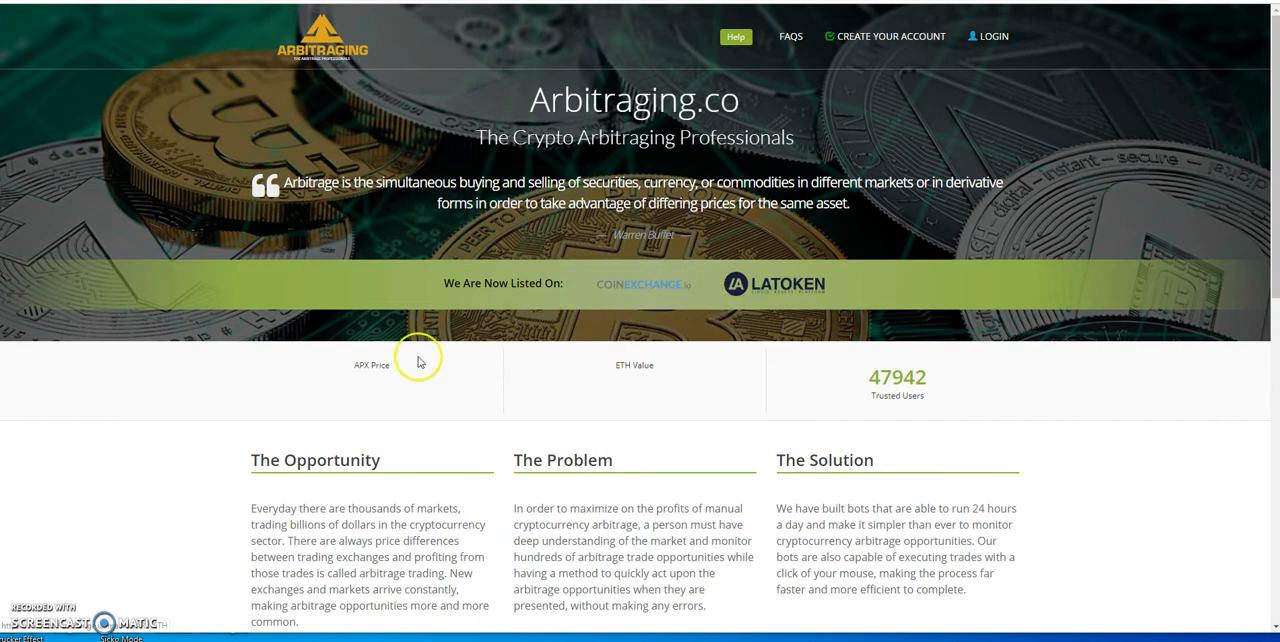
mouse_move(378, 370)
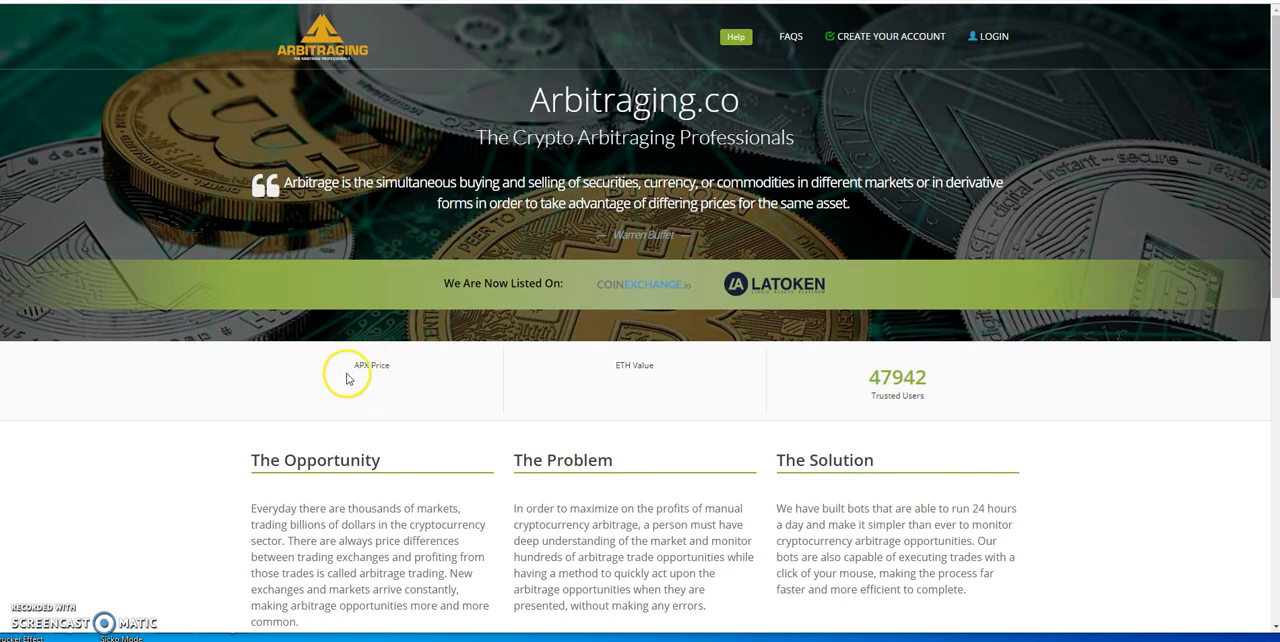
mouse_move(348, 378)
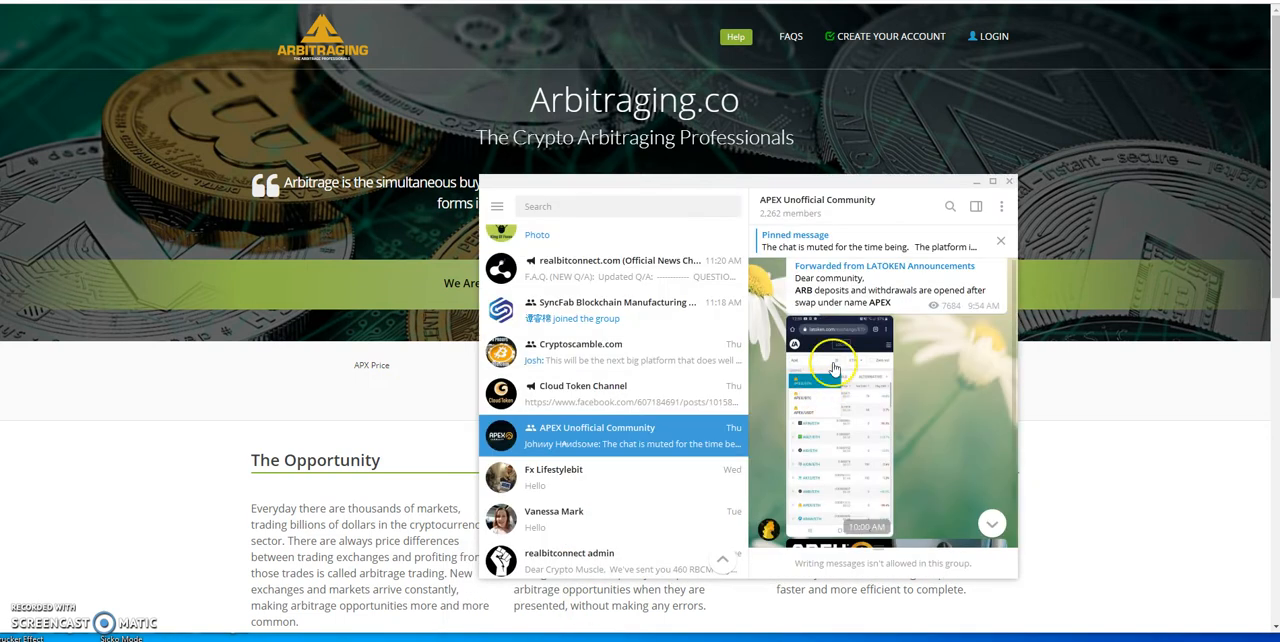
mouse_move(888, 282)
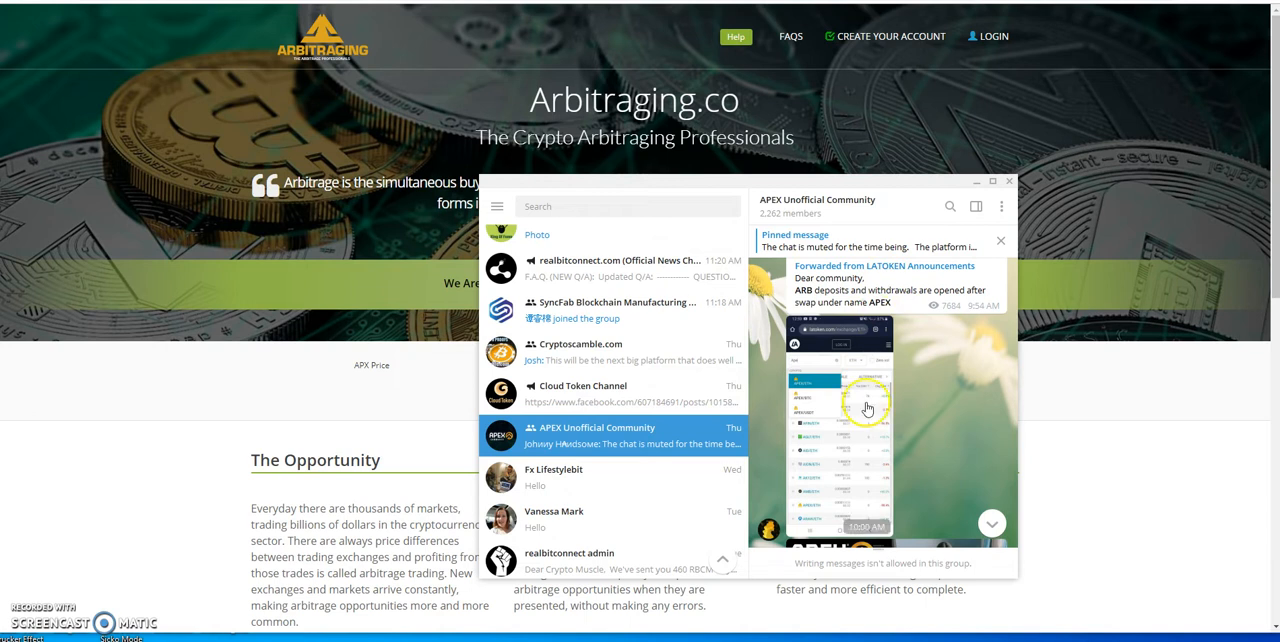
scroll(down, 3)
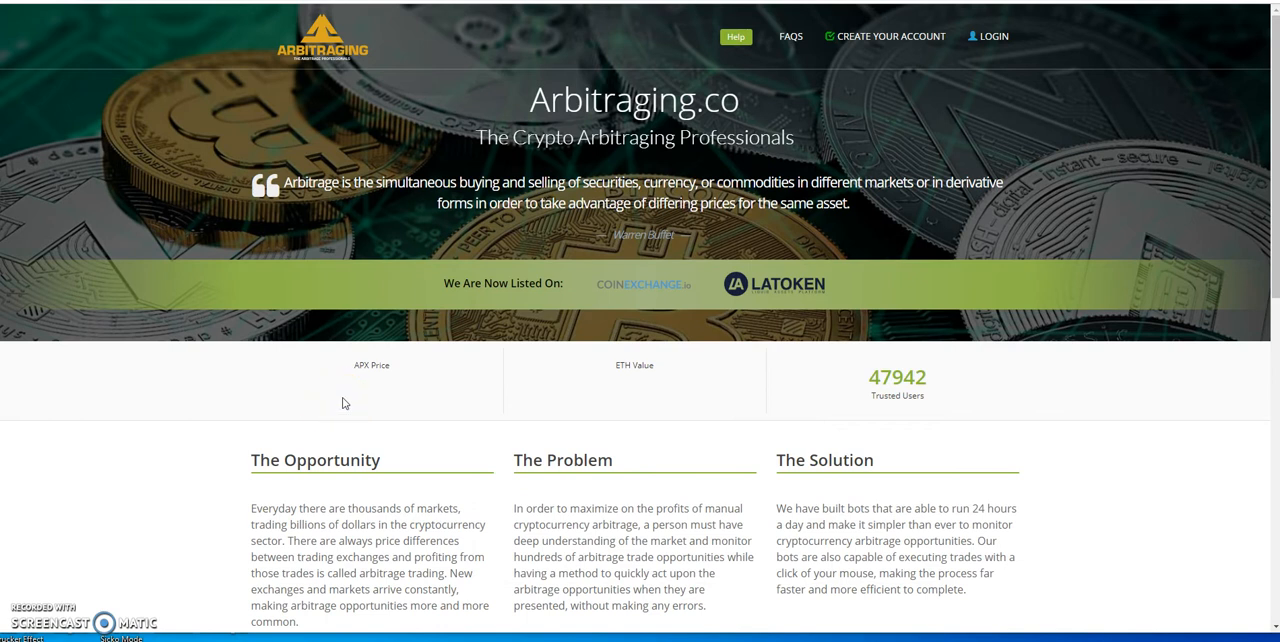
click(347, 400)
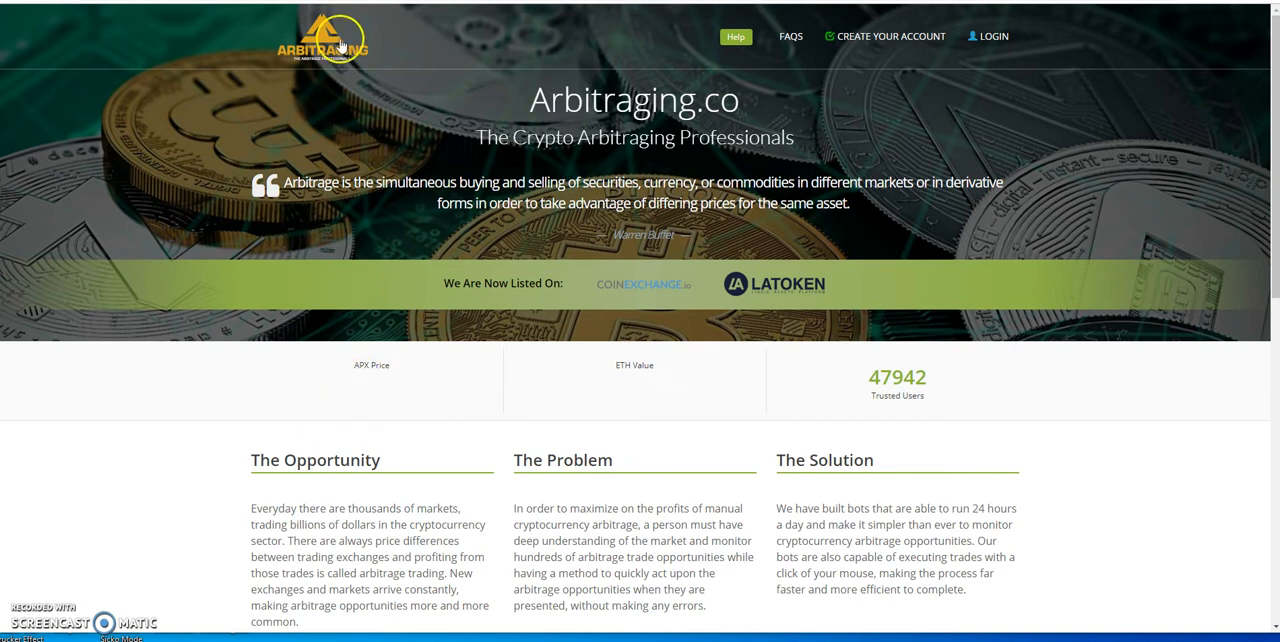
mouse_move(335, 38)
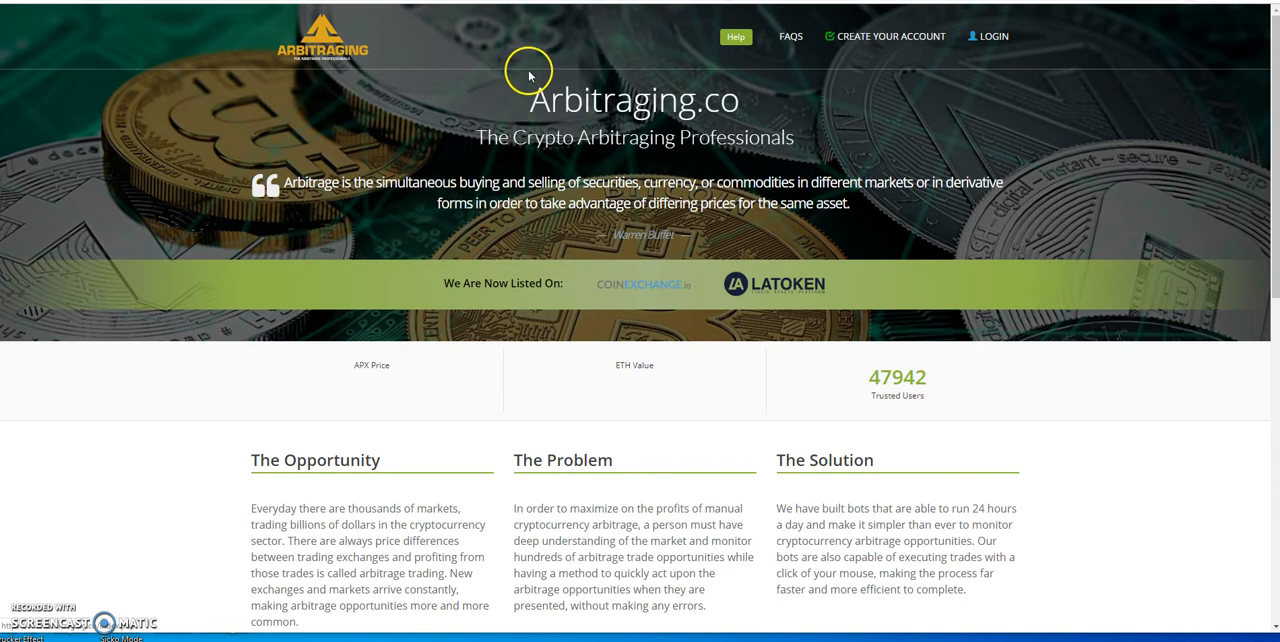
mouse_move(551, 92)
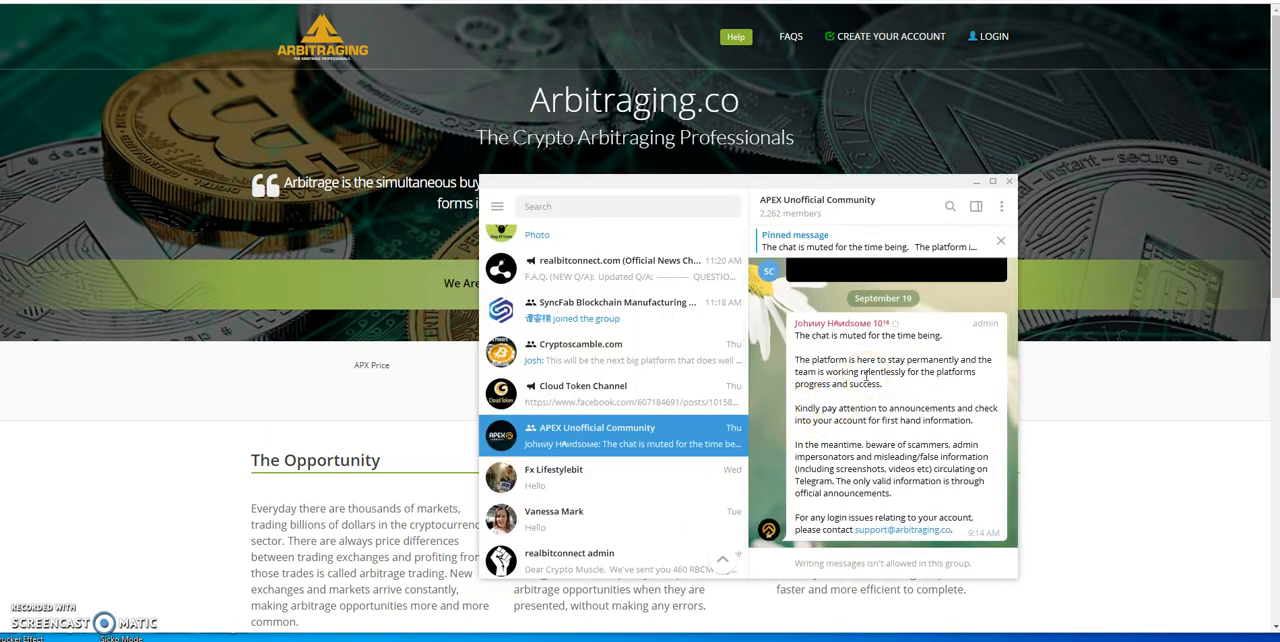
mouse_move(868, 400)
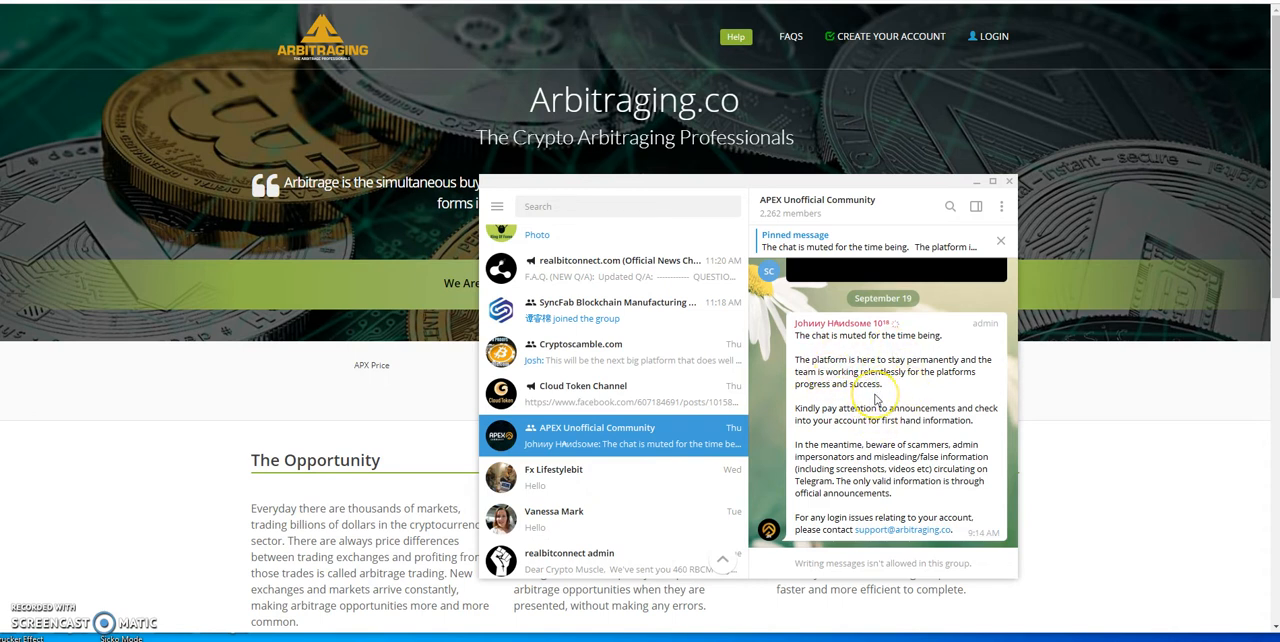
mouse_move(940, 400)
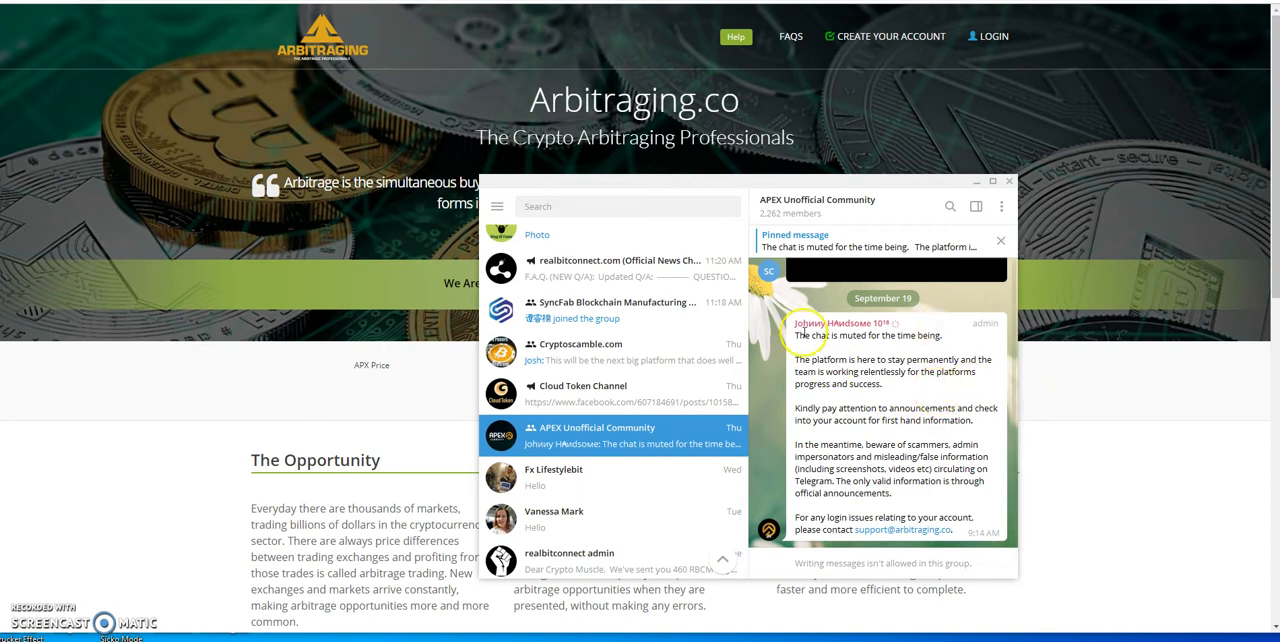
- Hide the APEX Unofficial Community chat to reveal the Arbitraging.co homepage
click(1009, 182)
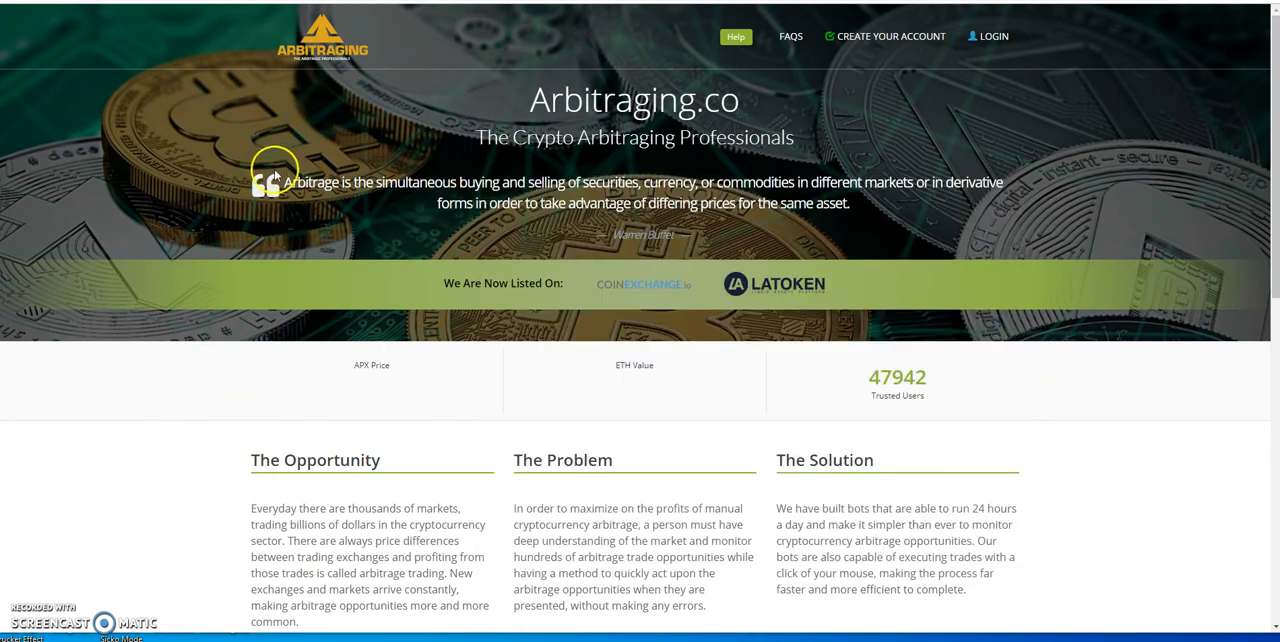
mouse_move(765, 8)
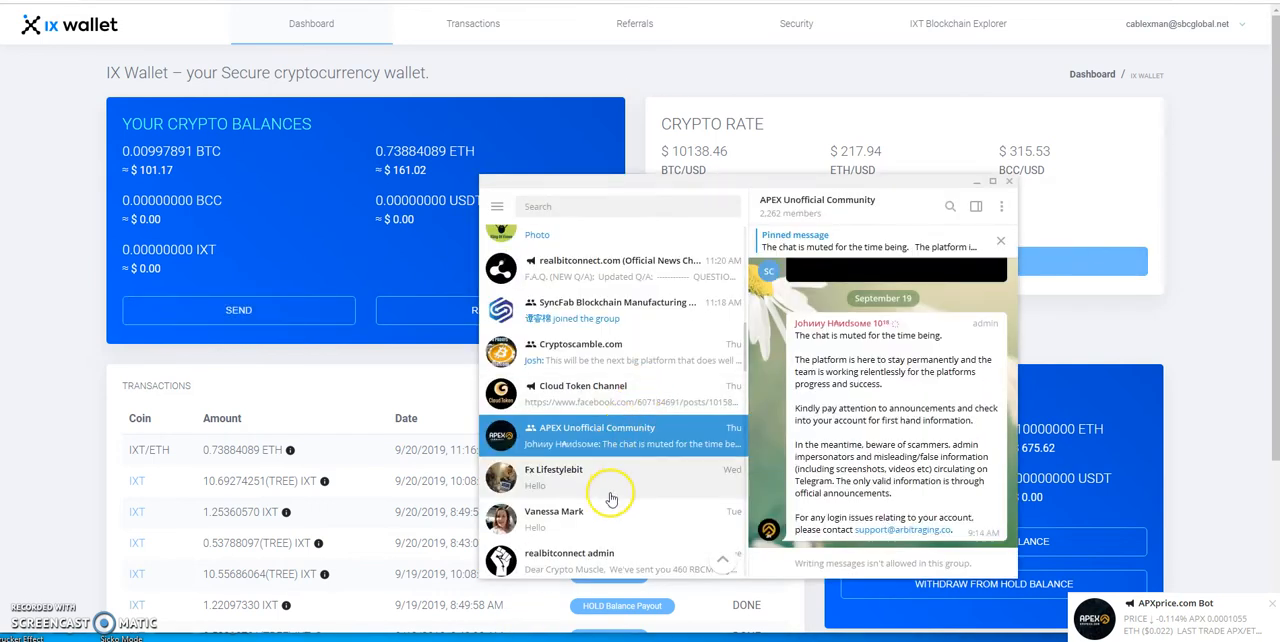
mouse_move(611, 464)
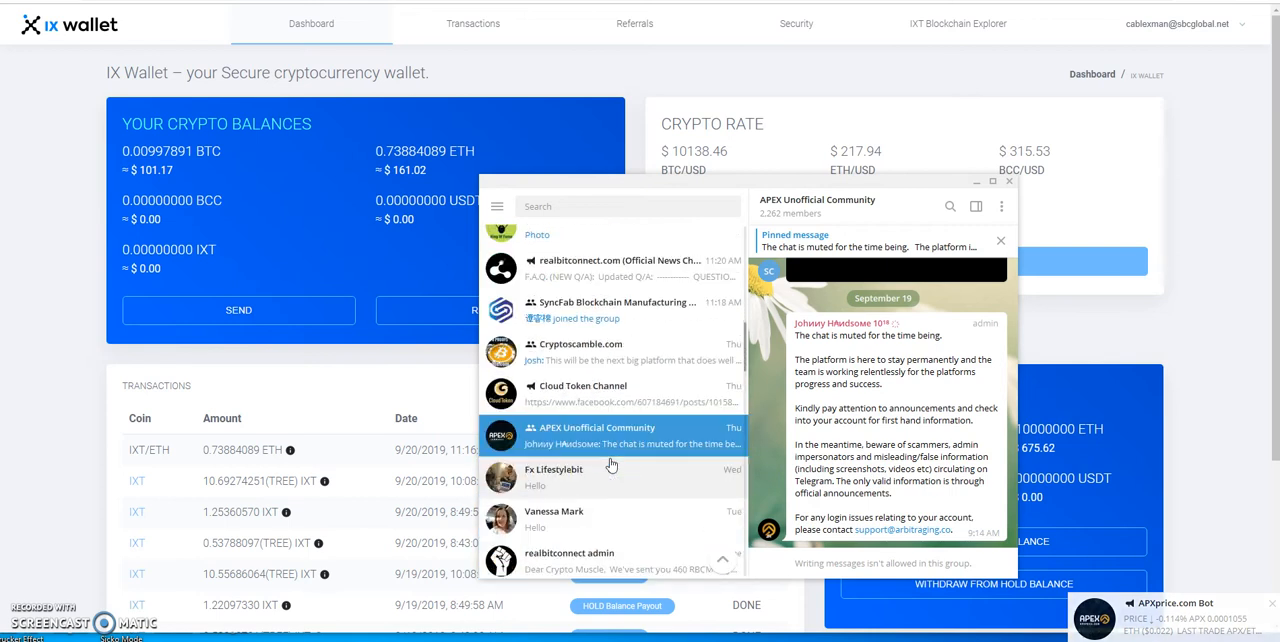
- Open IX Wallet Official Chat and its maintenance update about blocked exchange funds
scroll(down, 3)
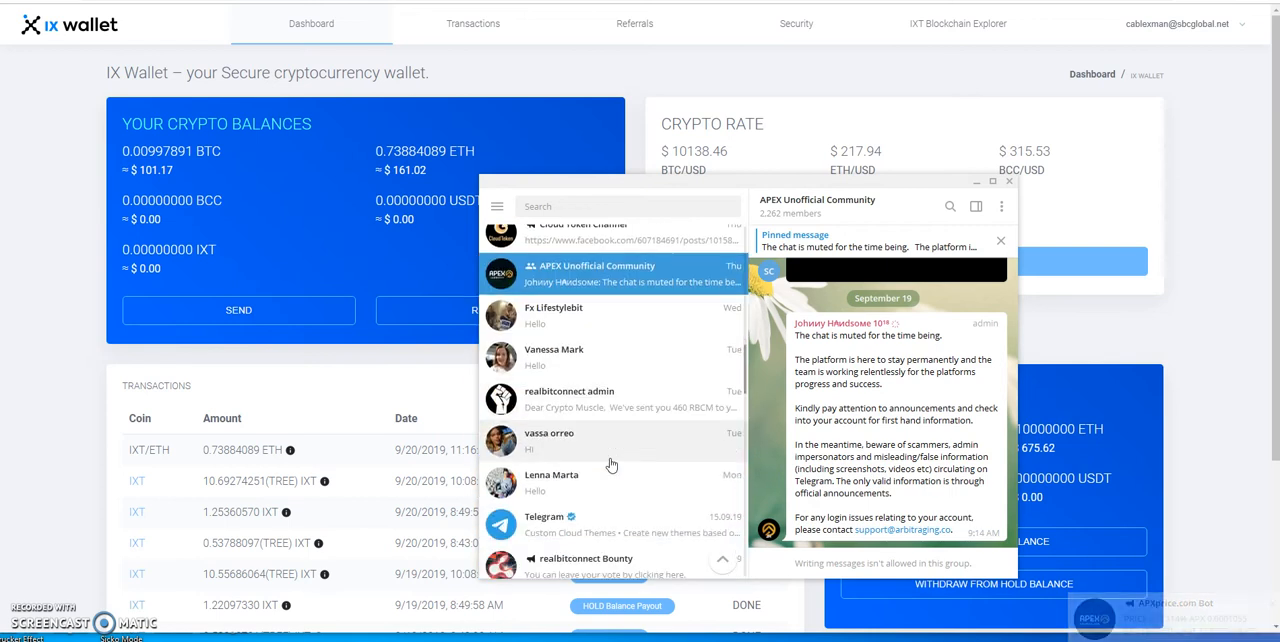
scroll(down, 3)
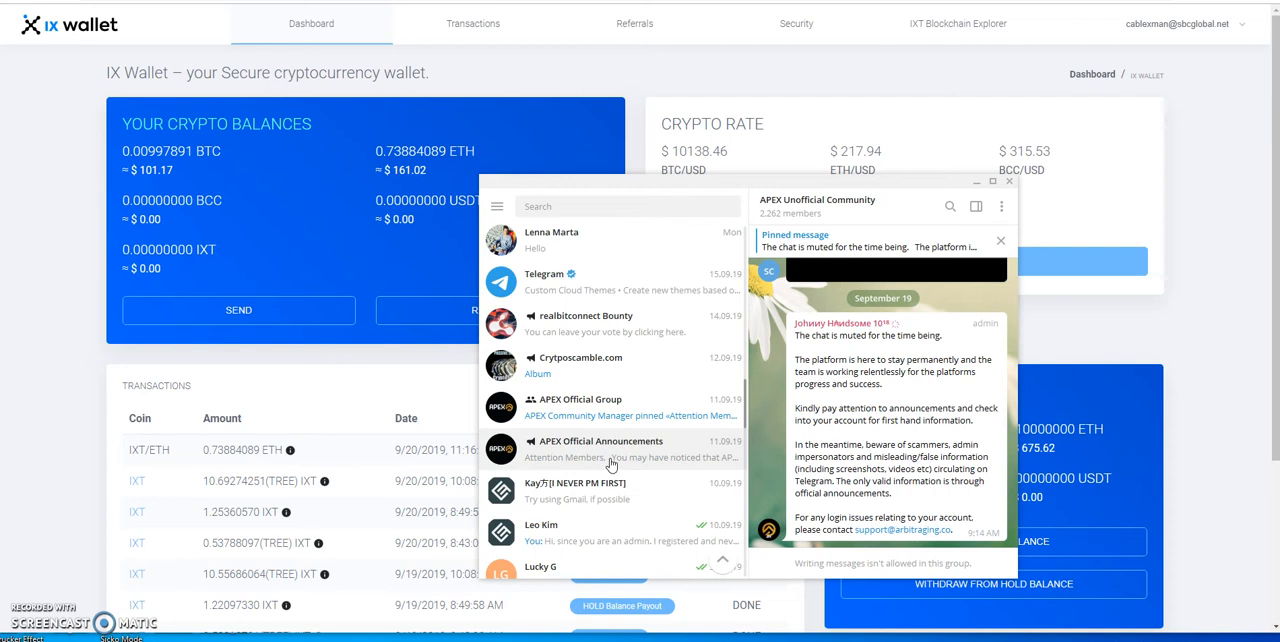
scroll(down, 3)
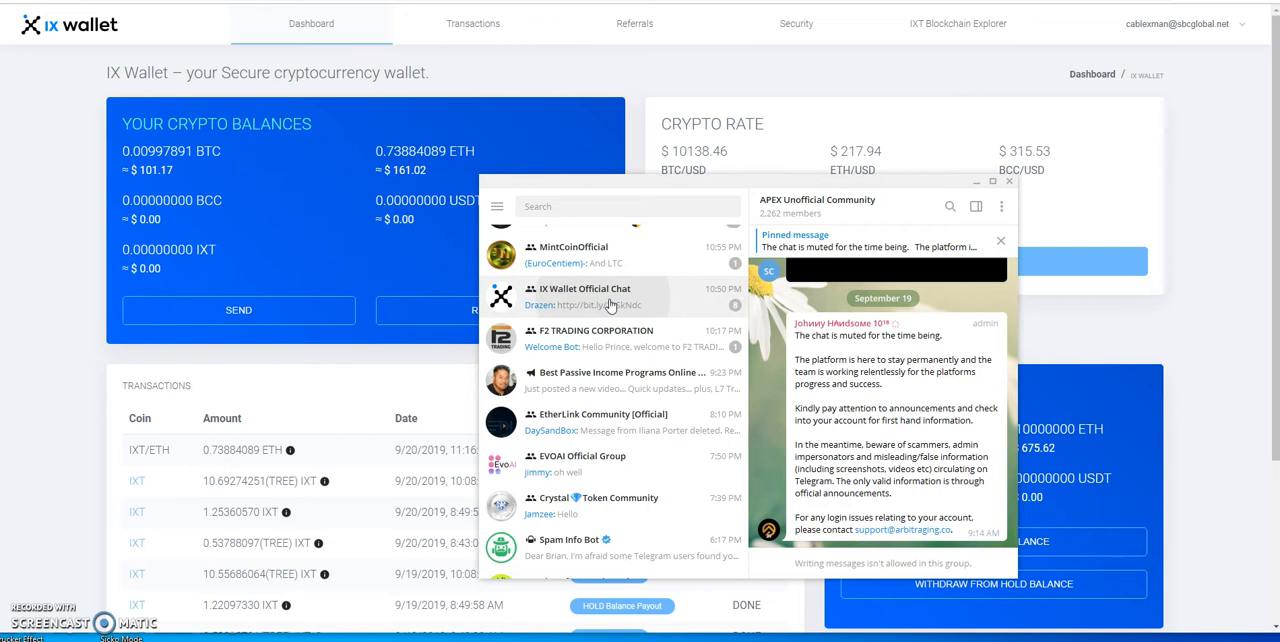
click(610, 296)
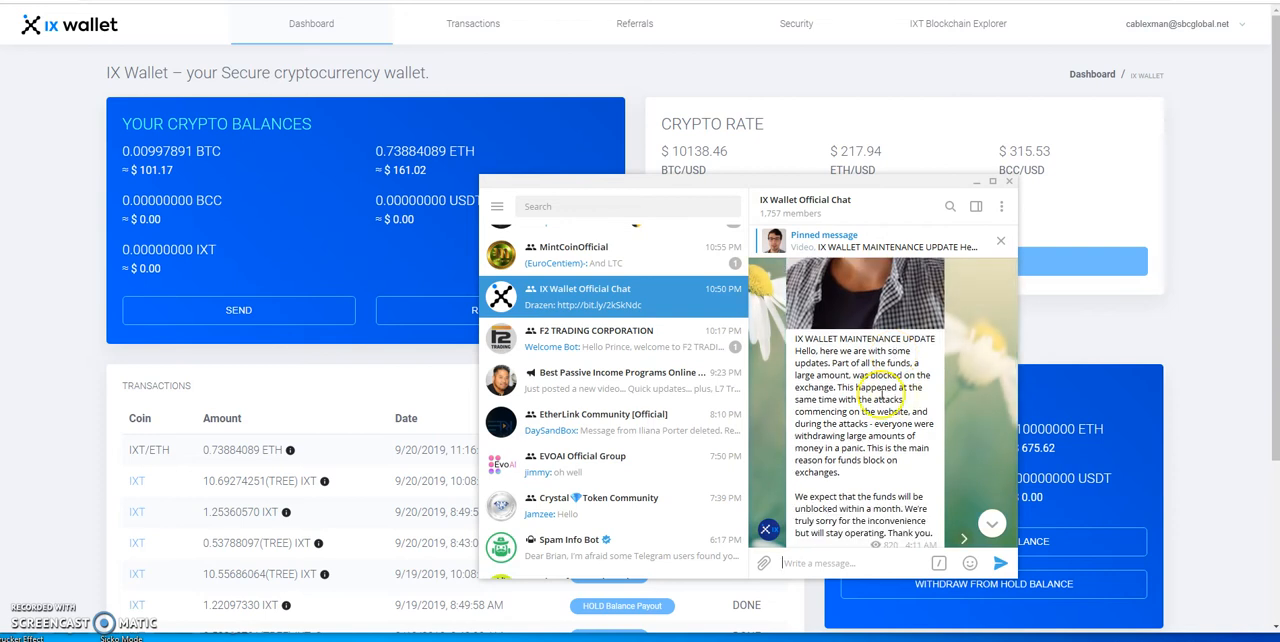
scroll(down, 3)
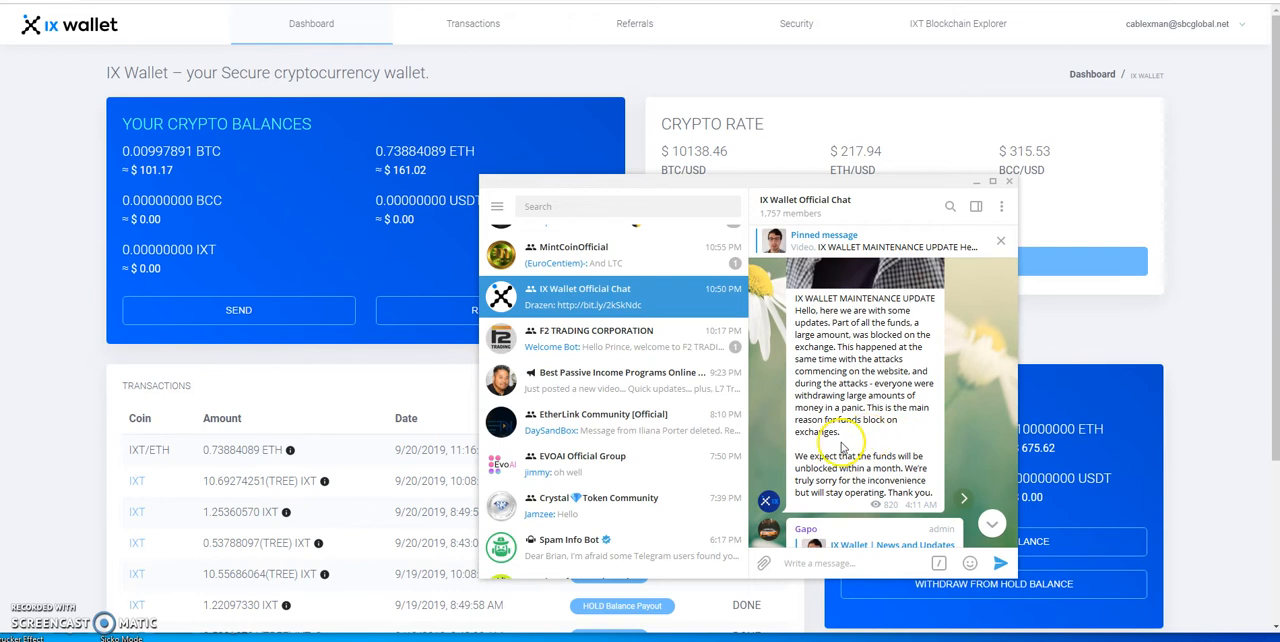
scroll(down, 3)
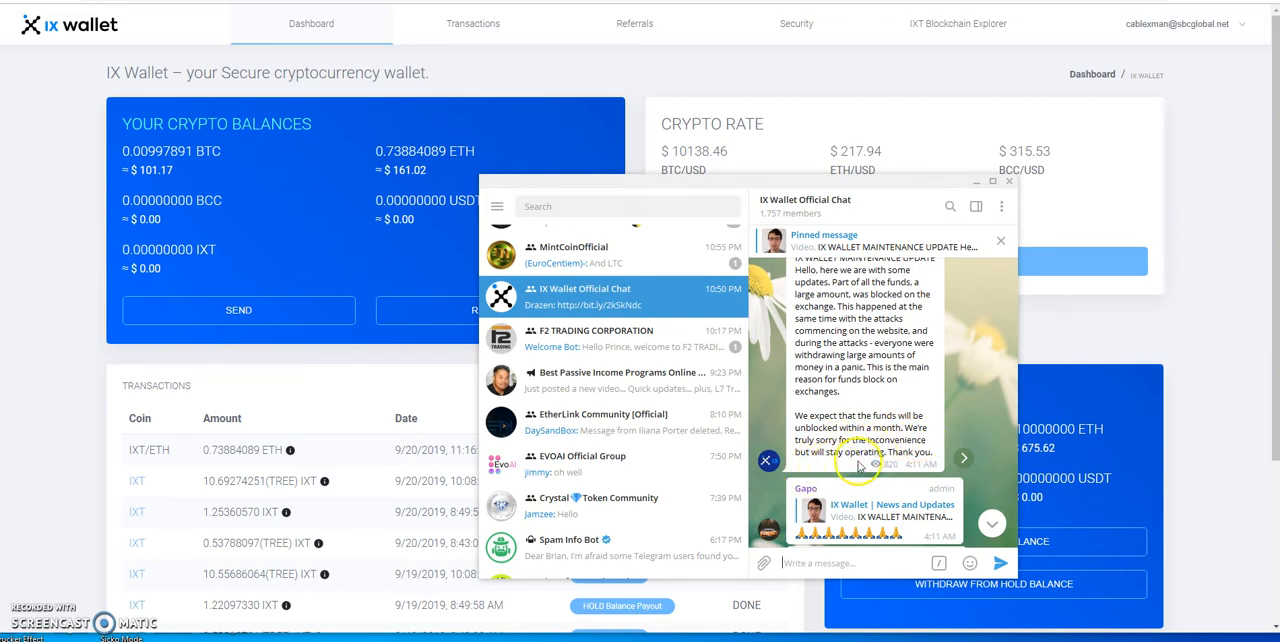
scroll(down, 3)
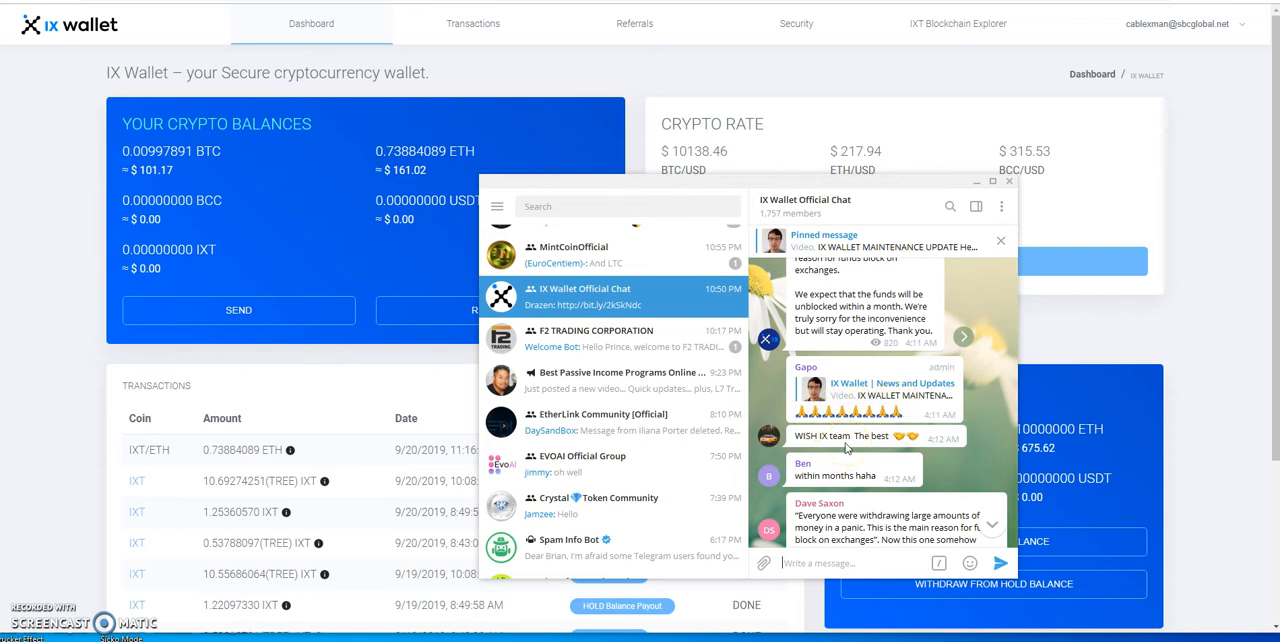
scroll(down, 3)
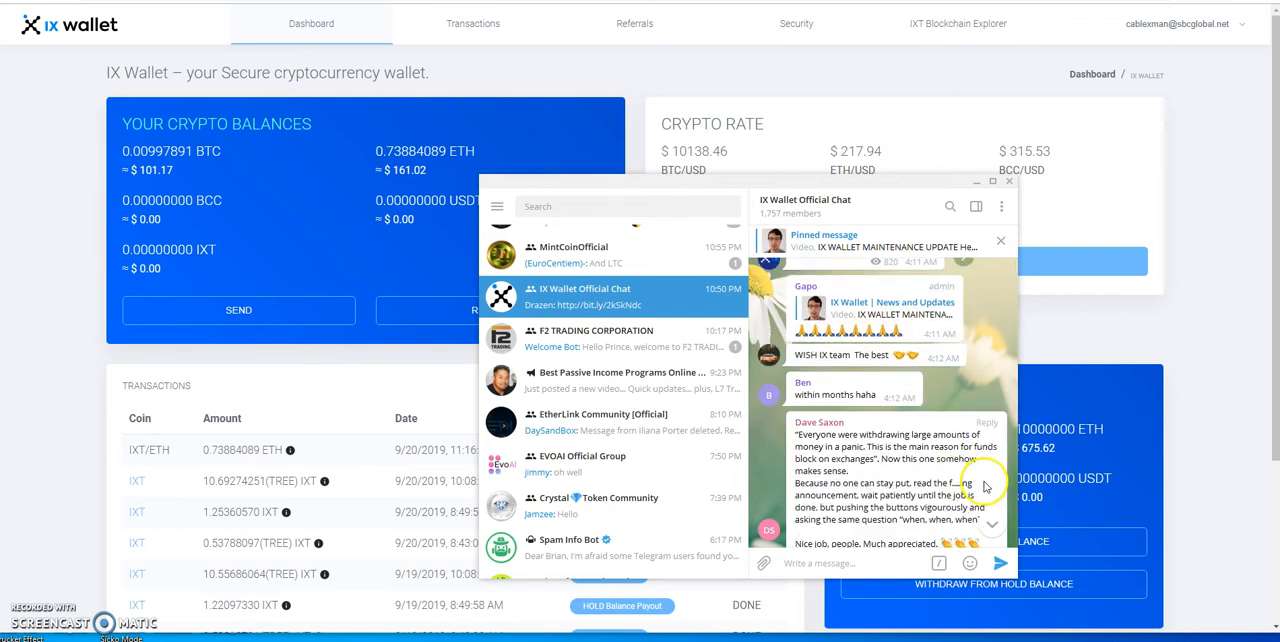
scroll(down, 3)
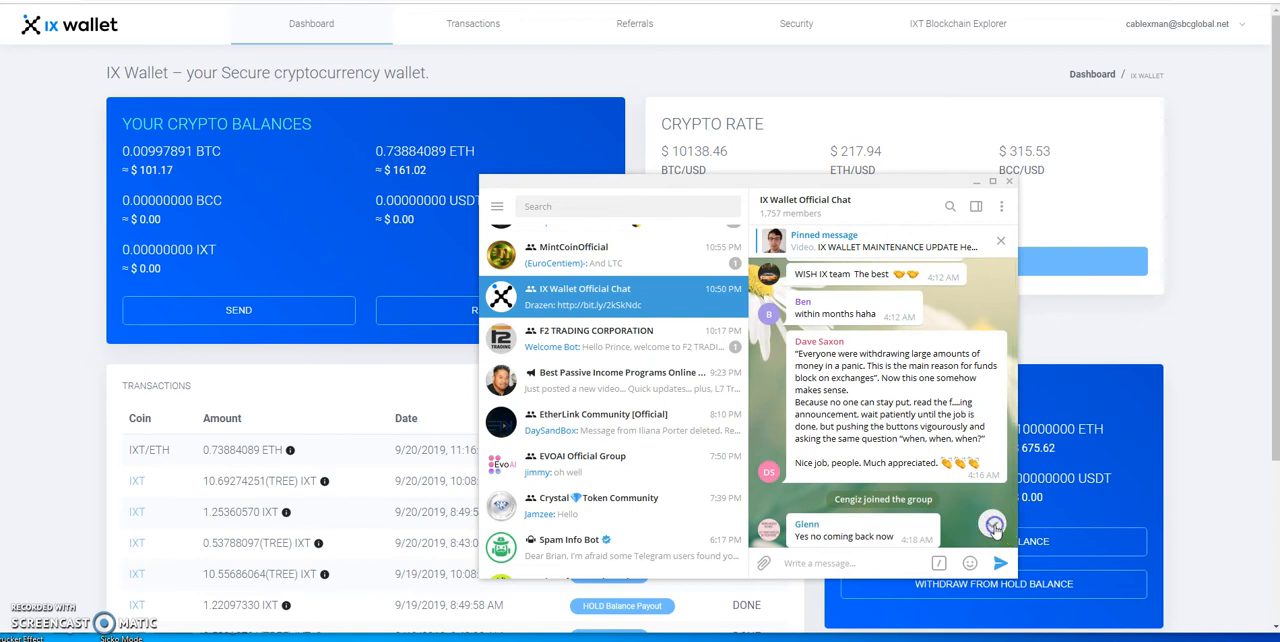
scroll(down, 3)
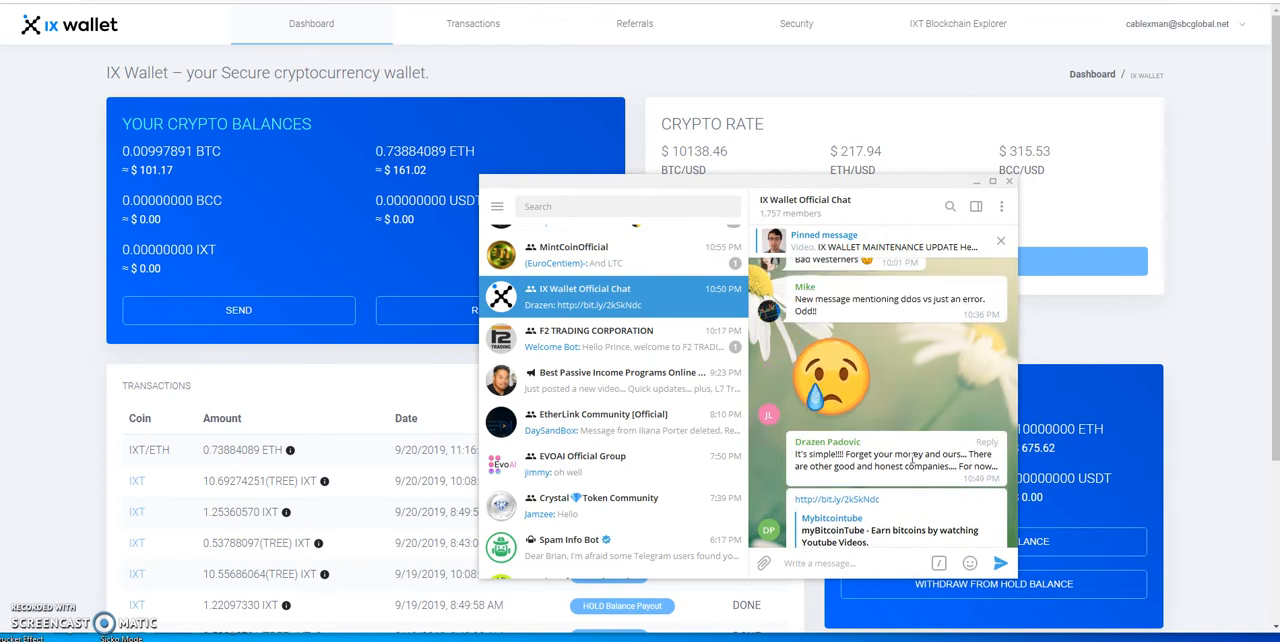
- Close the Telegram chat to show the IX Wallet balances and transactions
scroll(up, 3)
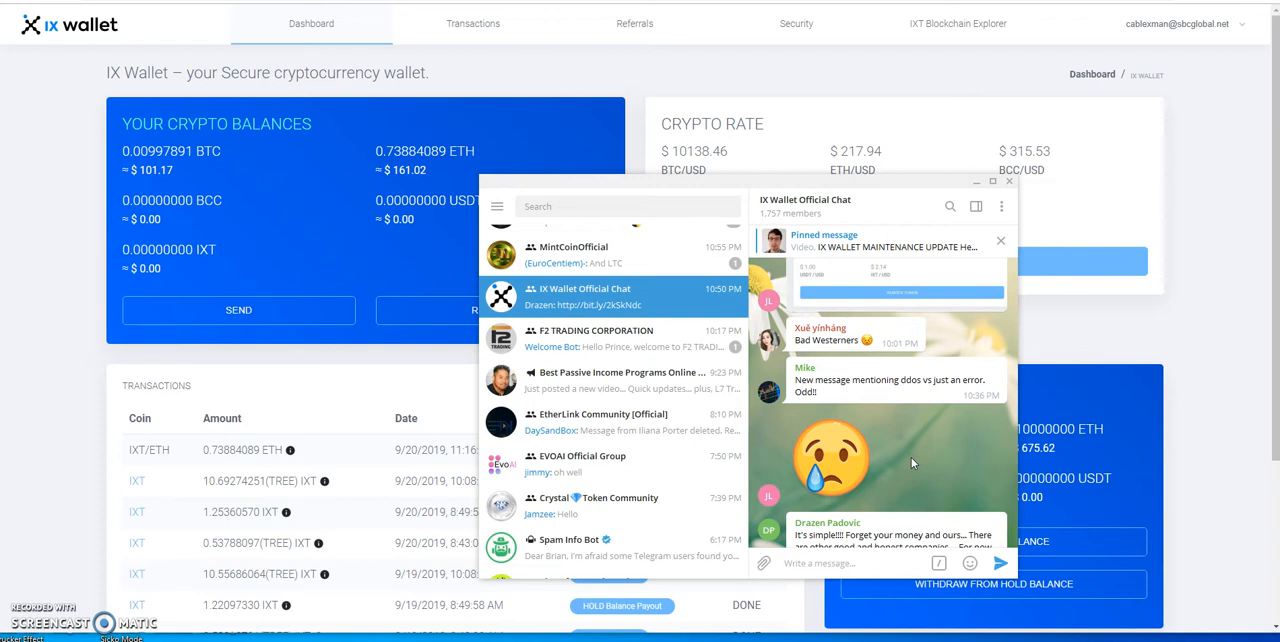
mouse_move(742, 458)
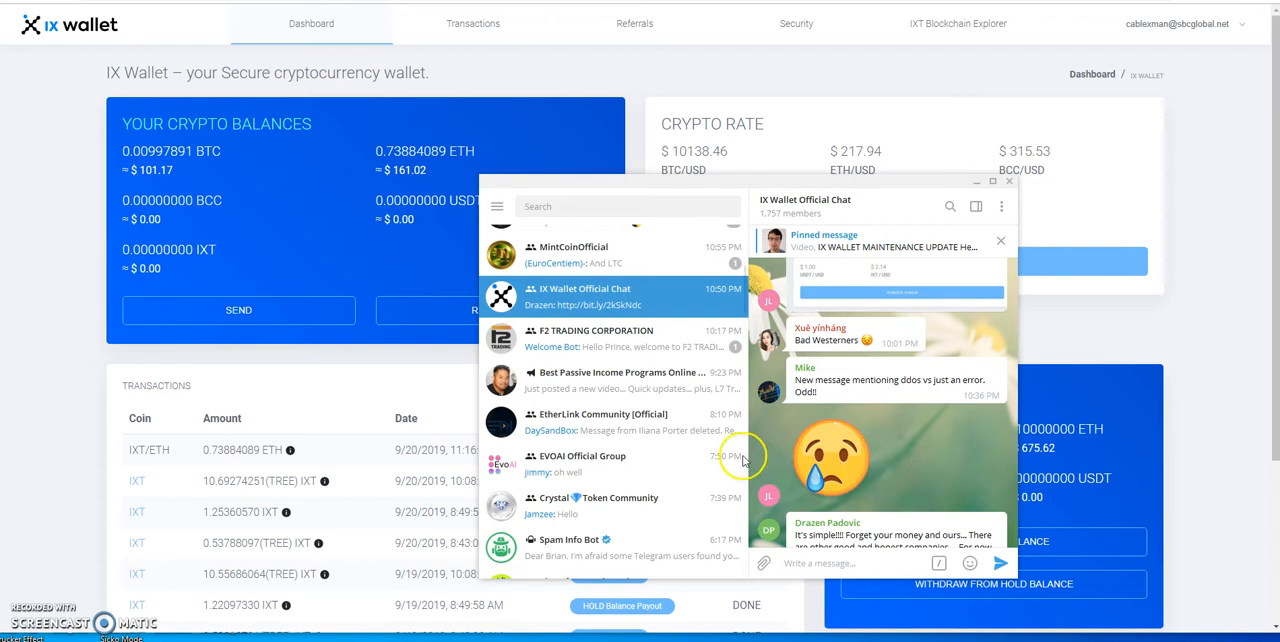
click(1008, 181)
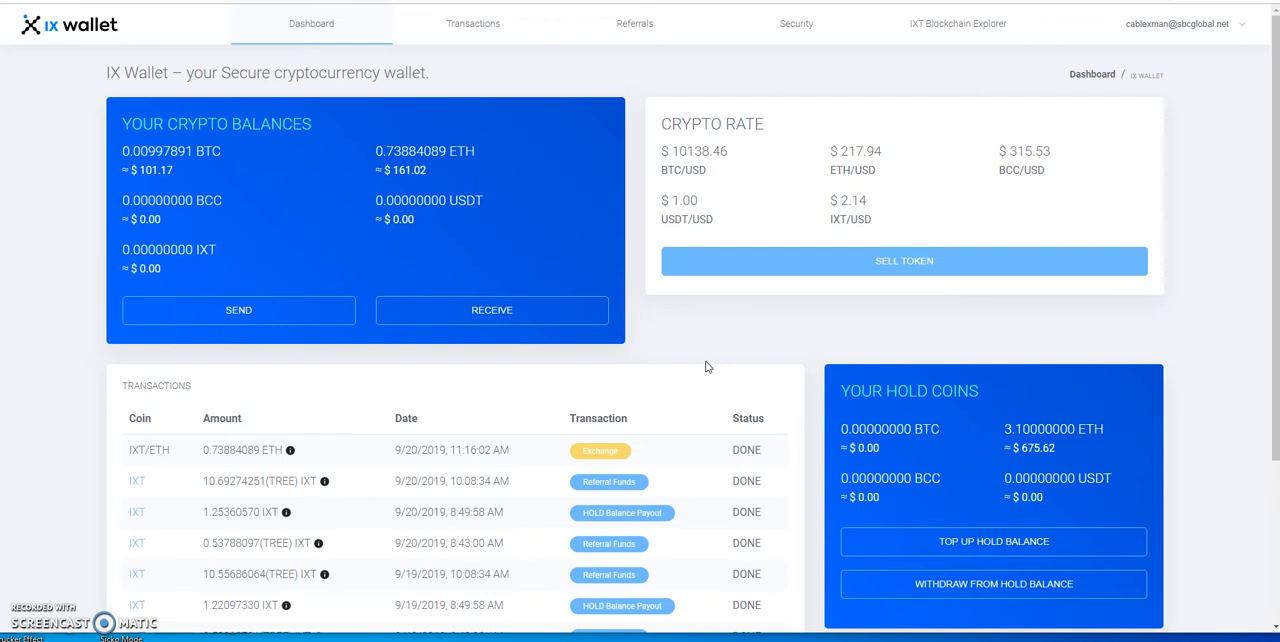
mouse_move(675, 325)
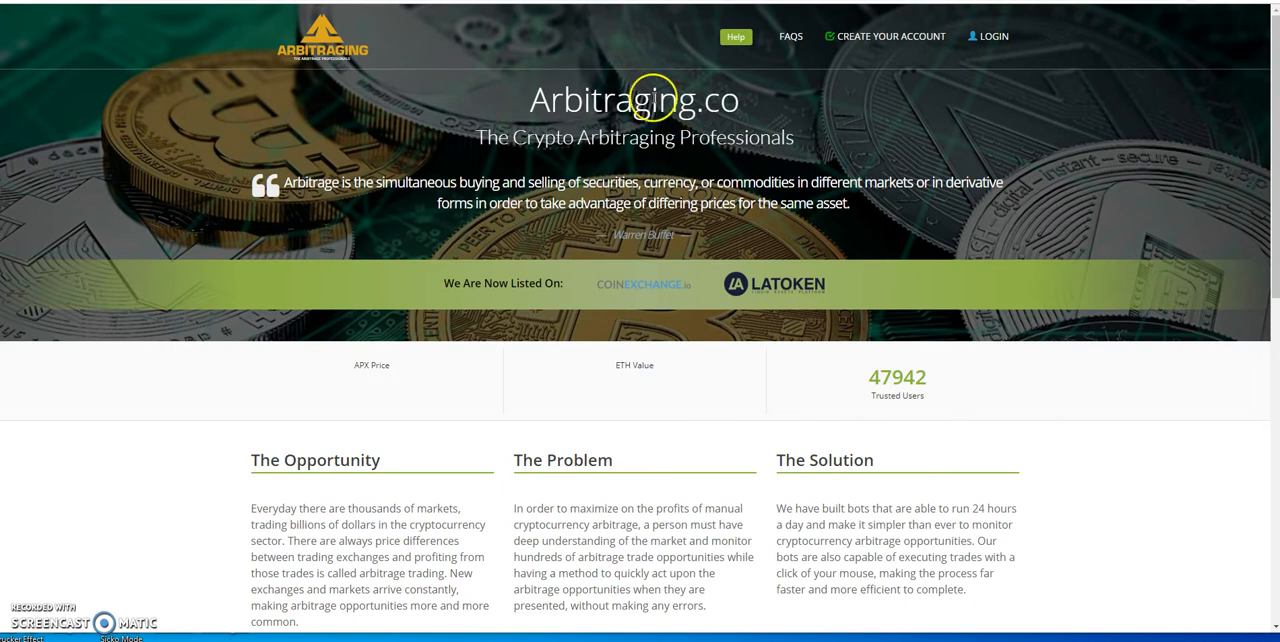
mouse_move(935, 198)
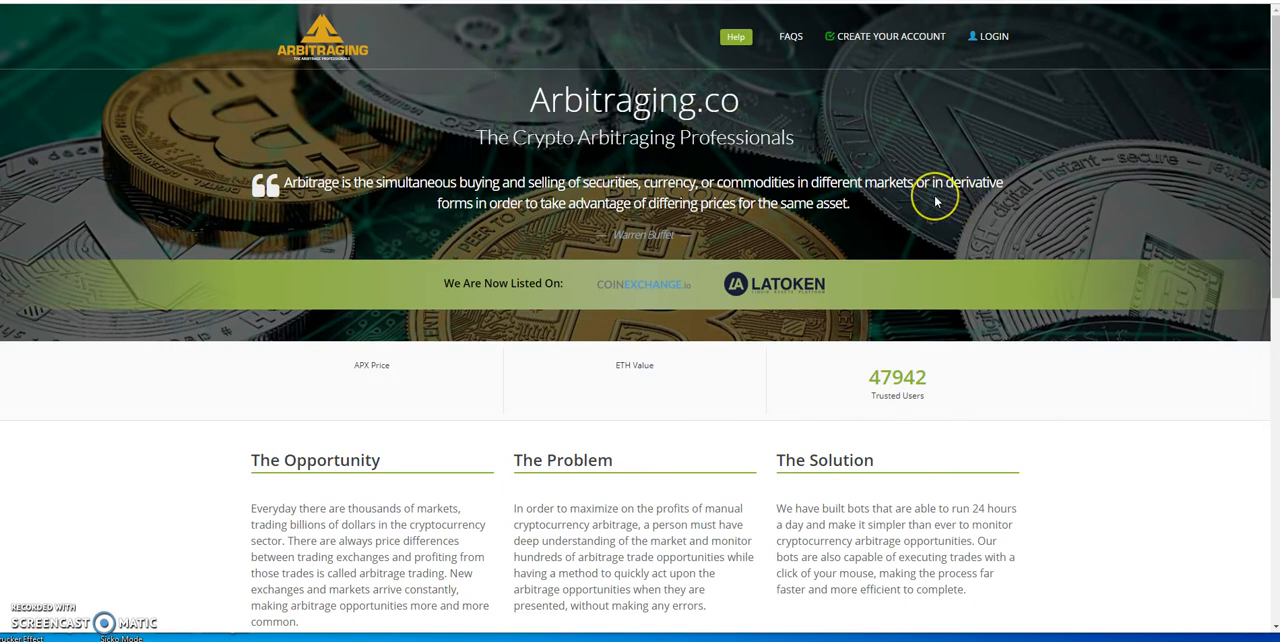
mouse_move(936, 201)
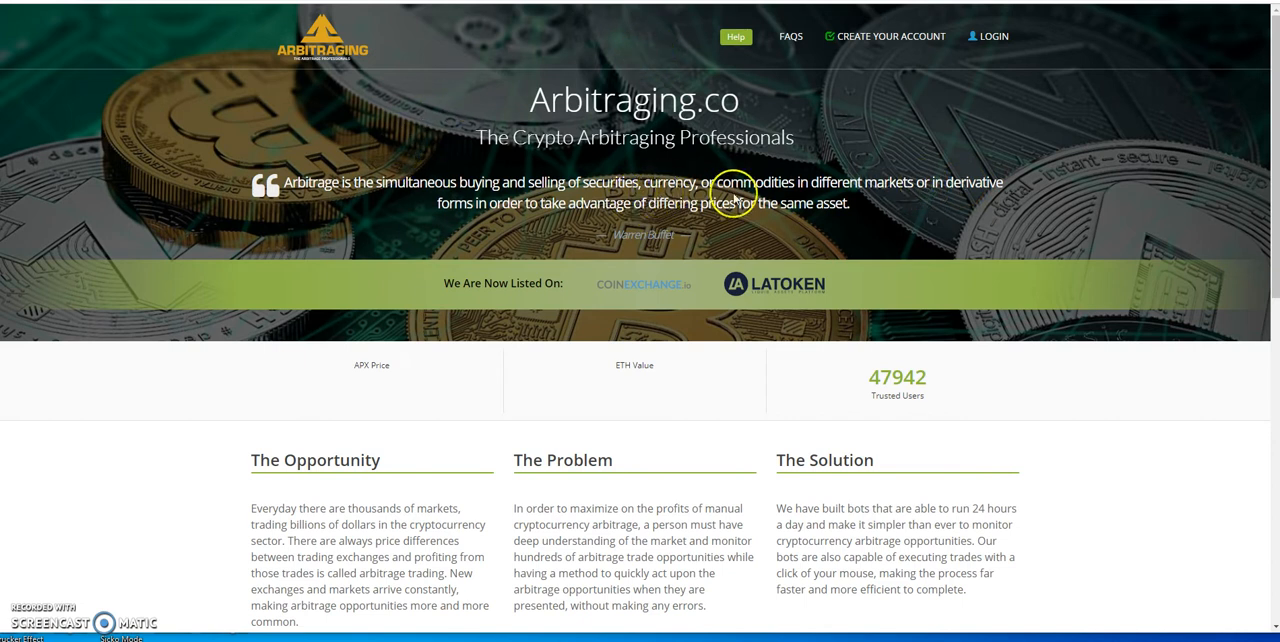
mouse_move(558, 159)
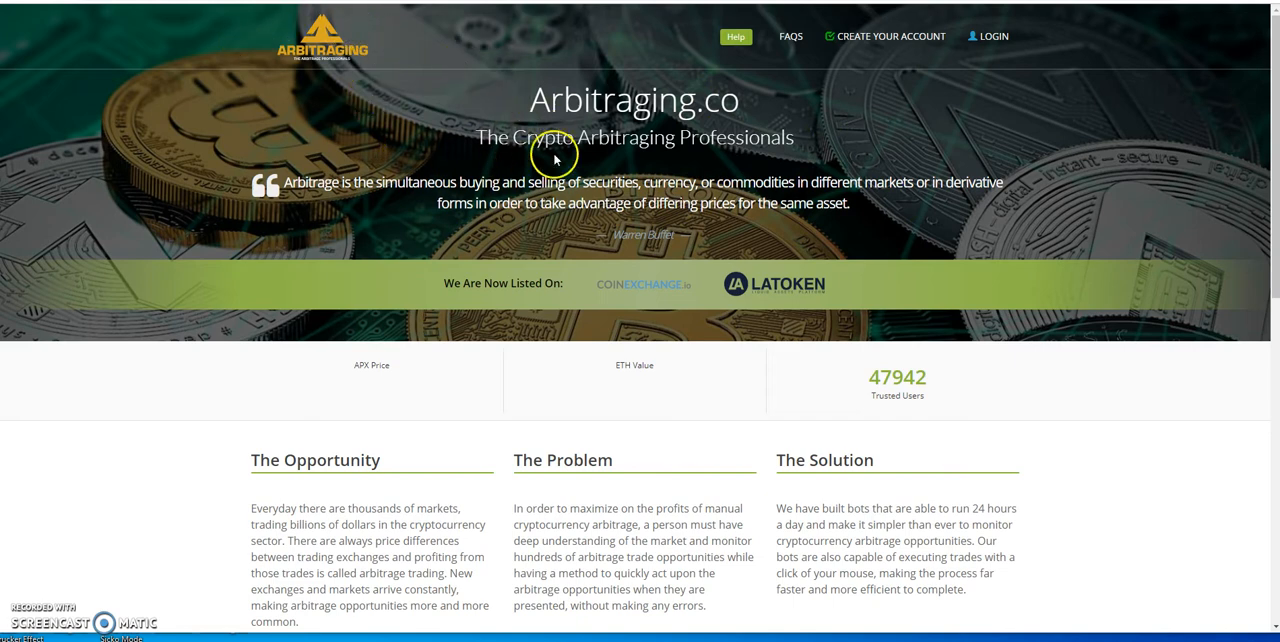
mouse_move(555, 159)
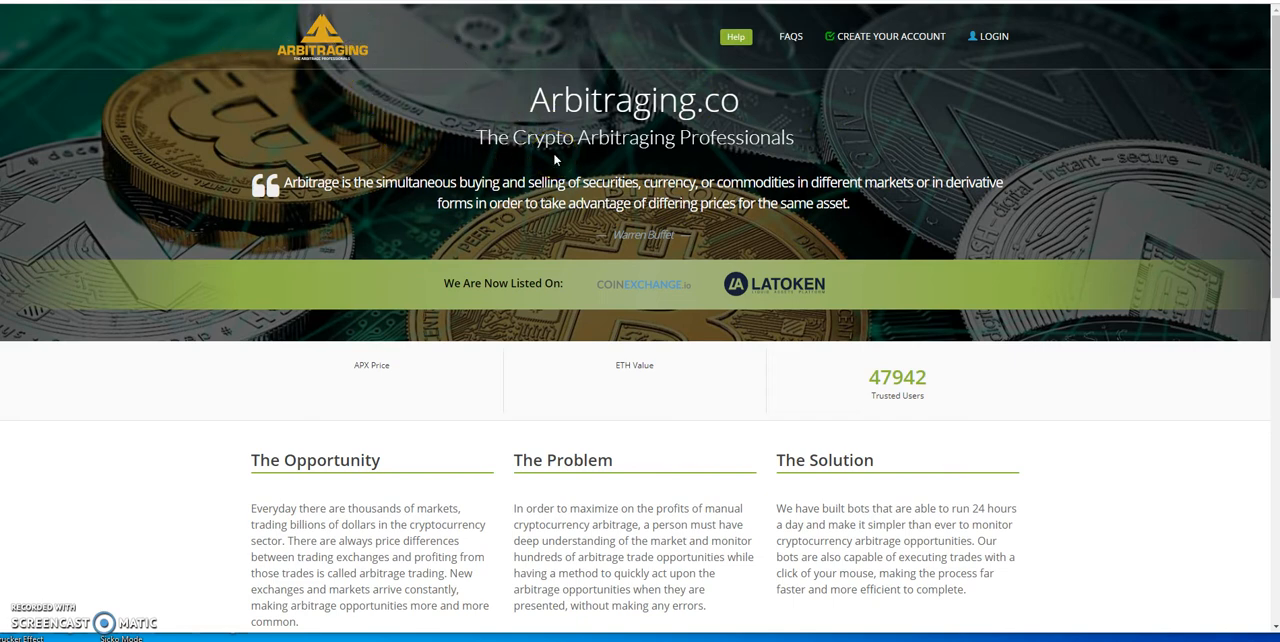
- Scroll the Arbitraging.co homepage down to the MBOT section and back to the top
scroll(down, 3)
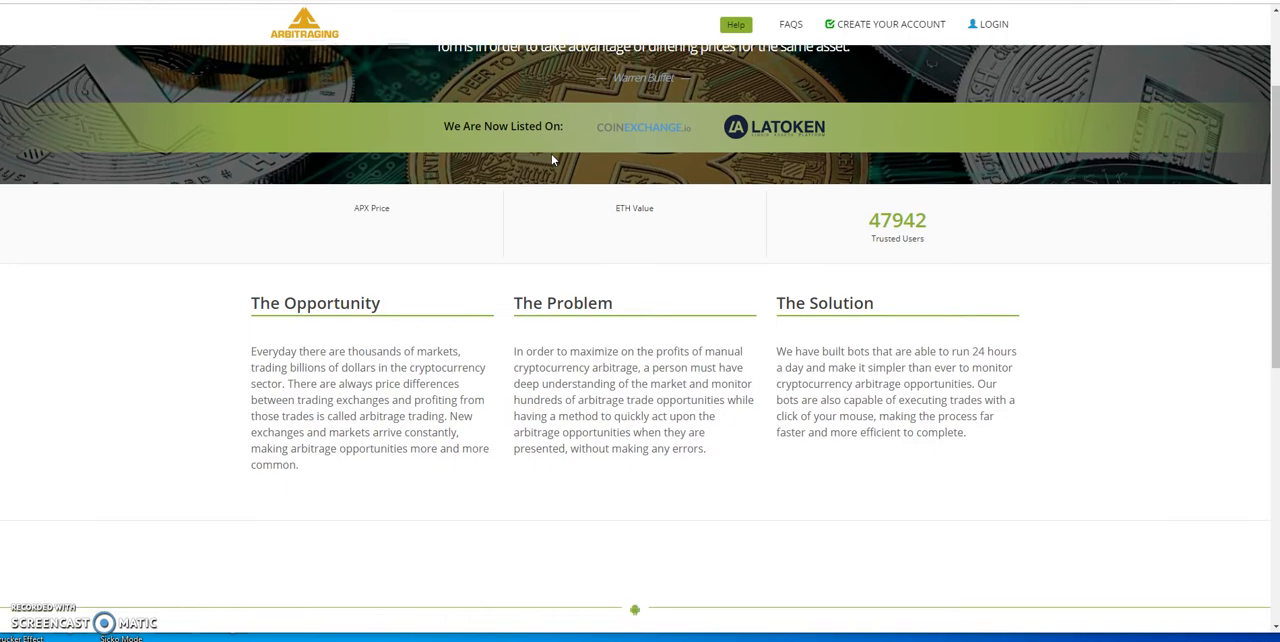
scroll(down, 3)
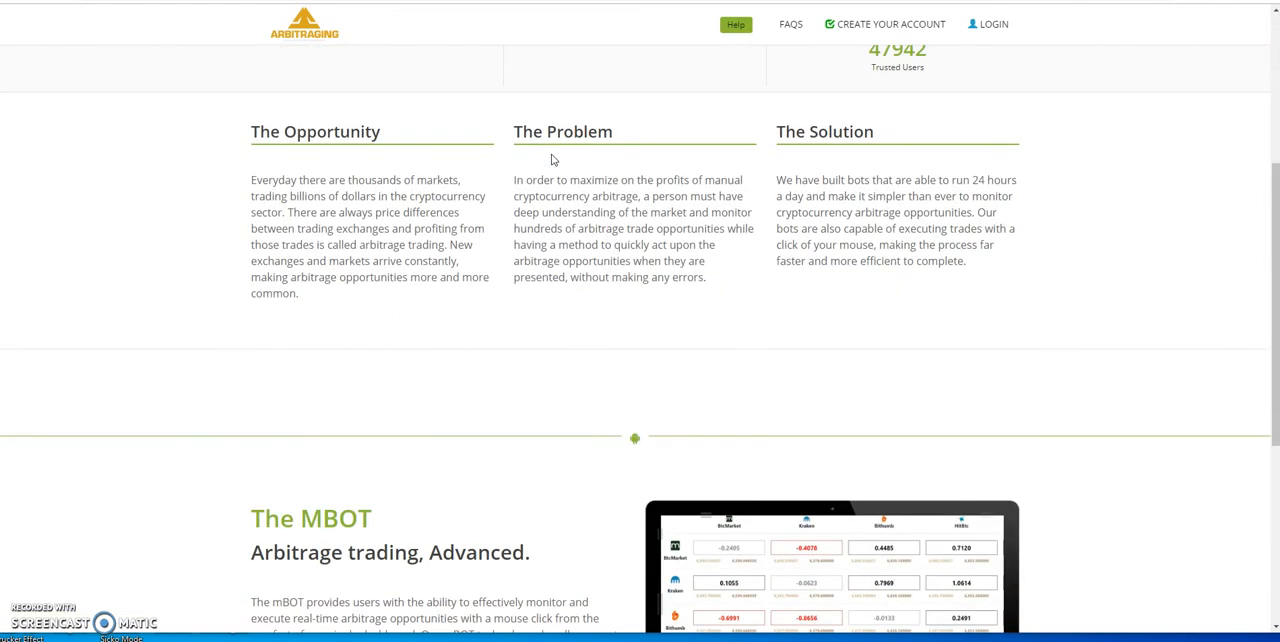
scroll(up, 3)
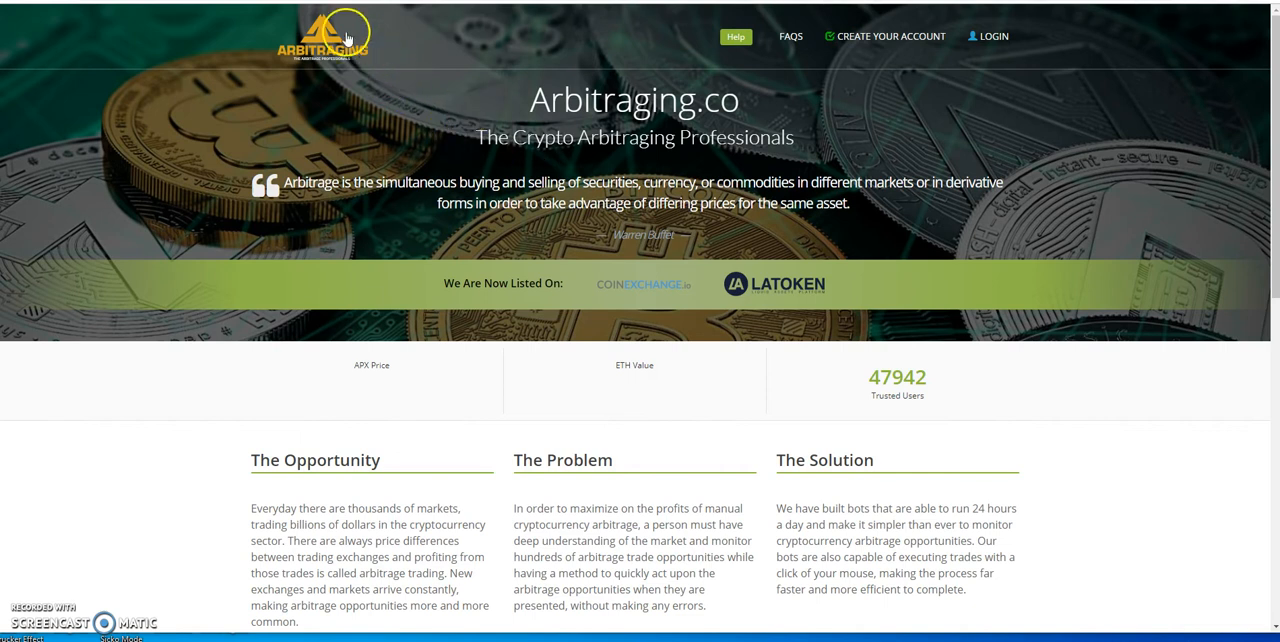
mouse_move(345, 30)
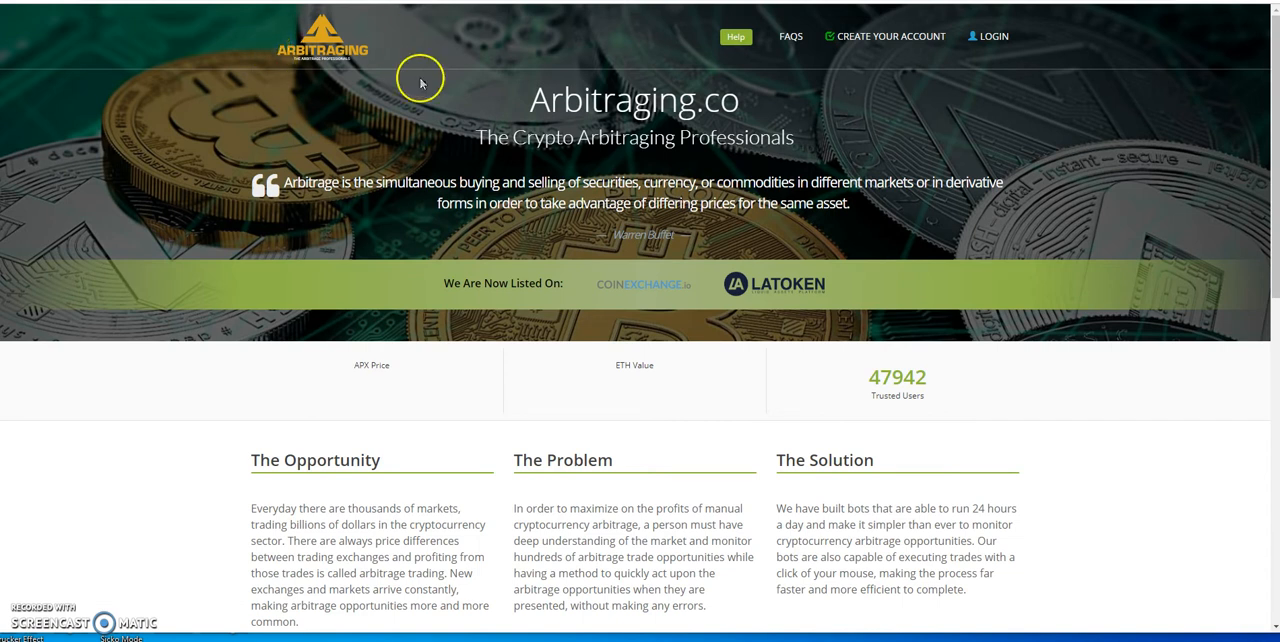
mouse_move(447, 67)
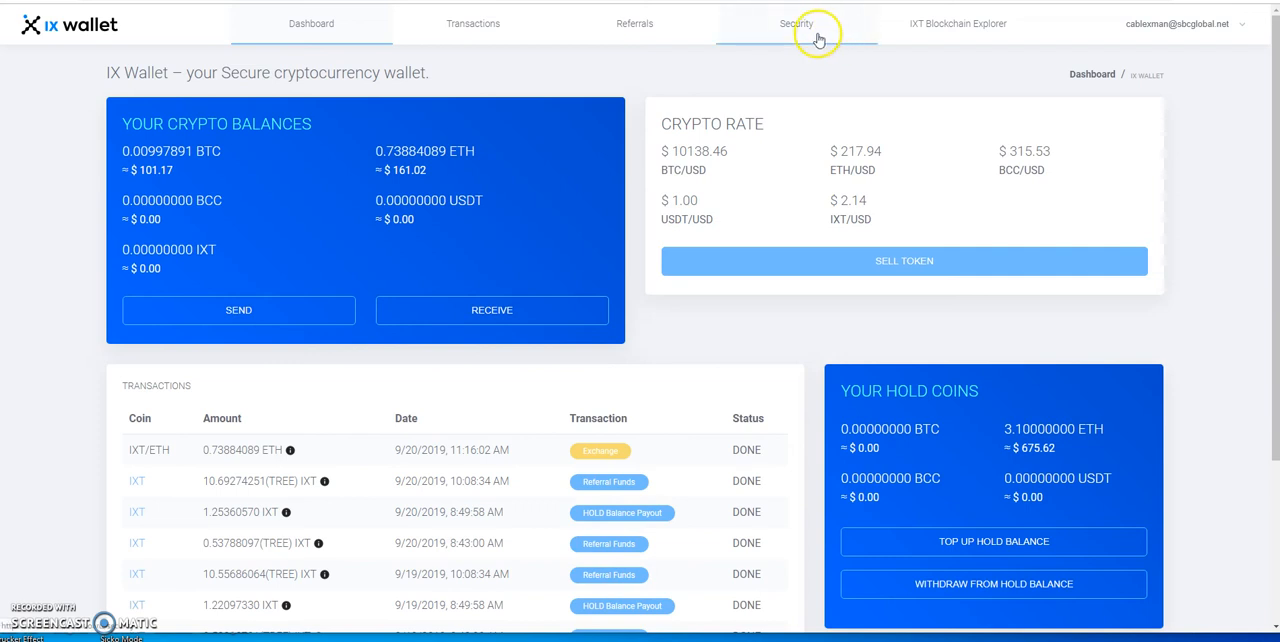
mouse_move(615, 115)
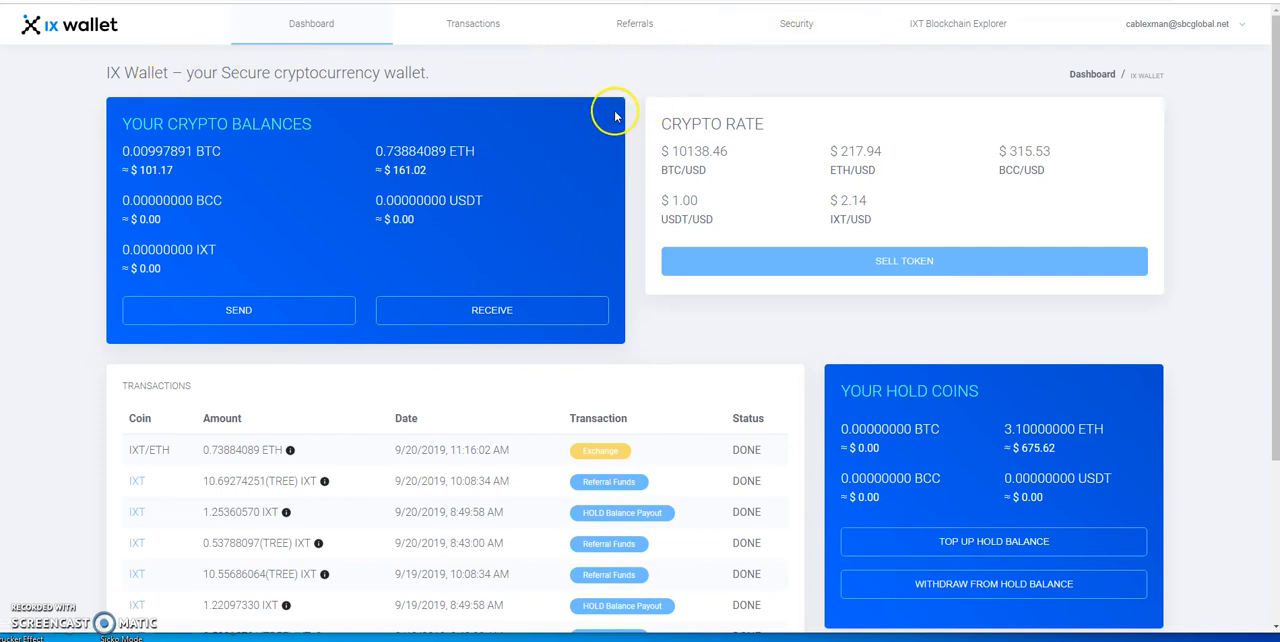
scroll(down, 3)
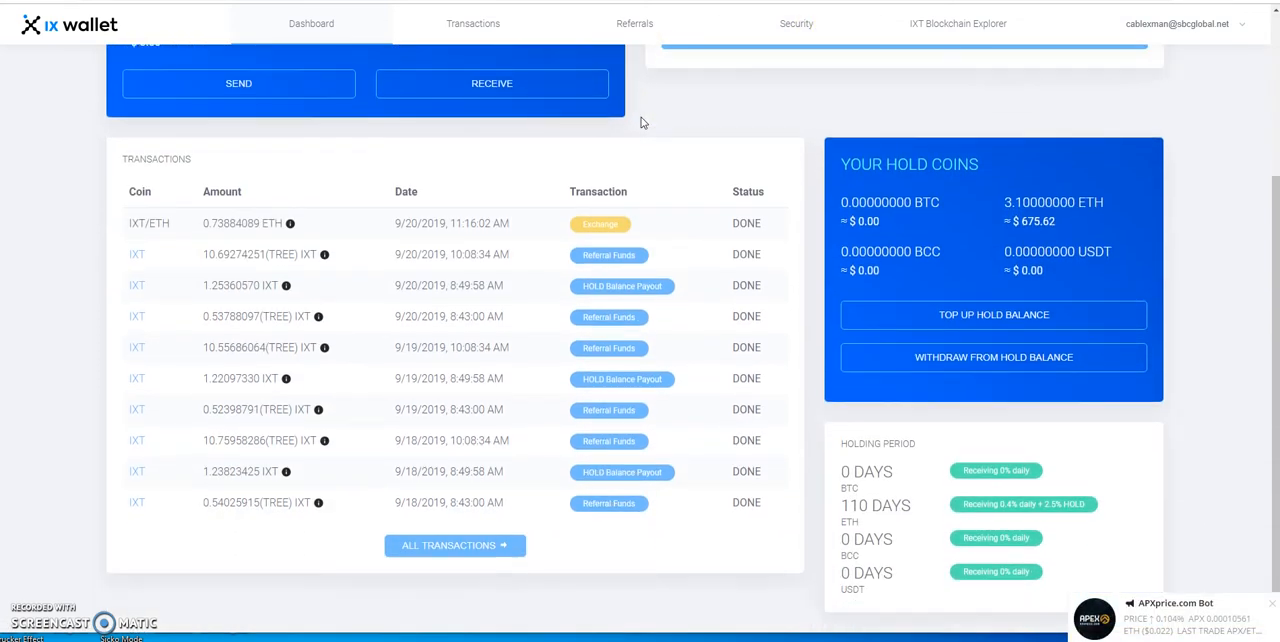
mouse_move(810, 120)
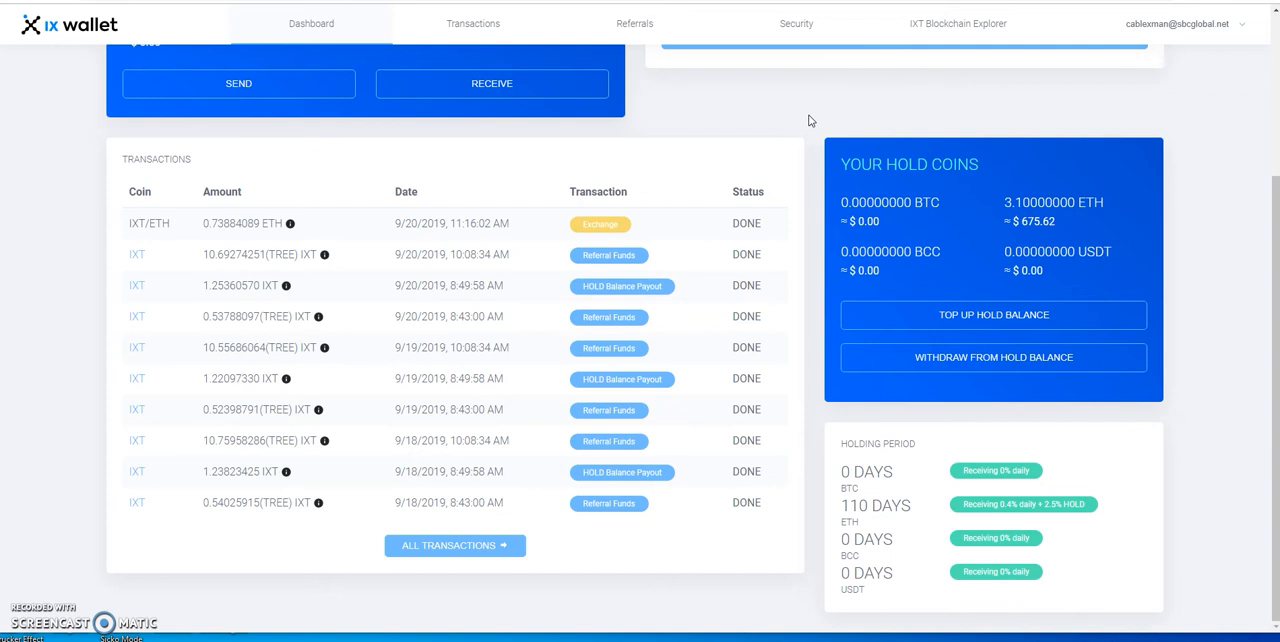
mouse_move(822, 113)
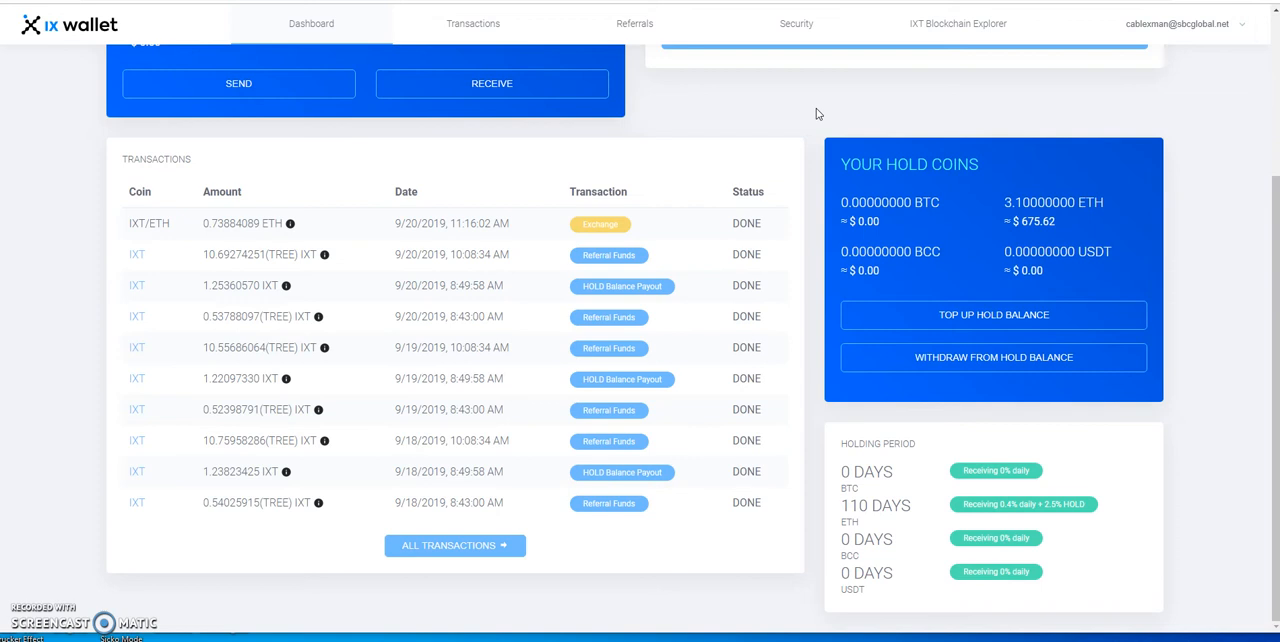
mouse_move(840, 110)
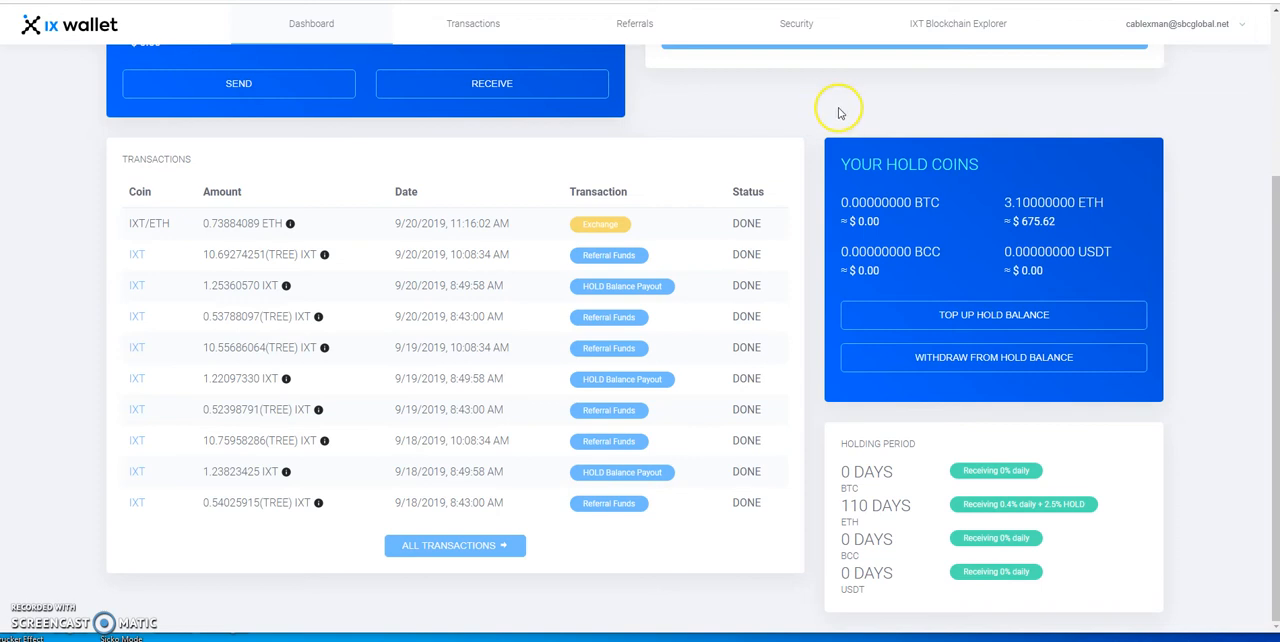
mouse_move(840, 112)
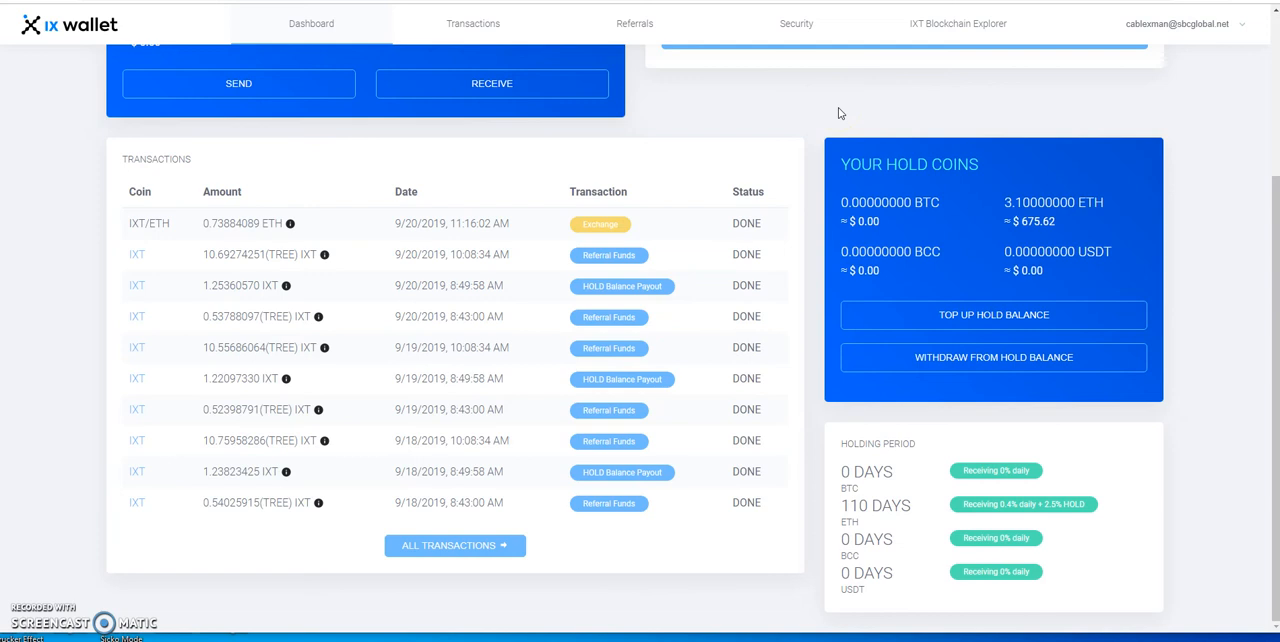
mouse_move(823, 157)
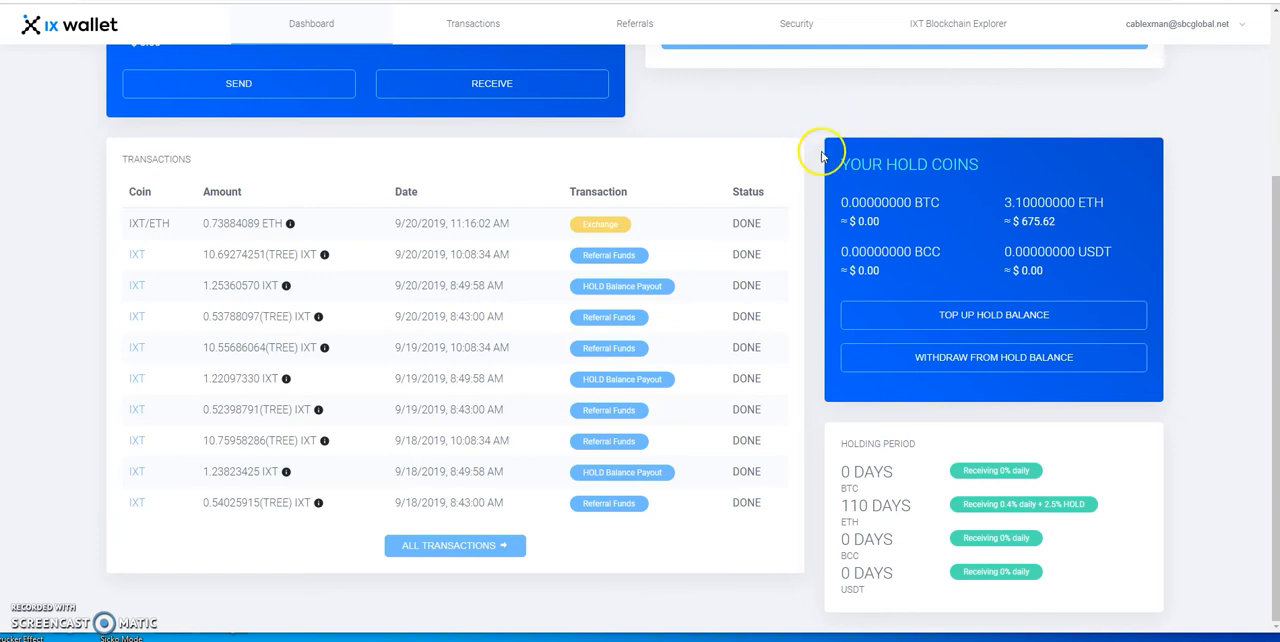
mouse_move(1010, 185)
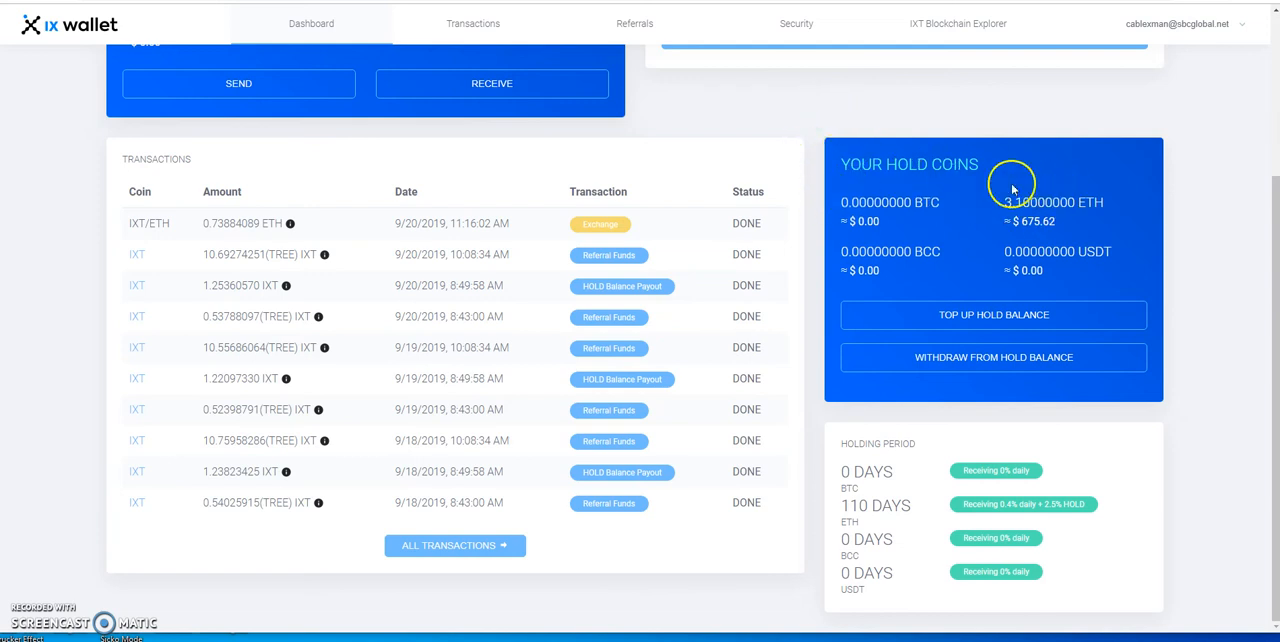
mouse_move(788, 110)
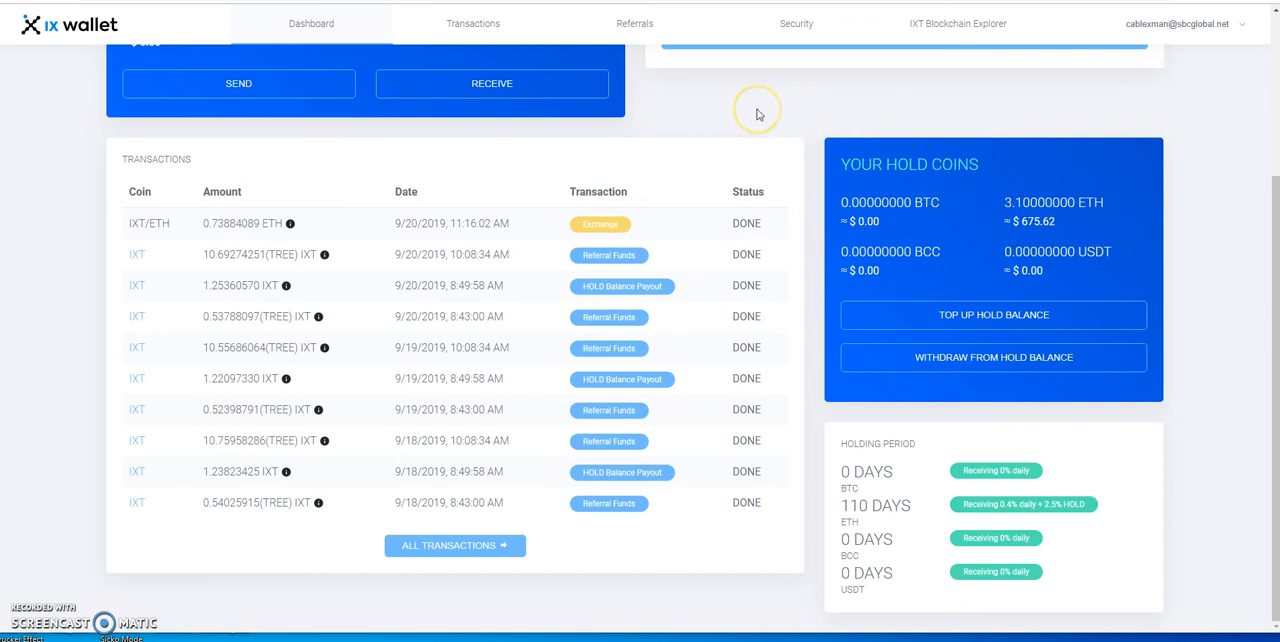
mouse_move(757, 114)
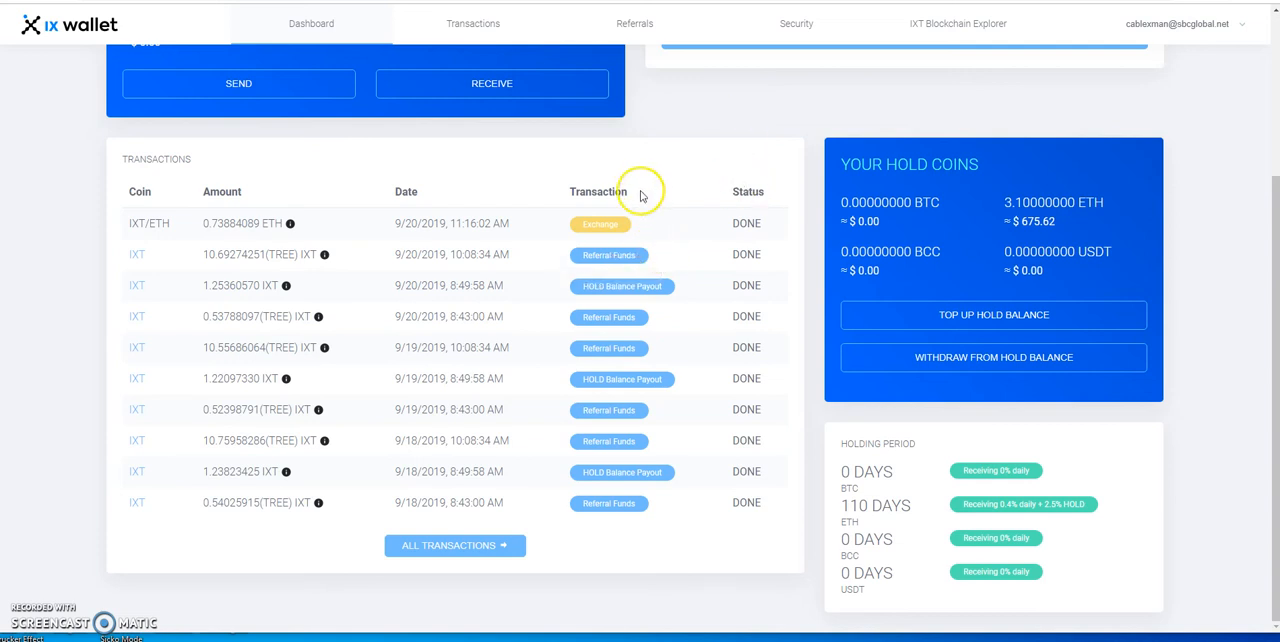
mouse_move(668, 131)
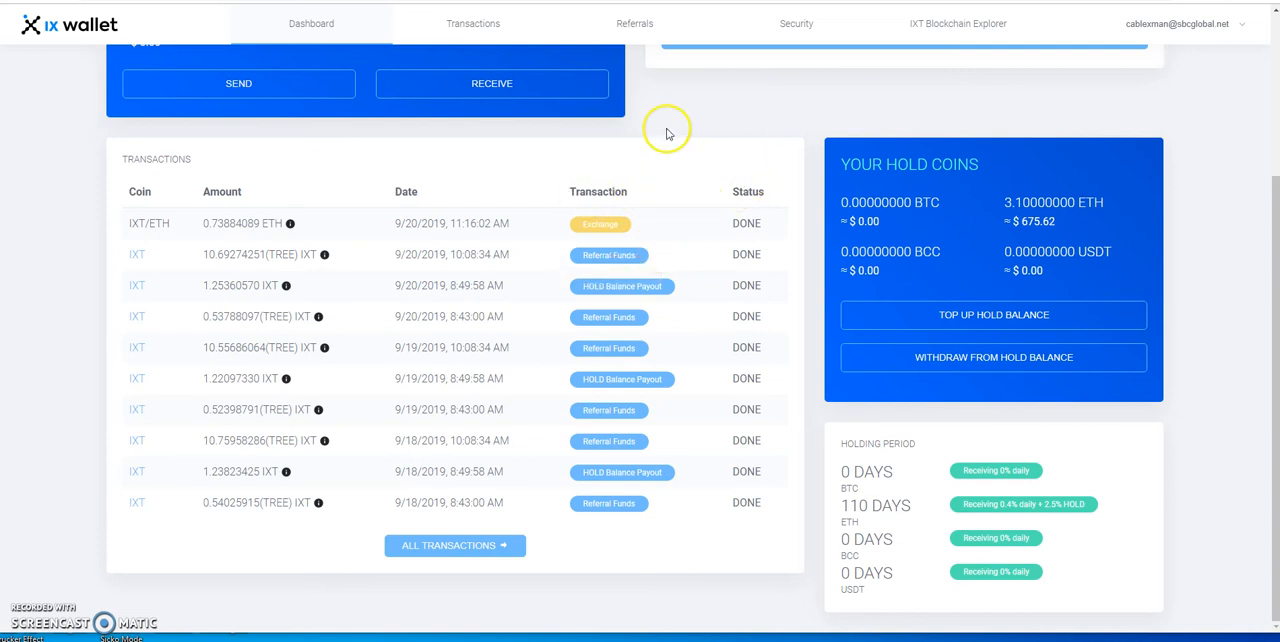
mouse_move(672, 174)
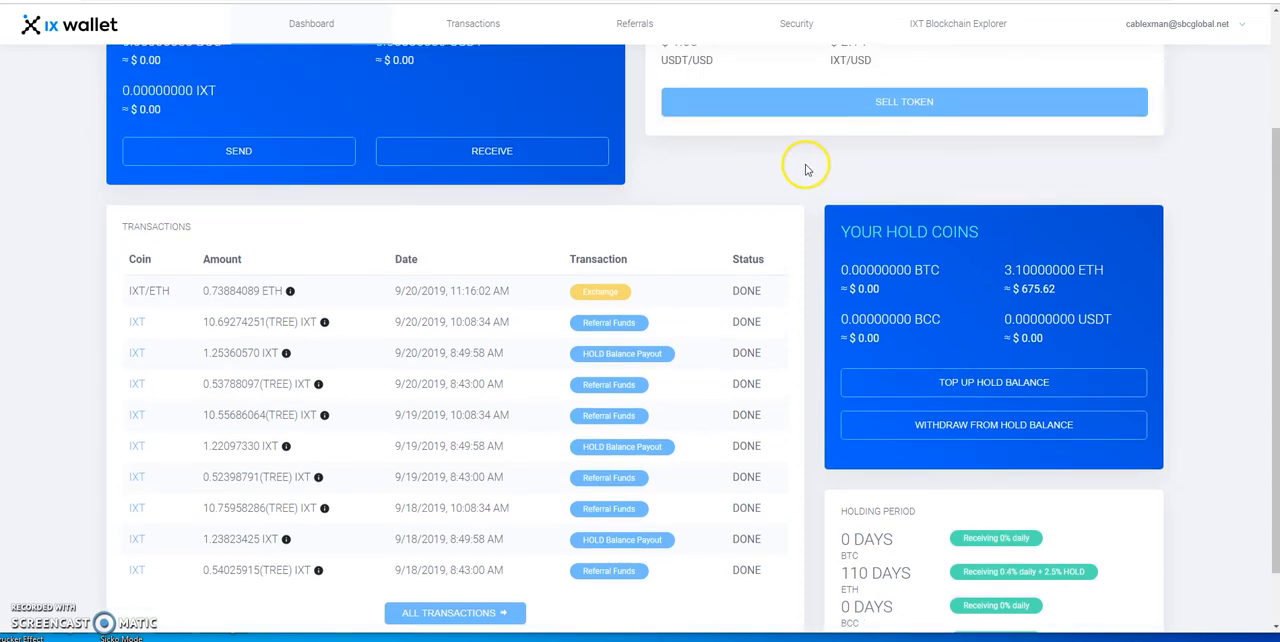
scroll(up, 3)
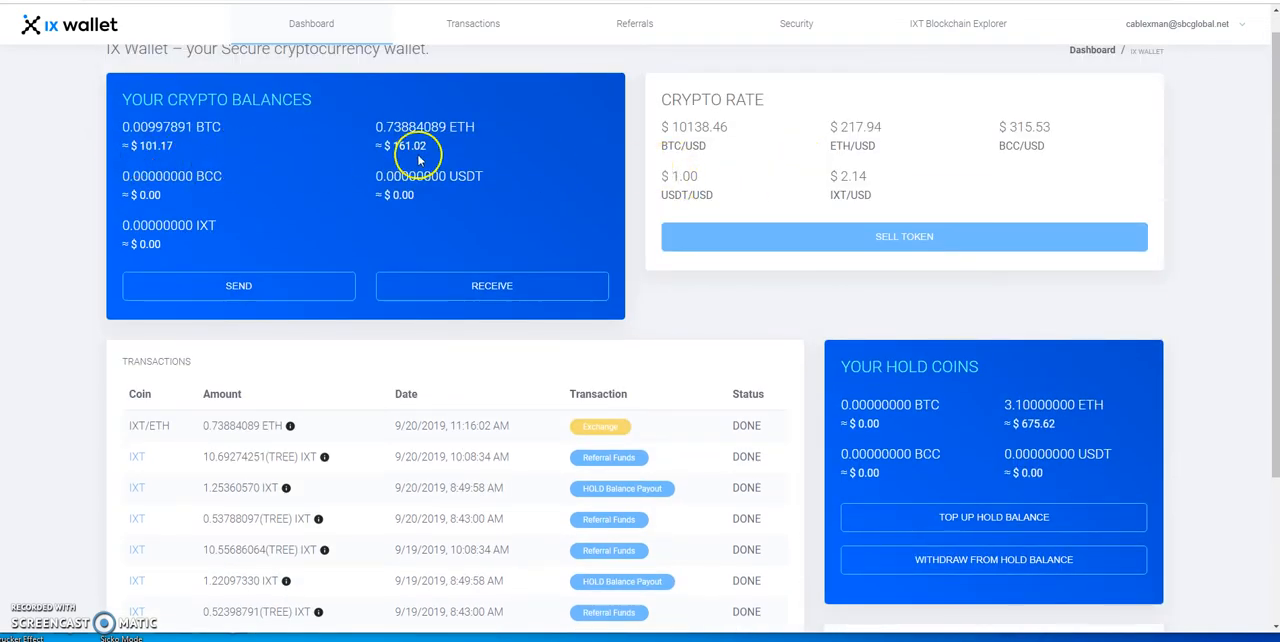
mouse_move(237, 157)
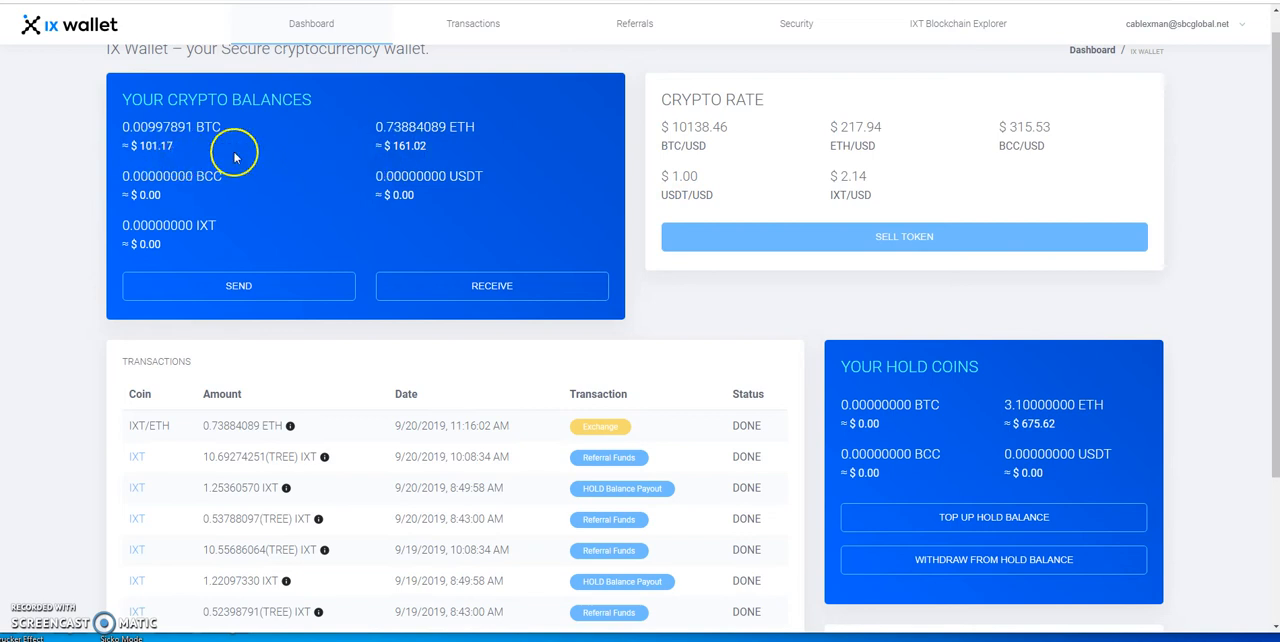
mouse_move(517, 145)
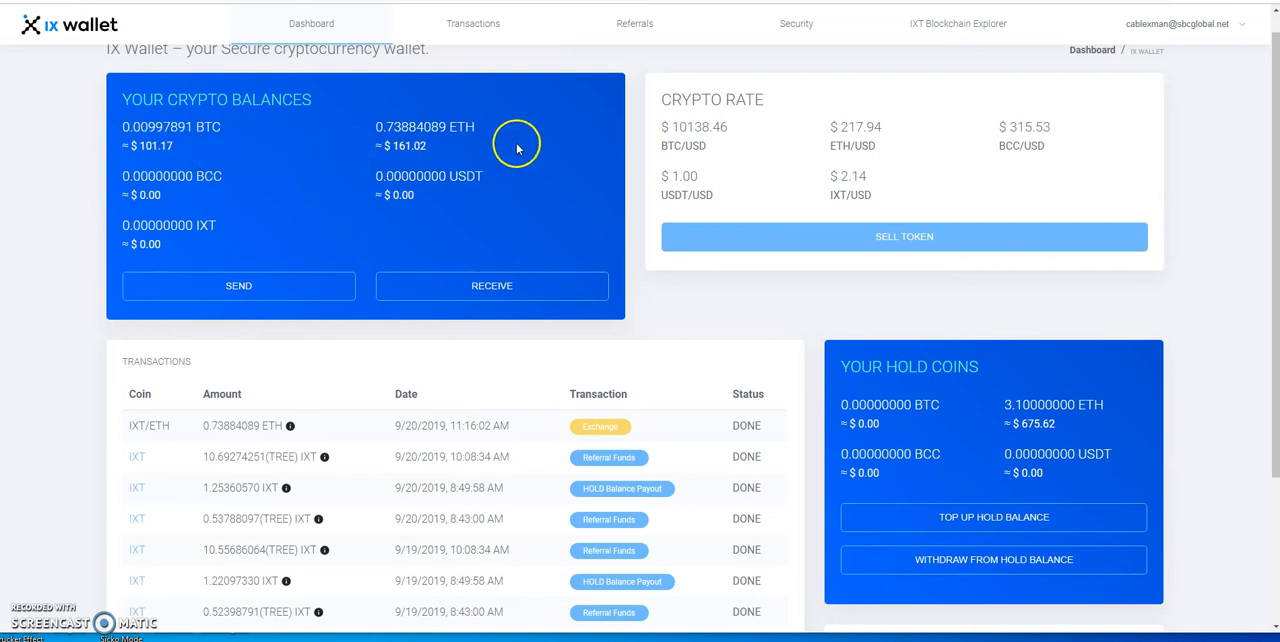
mouse_move(630, 147)
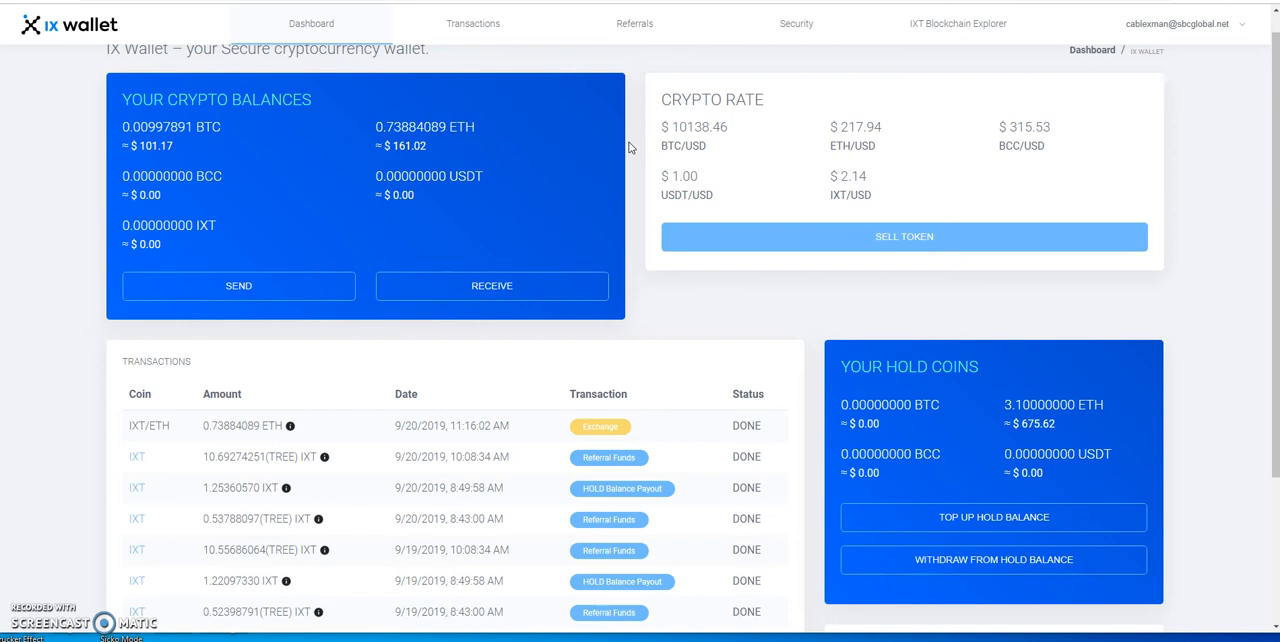
mouse_move(721, 85)
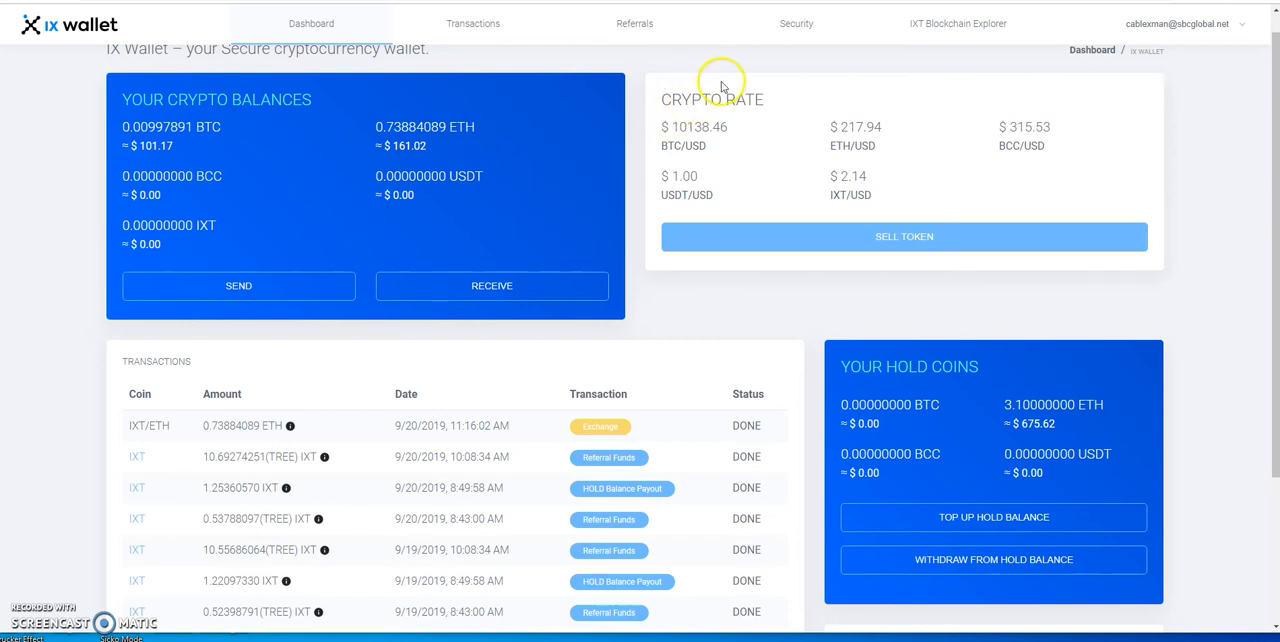
mouse_move(368, 108)
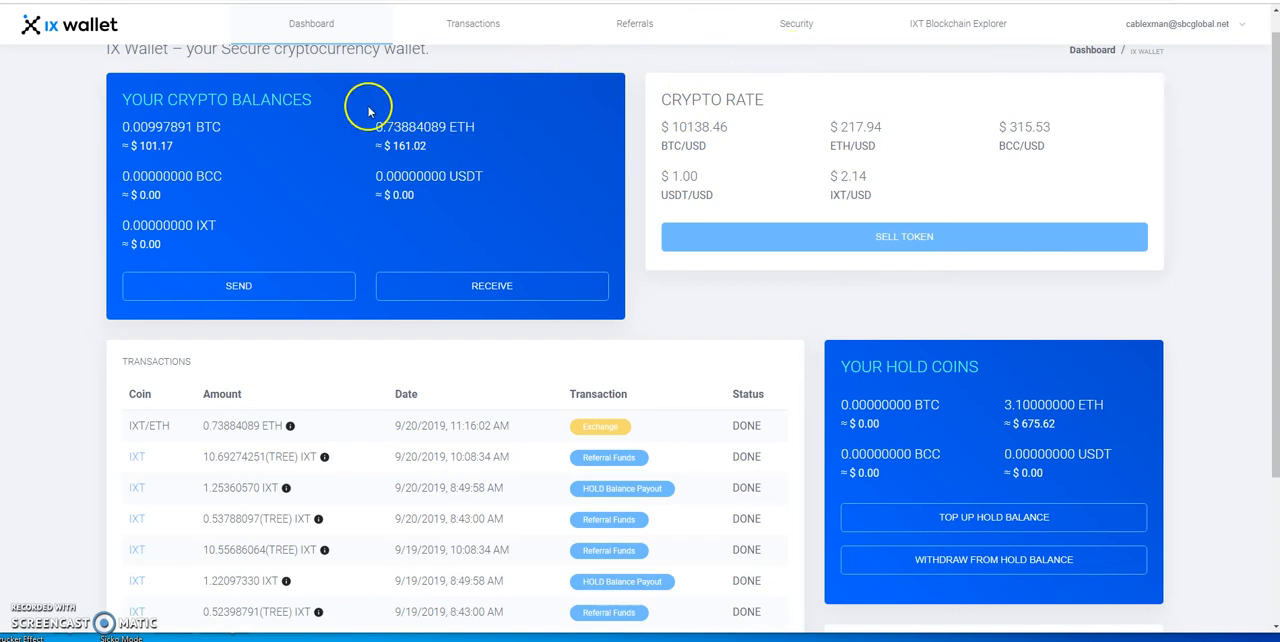
mouse_move(576, 103)
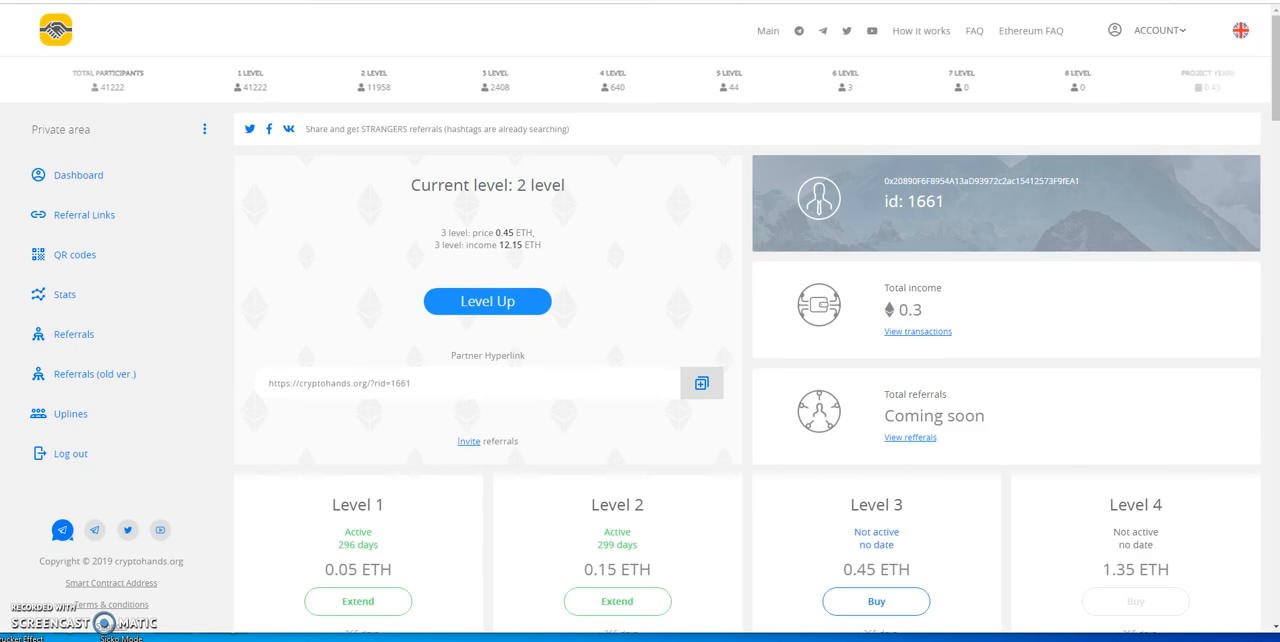
- Scroll the CryptoHands dashboard to review current level 2, 0.3 ETH income and active slots
scroll(down, 3)
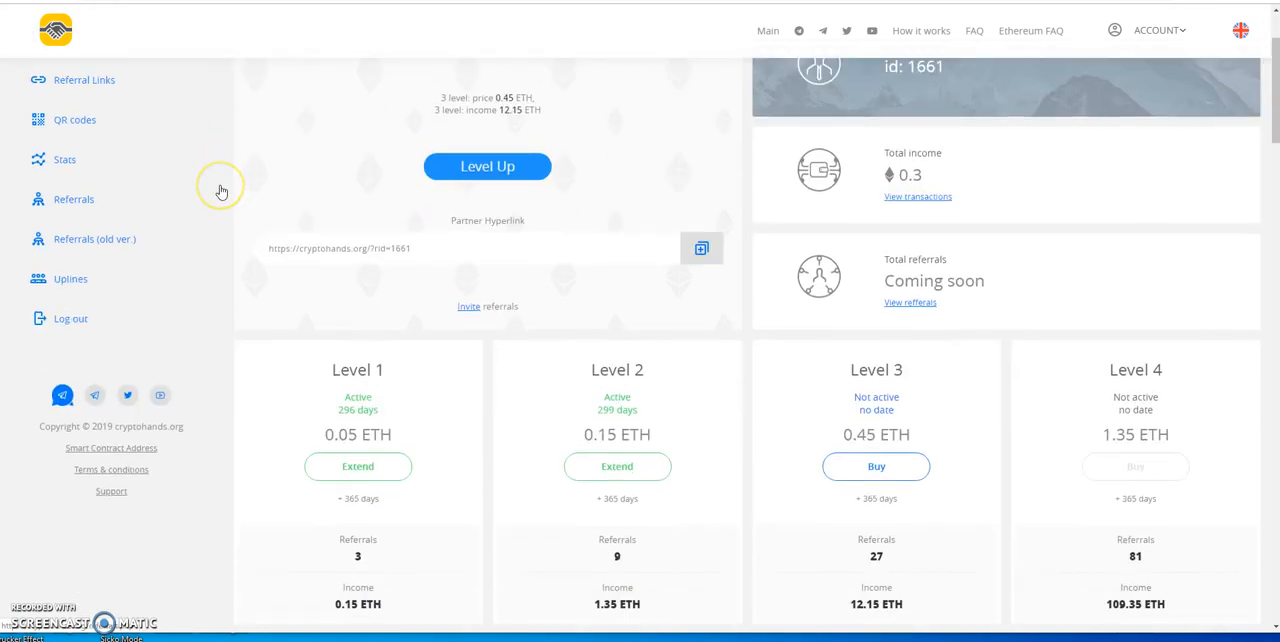
scroll(up, 3)
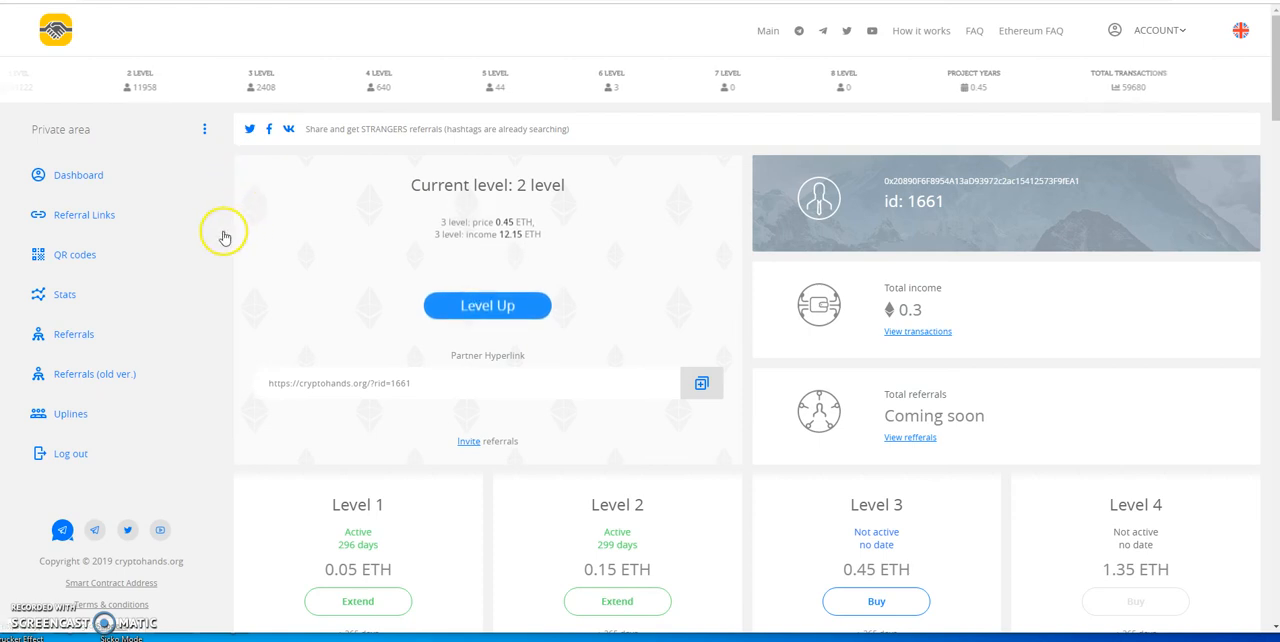
scroll(down, 3)
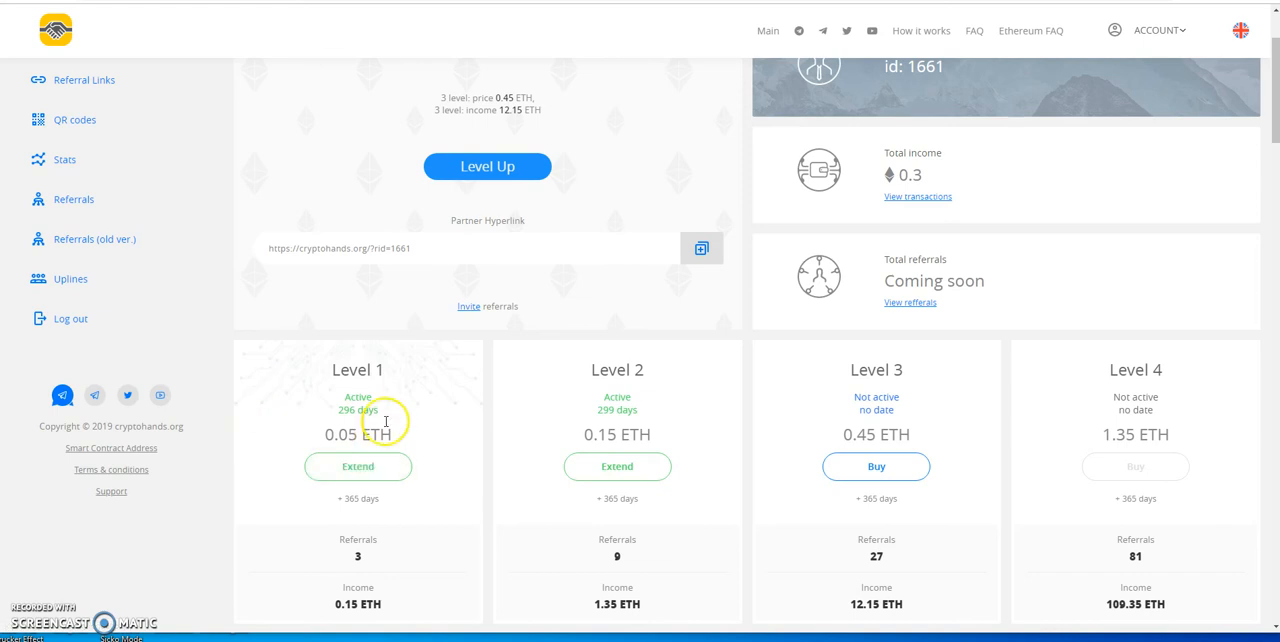
mouse_move(350, 424)
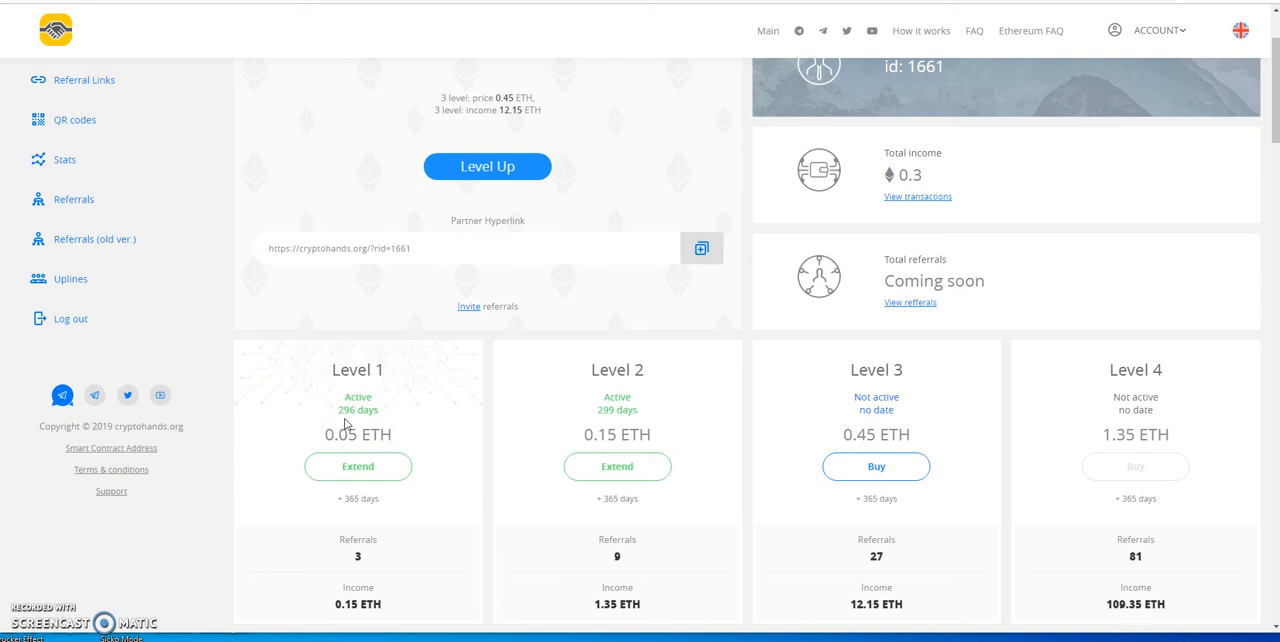
mouse_move(604, 425)
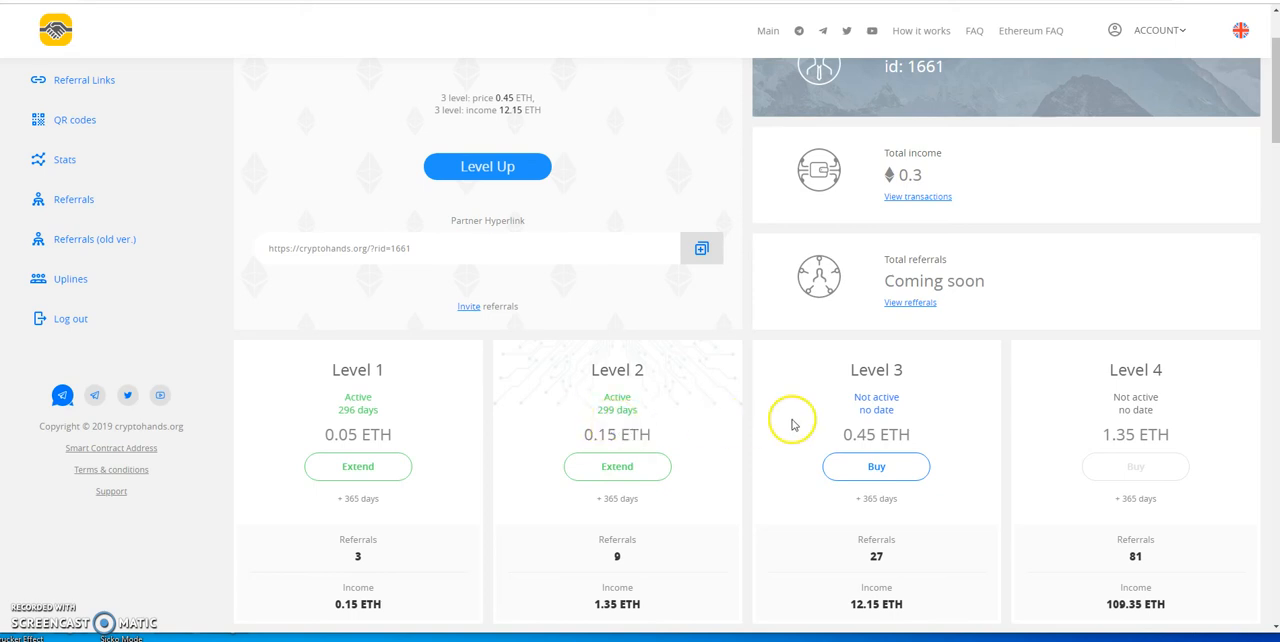
mouse_move(613, 426)
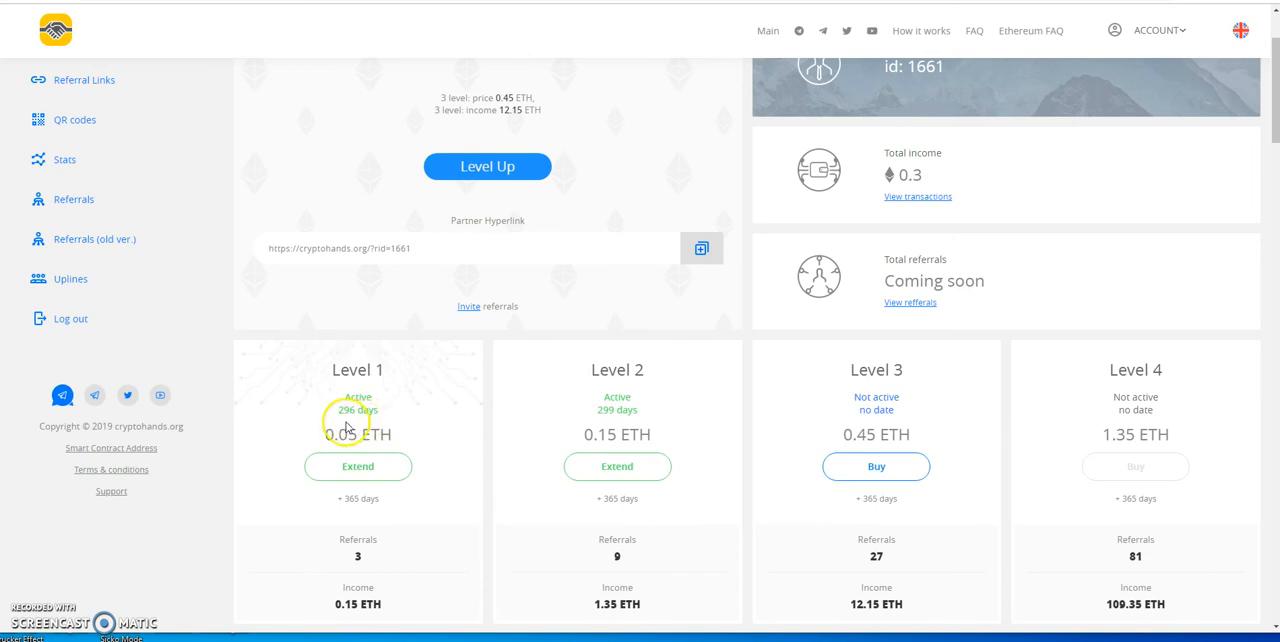
mouse_move(390, 403)
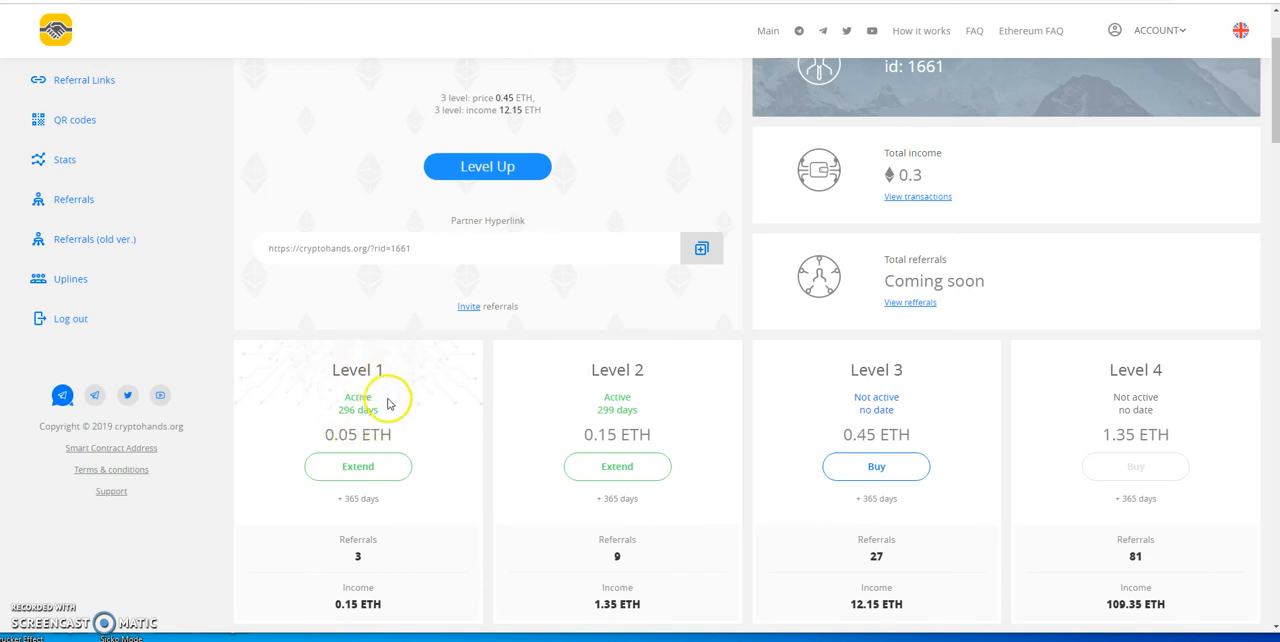
mouse_move(650, 415)
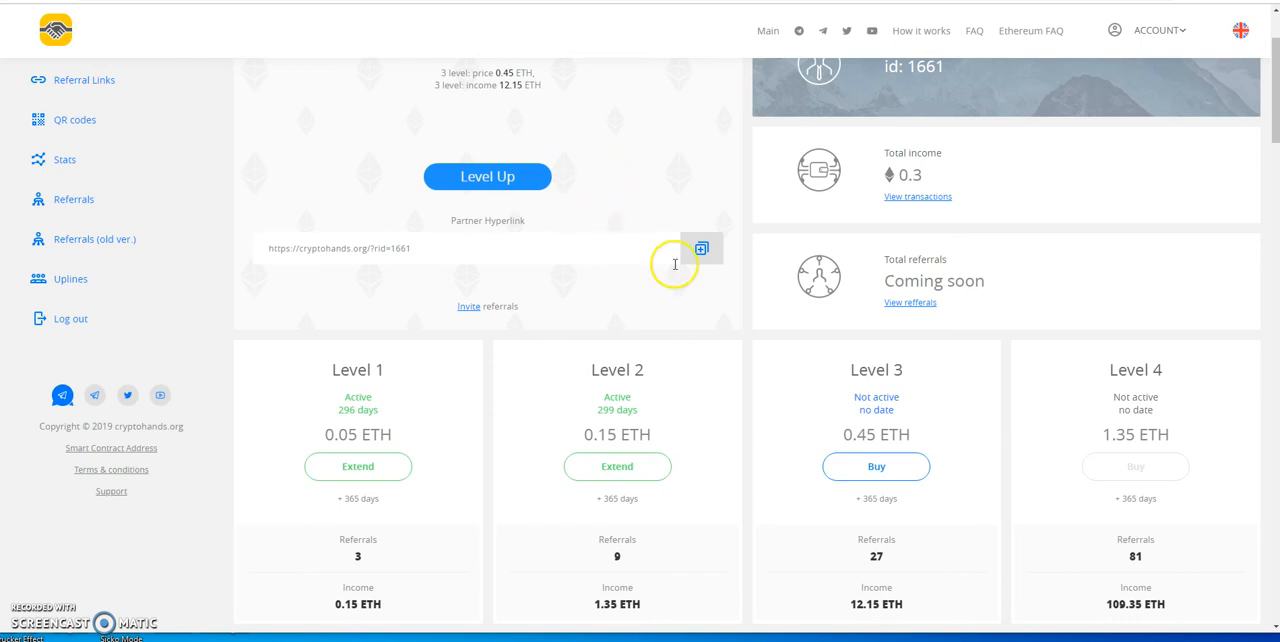
- Scroll to the dashboard's statistics strip: 59680 transactions, 6201.70 ETH, 133.1782 BTC
scroll(down, 3)
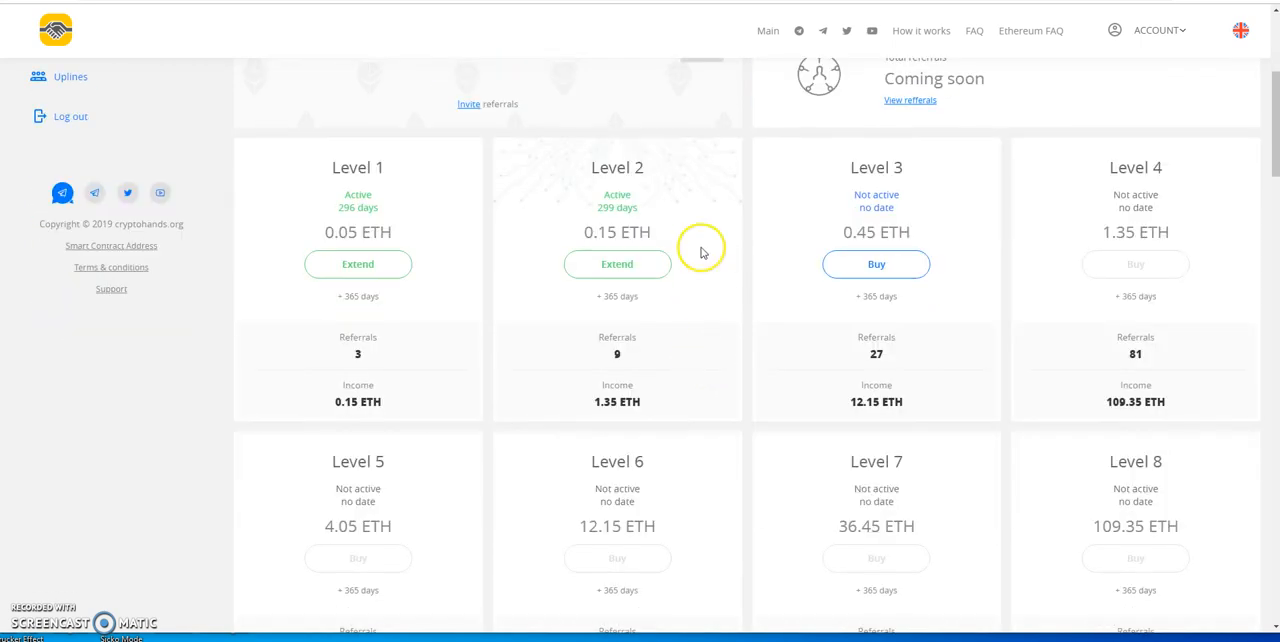
mouse_move(560, 167)
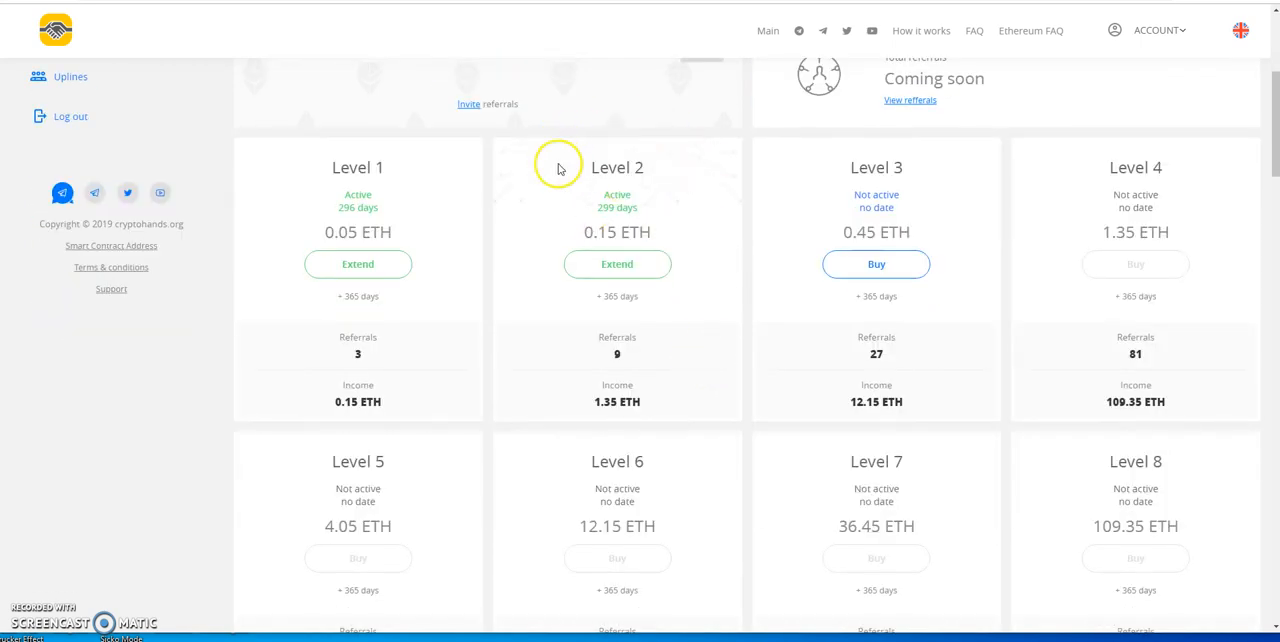
mouse_move(814, 183)
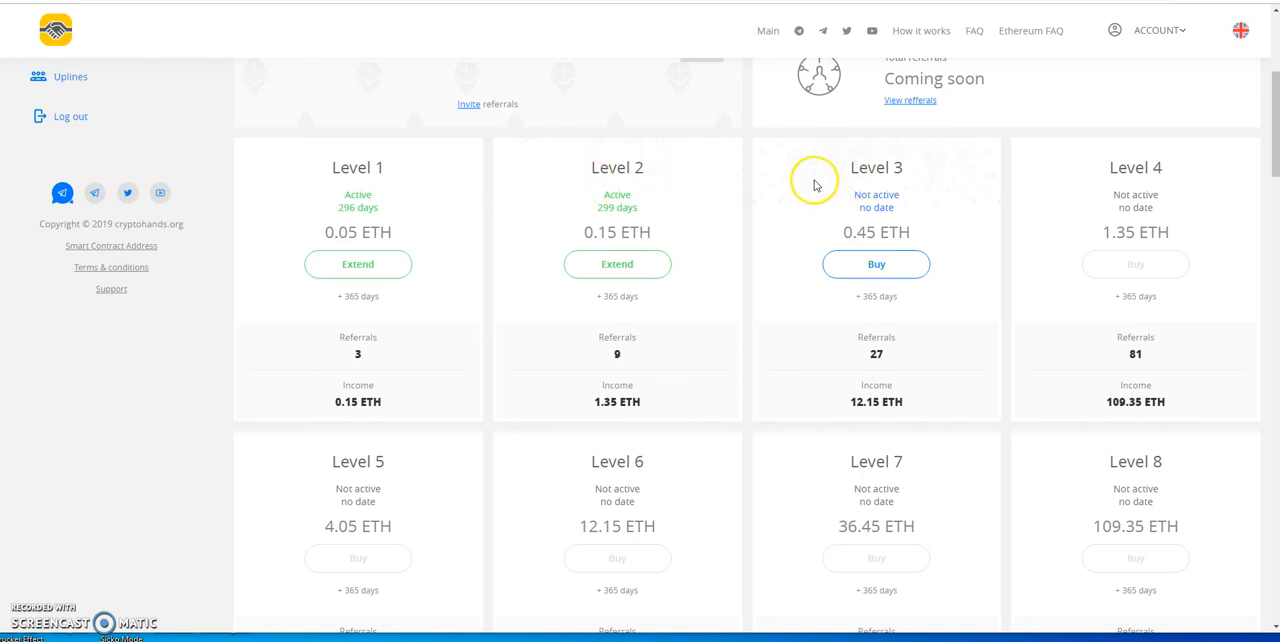
scroll(up, 3)
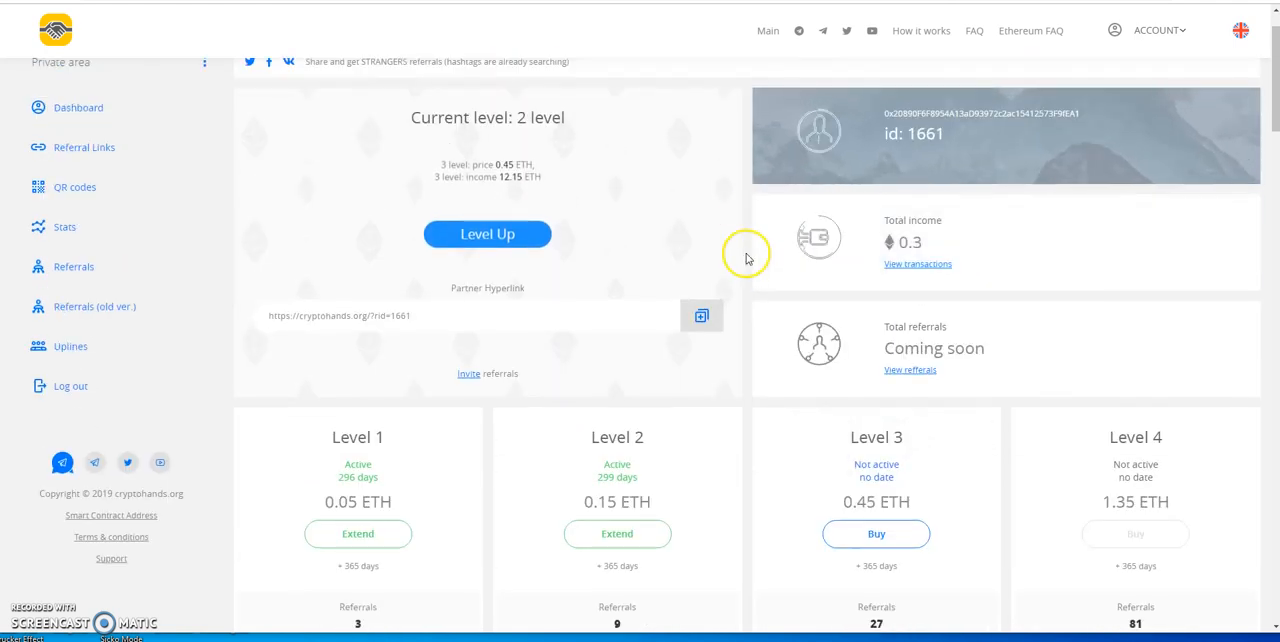
scroll(down, 3)
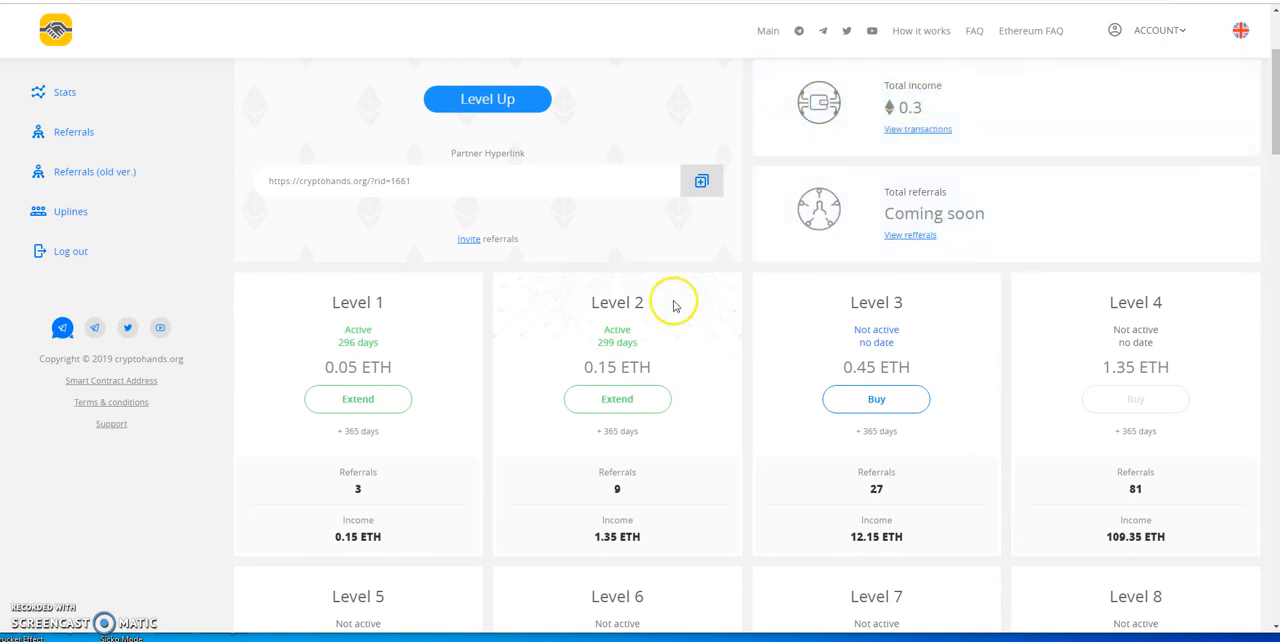
mouse_move(730, 352)
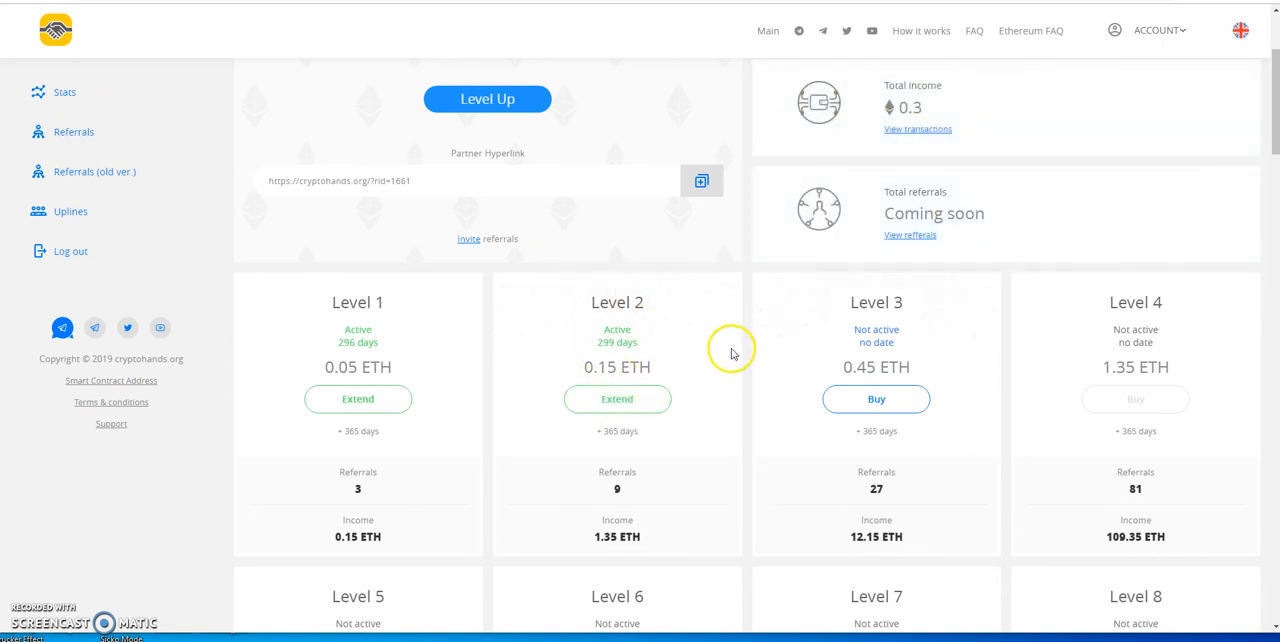
scroll(up, 3)
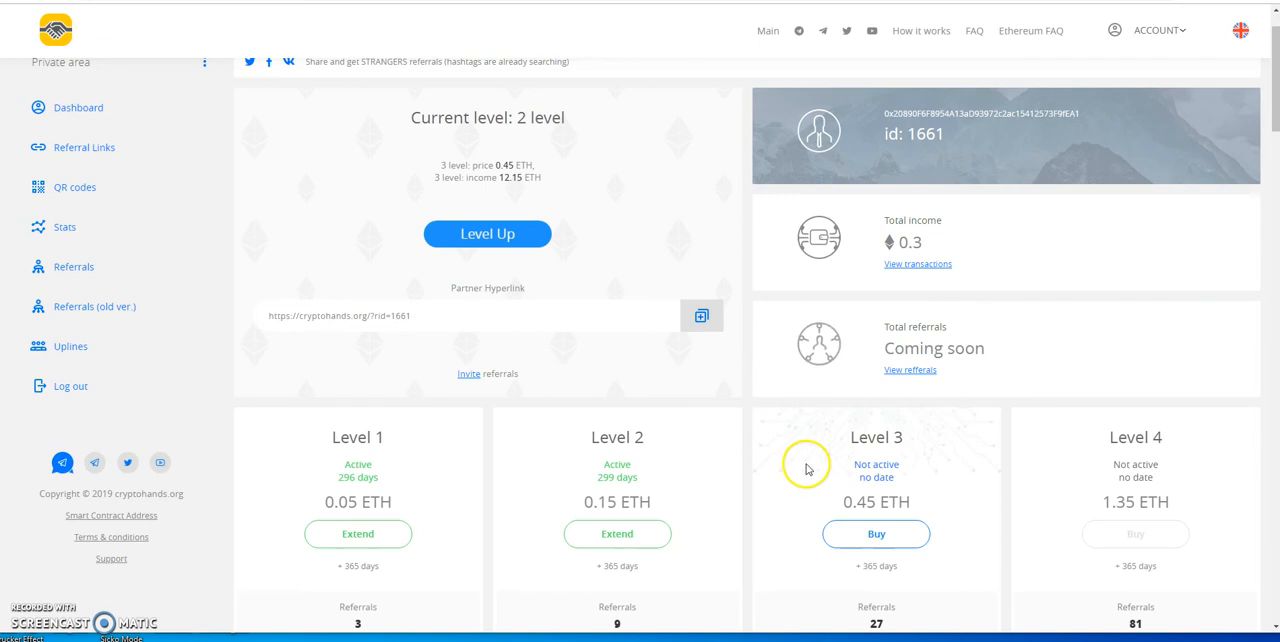
mouse_move(790, 465)
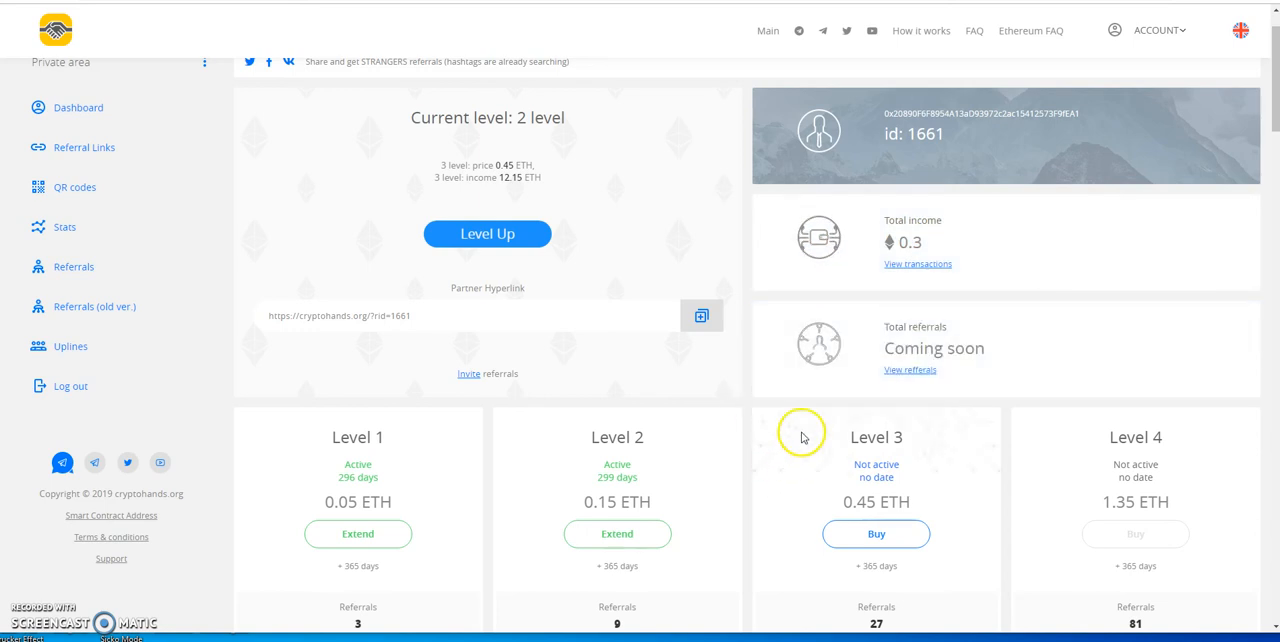
mouse_move(869, 517)
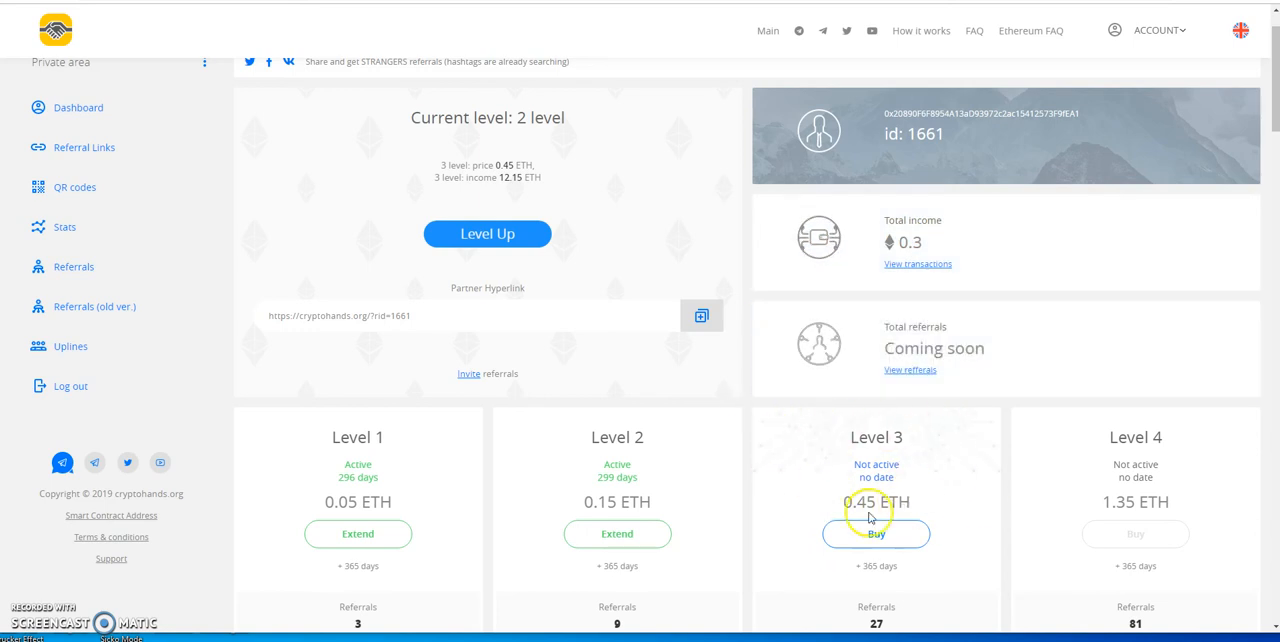
mouse_move(1046, 480)
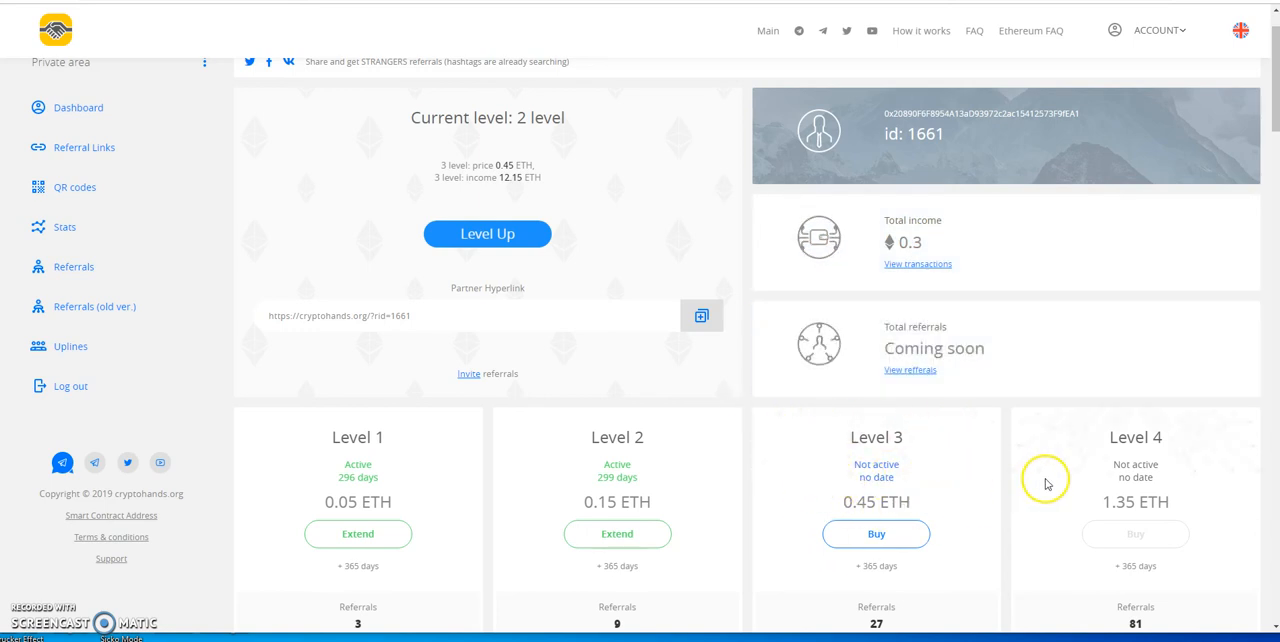
scroll(up, 3)
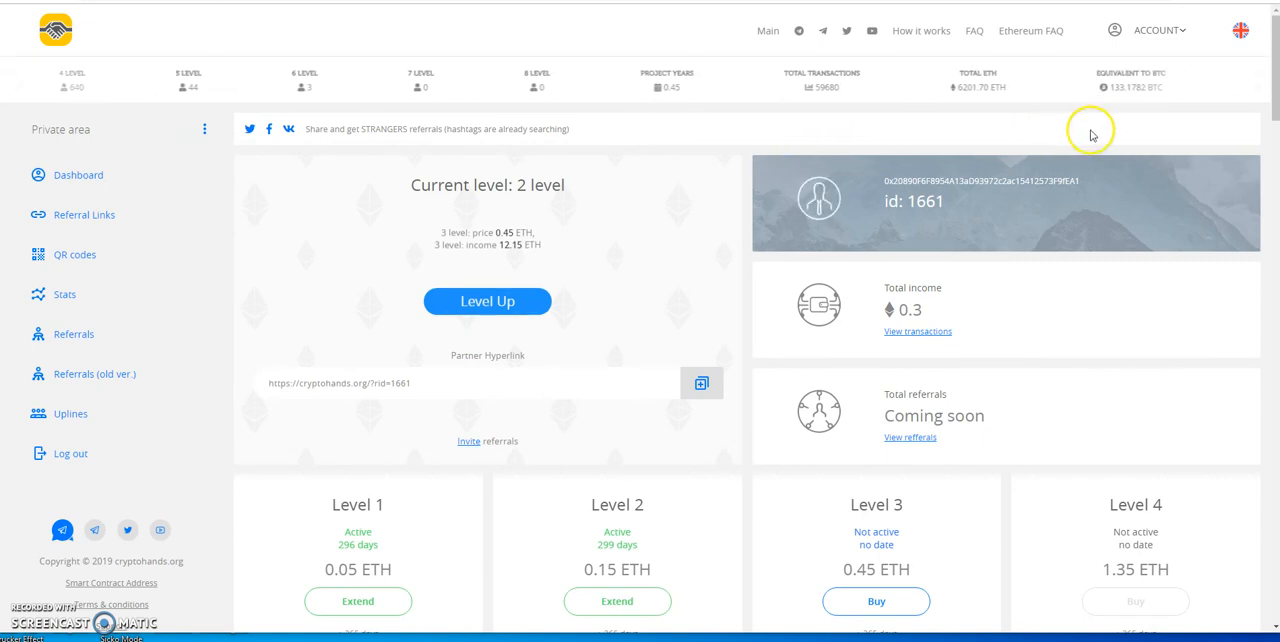
click(1156, 30)
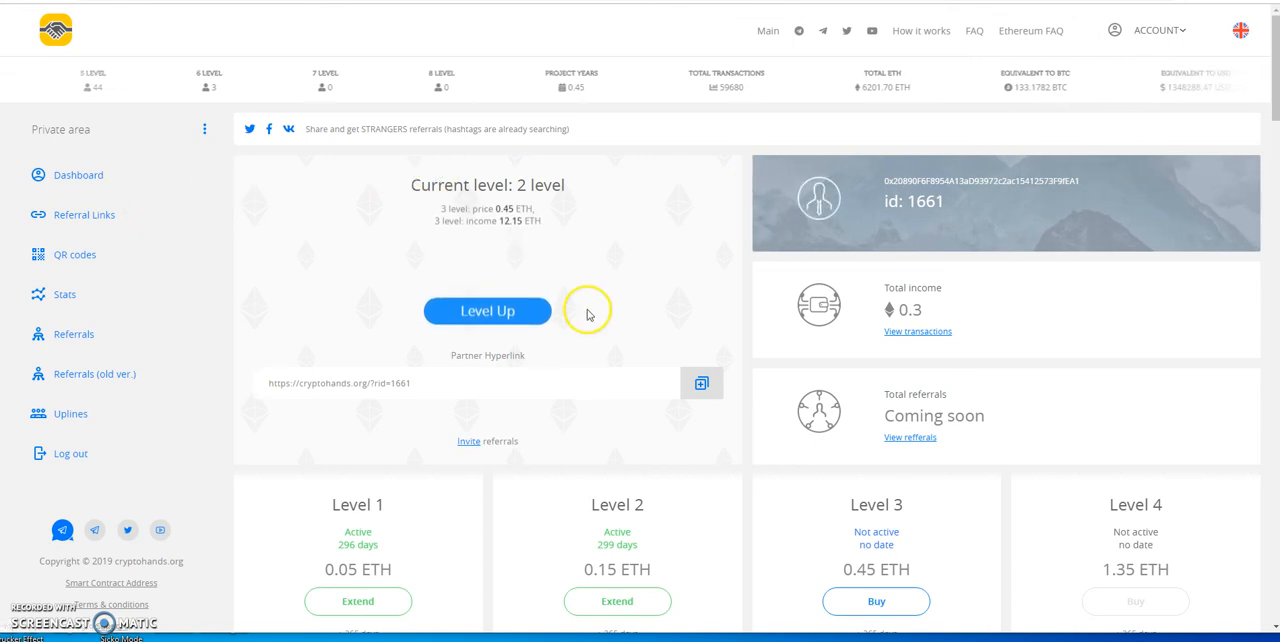
mouse_move(738, 218)
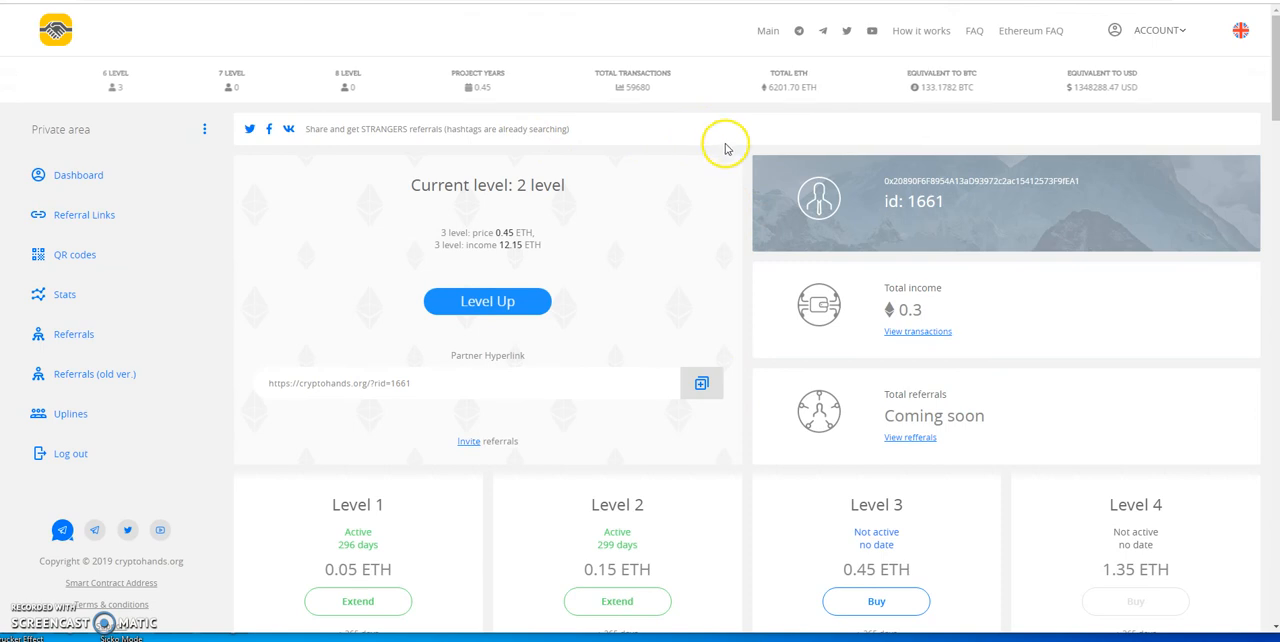
mouse_move(347, 135)
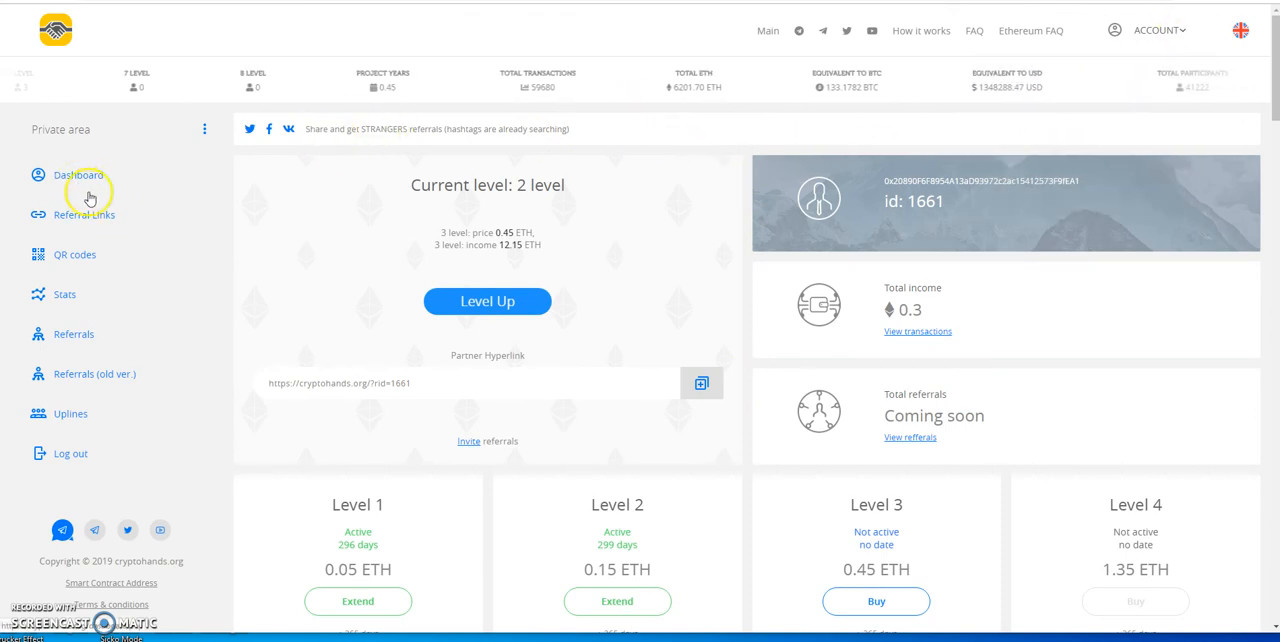
- Scroll to the Level 1–4 cards showing Levels 1 and 2 active, Level 3 at 0.45 ETH
scroll(down, 3)
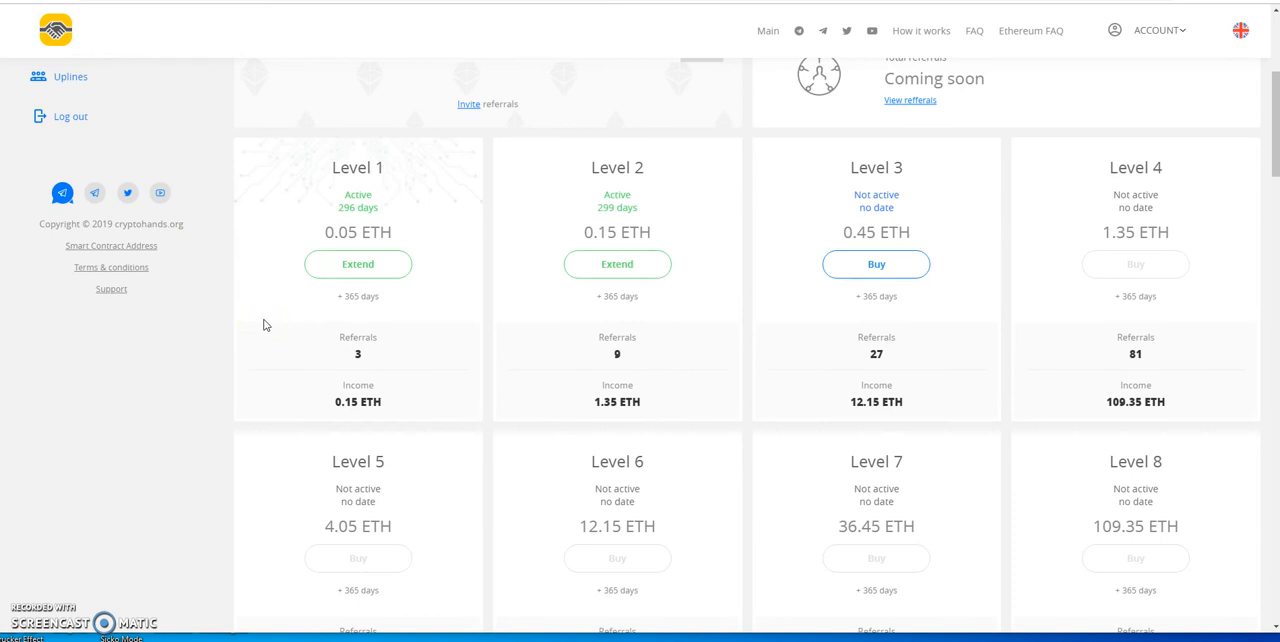
mouse_move(517, 288)
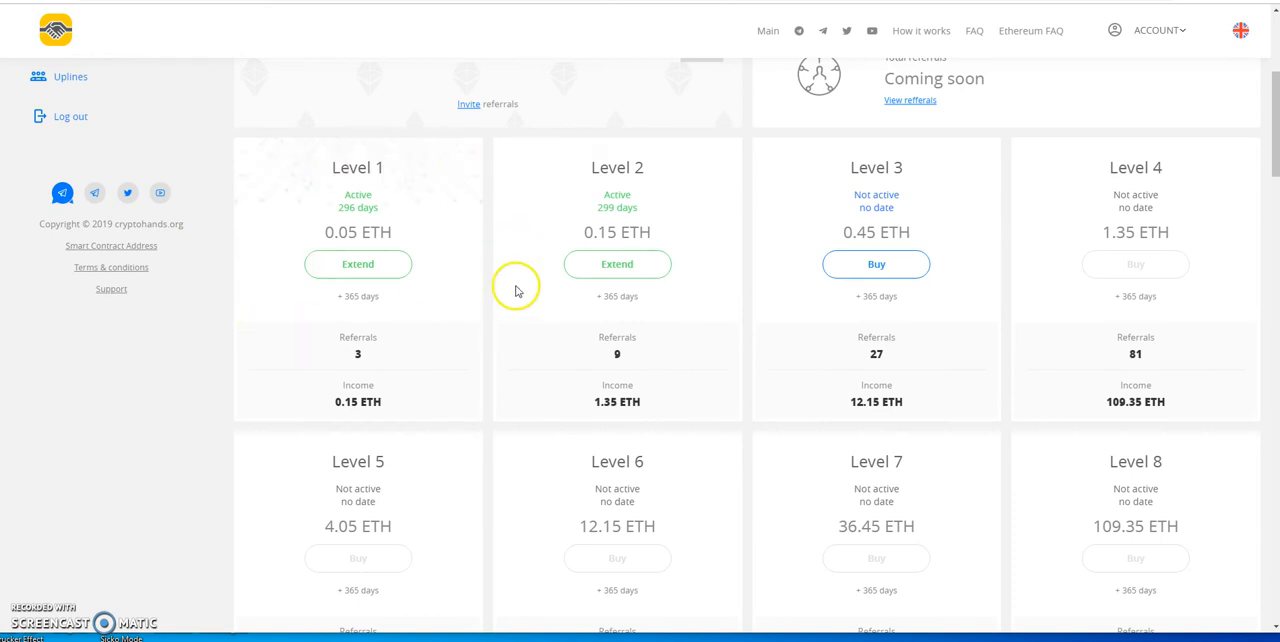
mouse_move(630, 231)
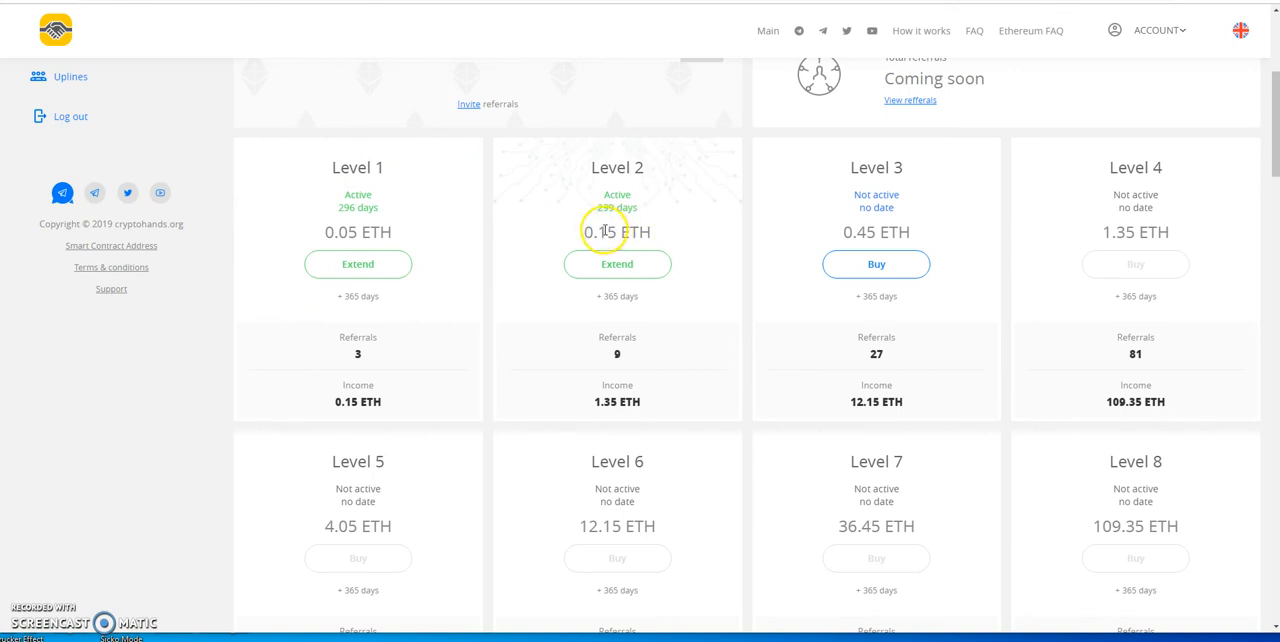
mouse_move(607, 222)
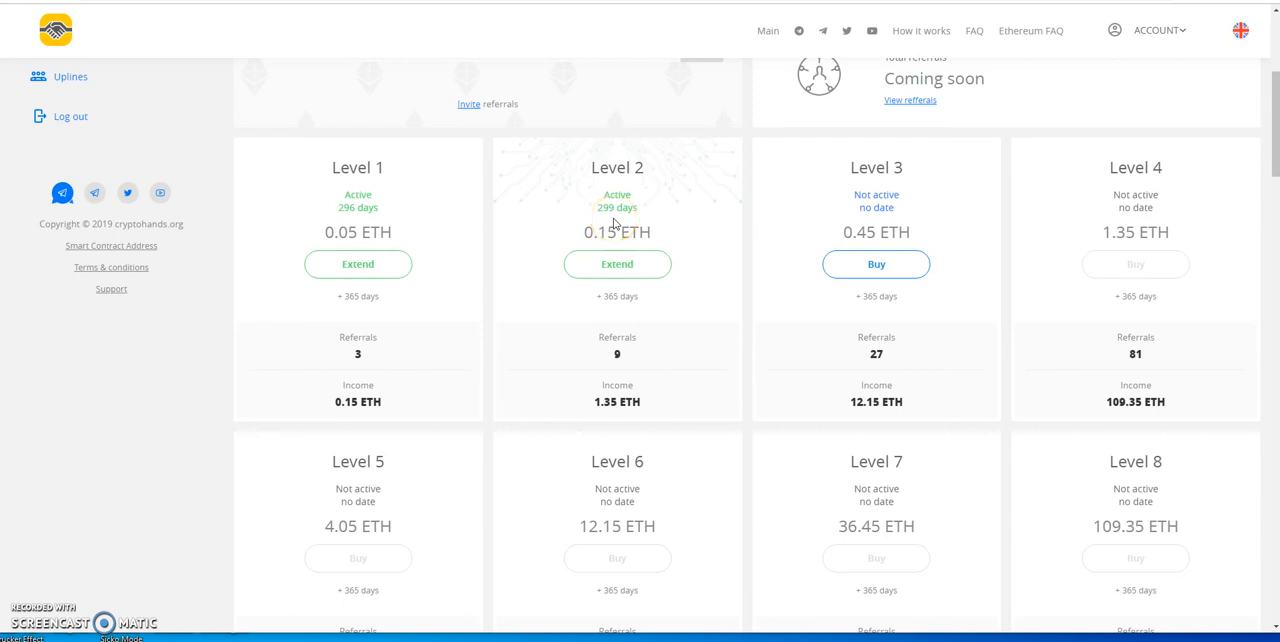
mouse_move(505, 164)
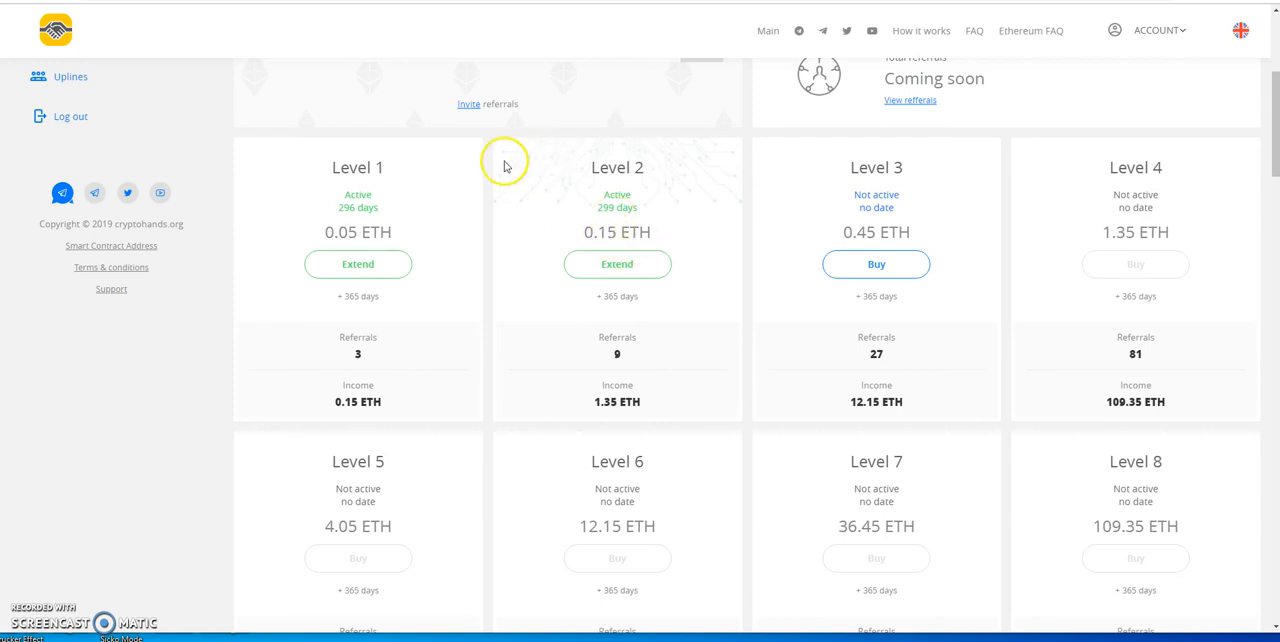
scroll(up, 3)
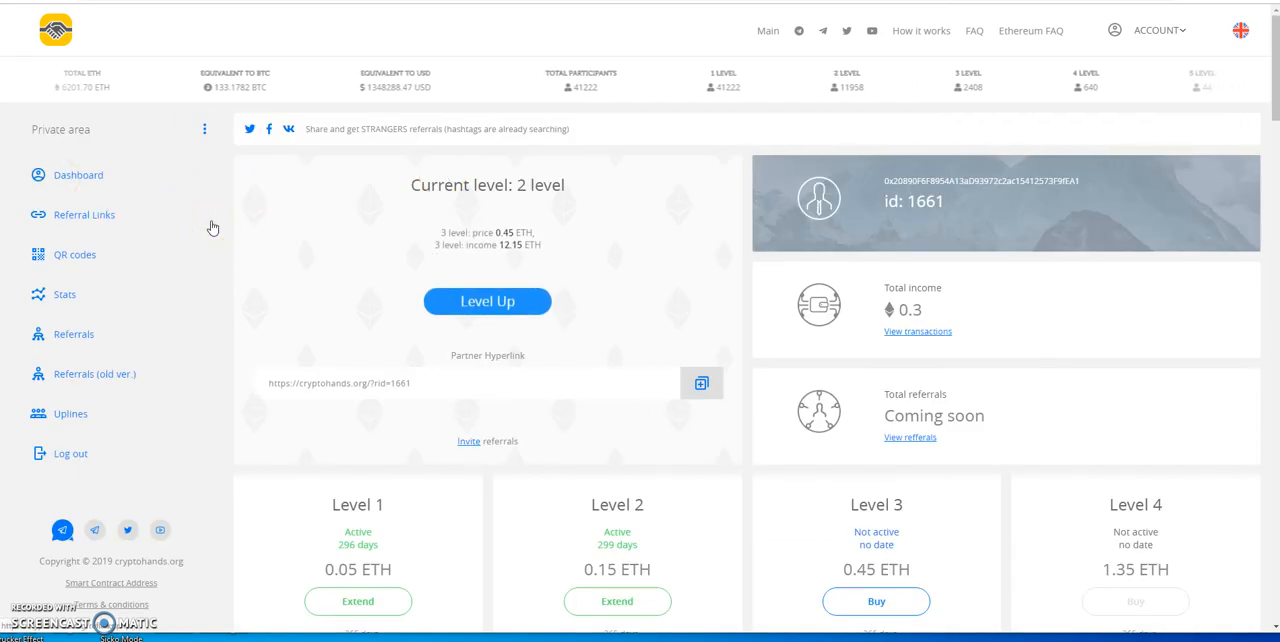
mouse_move(713, 133)
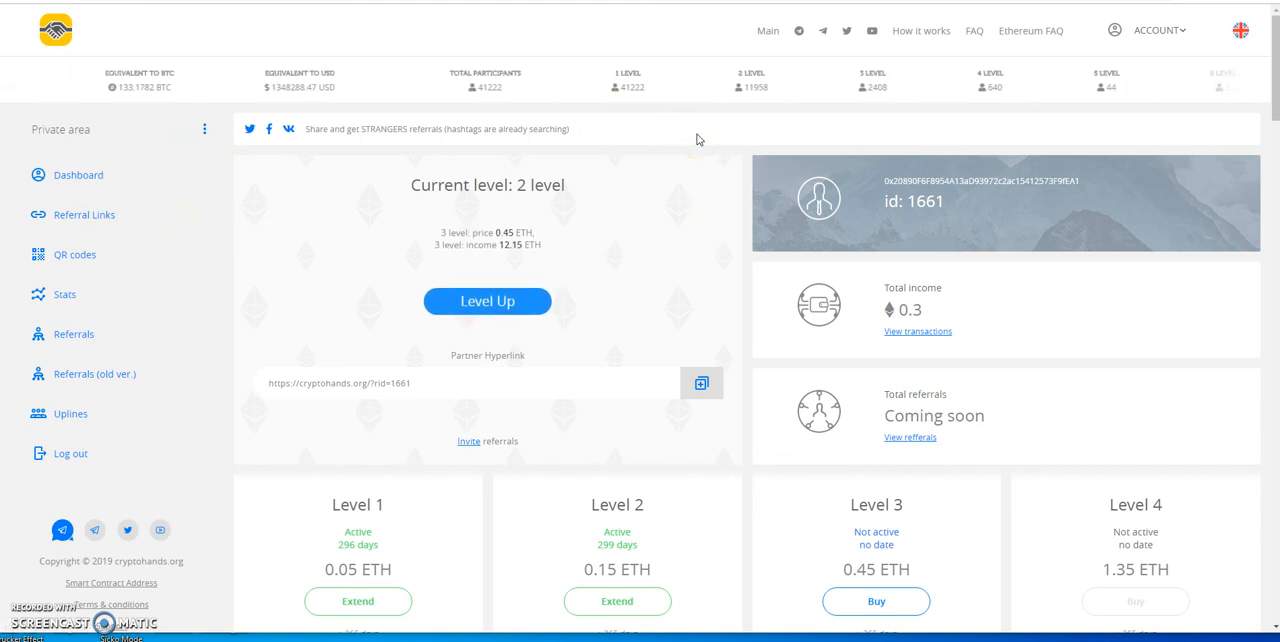
mouse_move(825, 160)
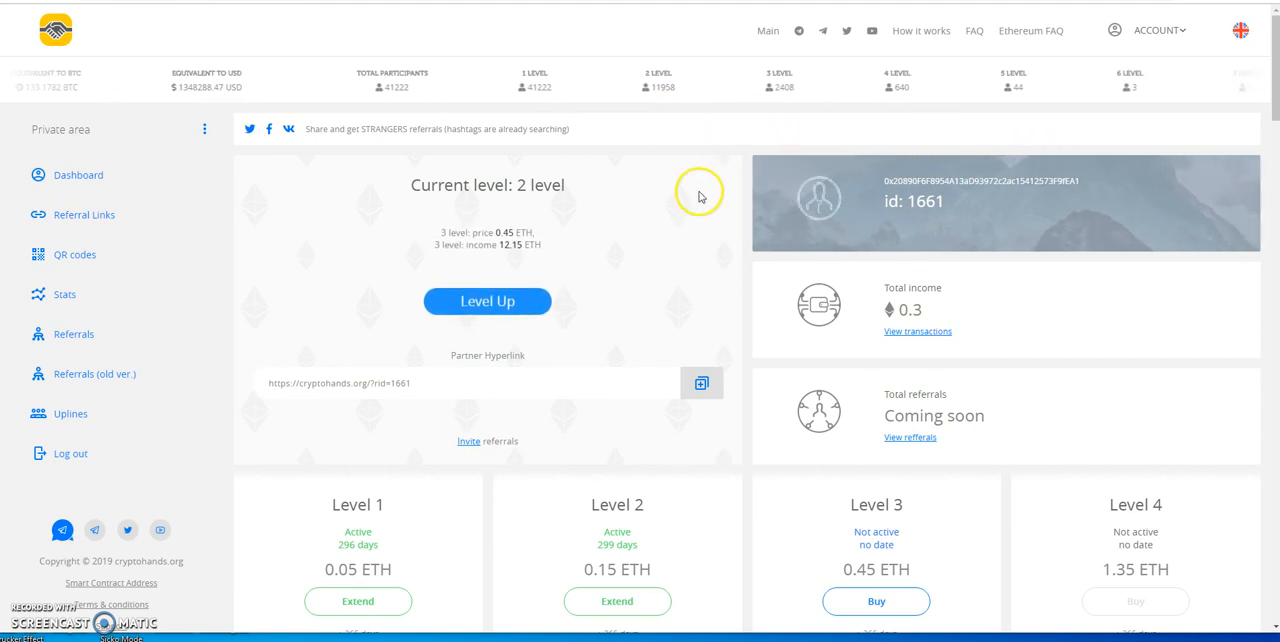
scroll(down, 3)
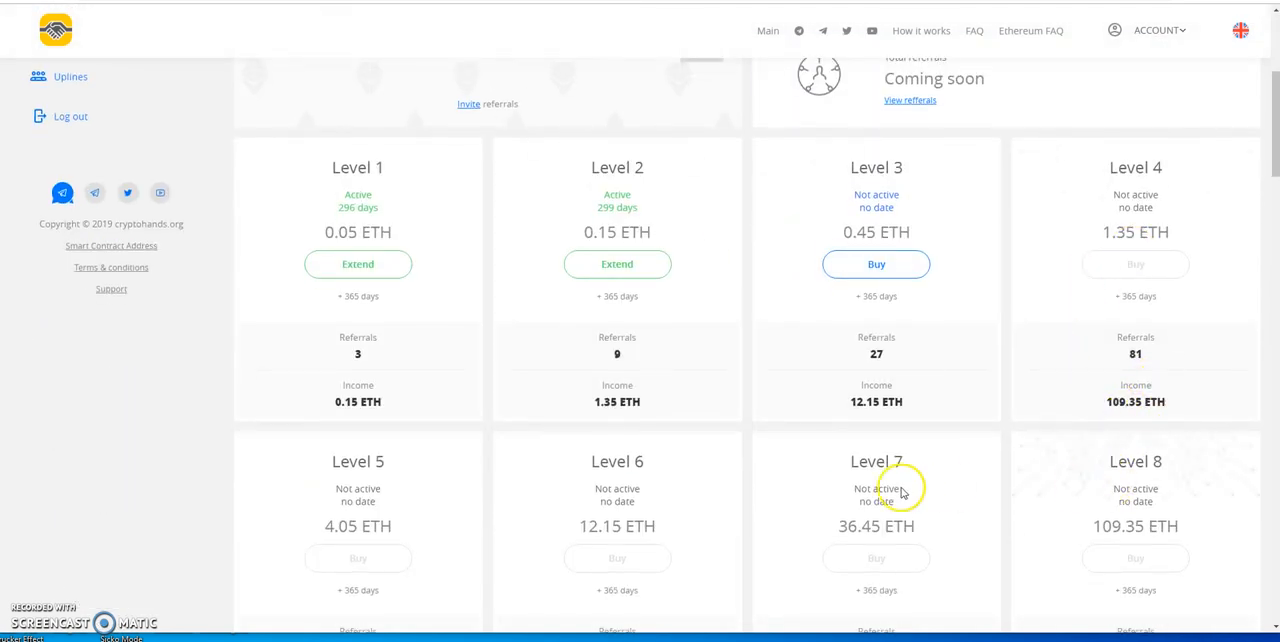
scroll(up, 3)
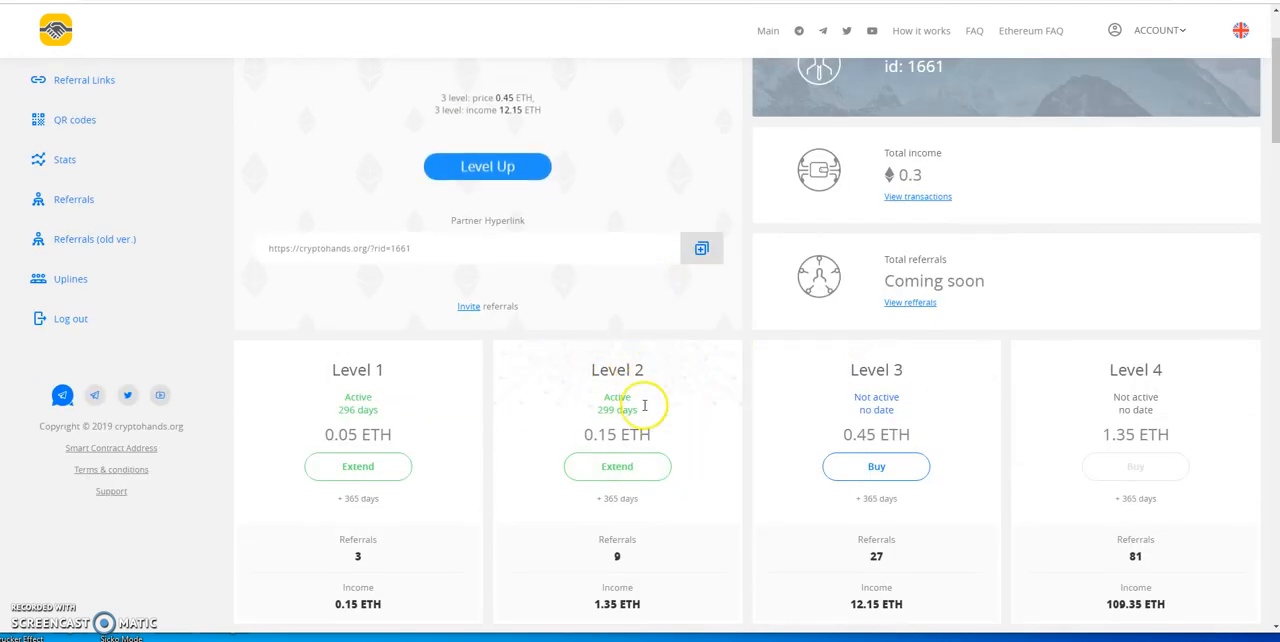
mouse_move(860, 393)
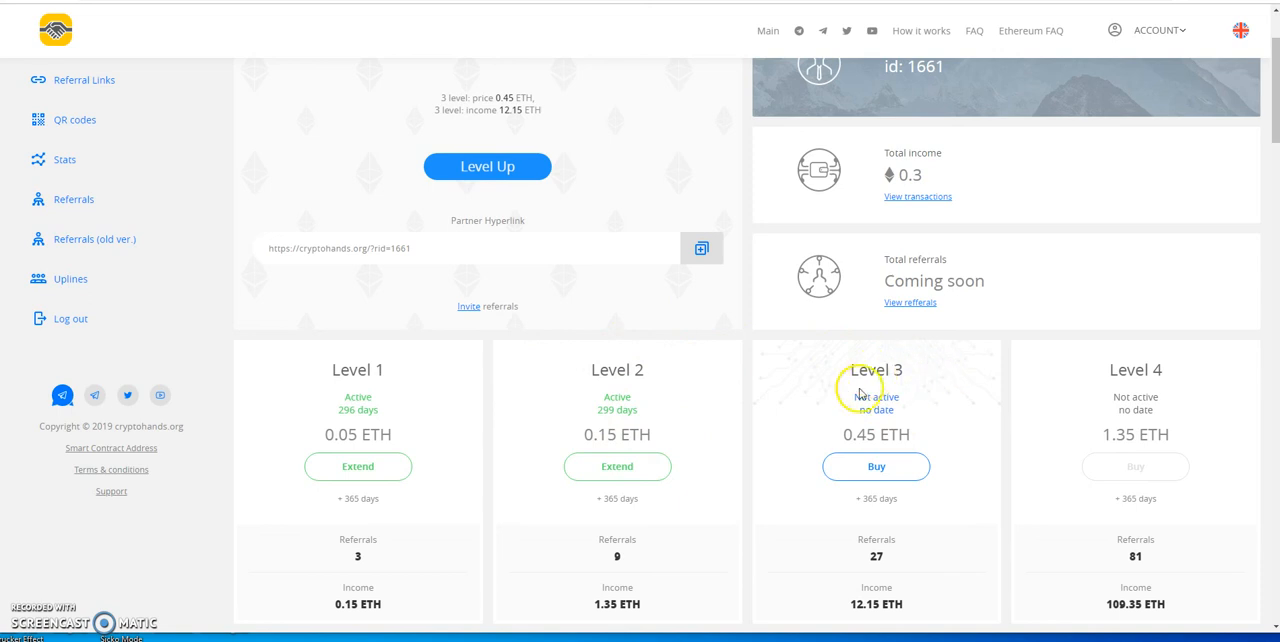
- Scroll to the top of the dashboard, with participants per level 41222, 11958, 2408, 640, 44
scroll(up, 3)
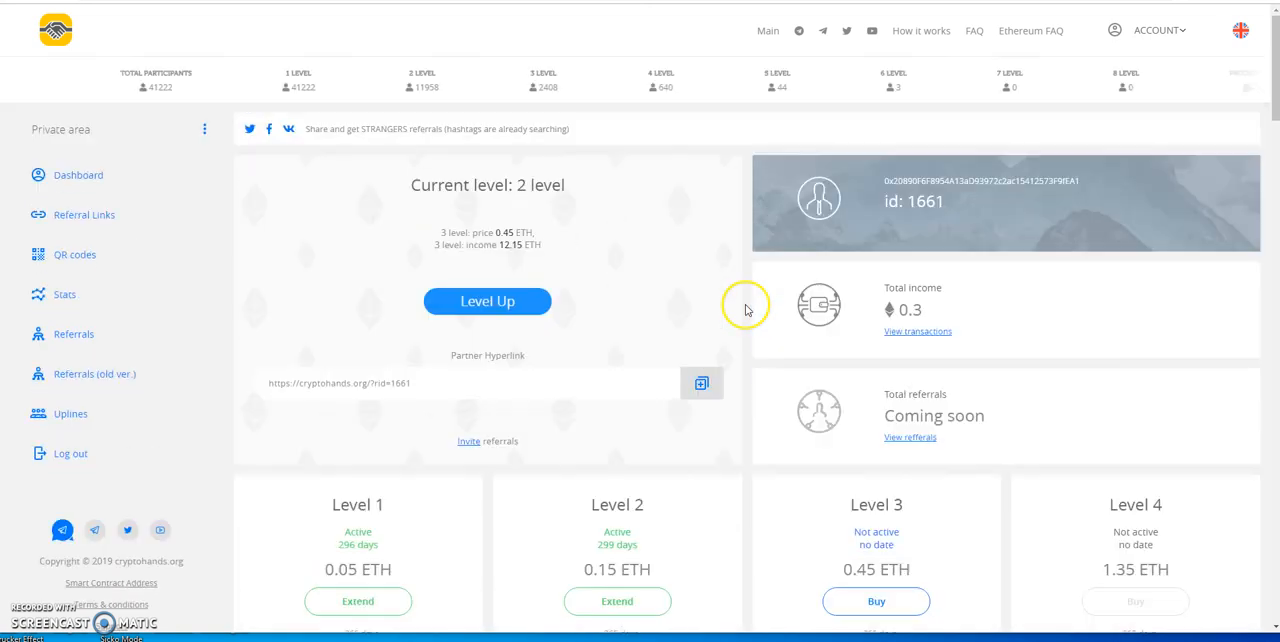
mouse_move(758, 172)
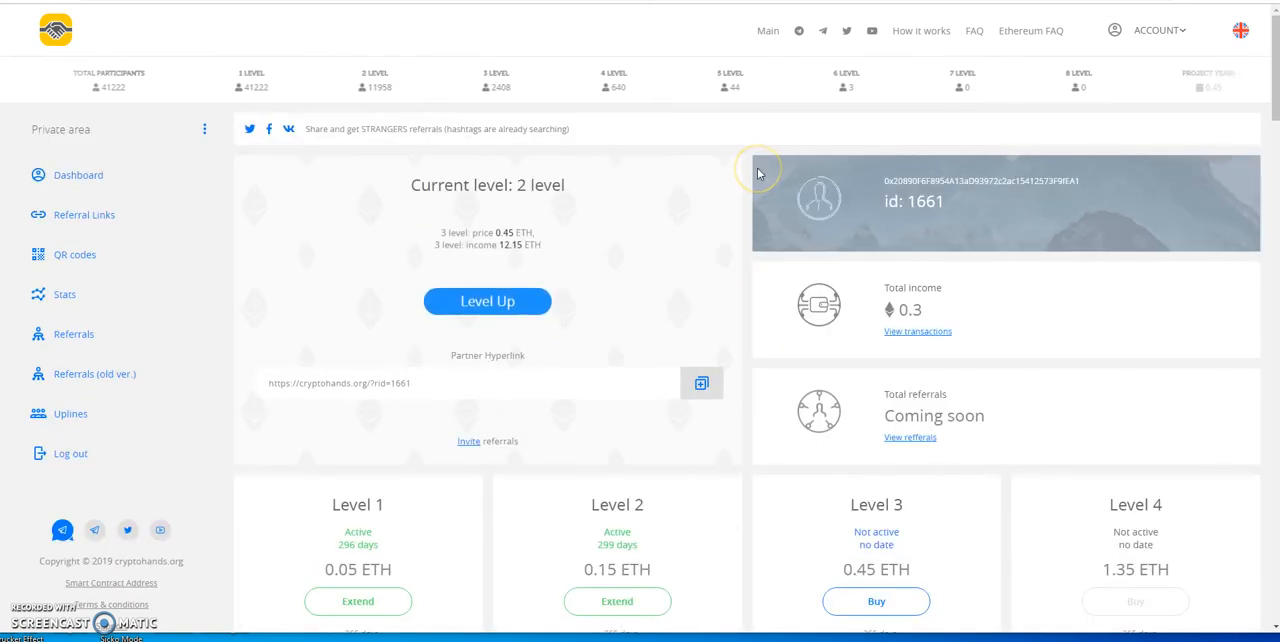
mouse_move(730, 140)
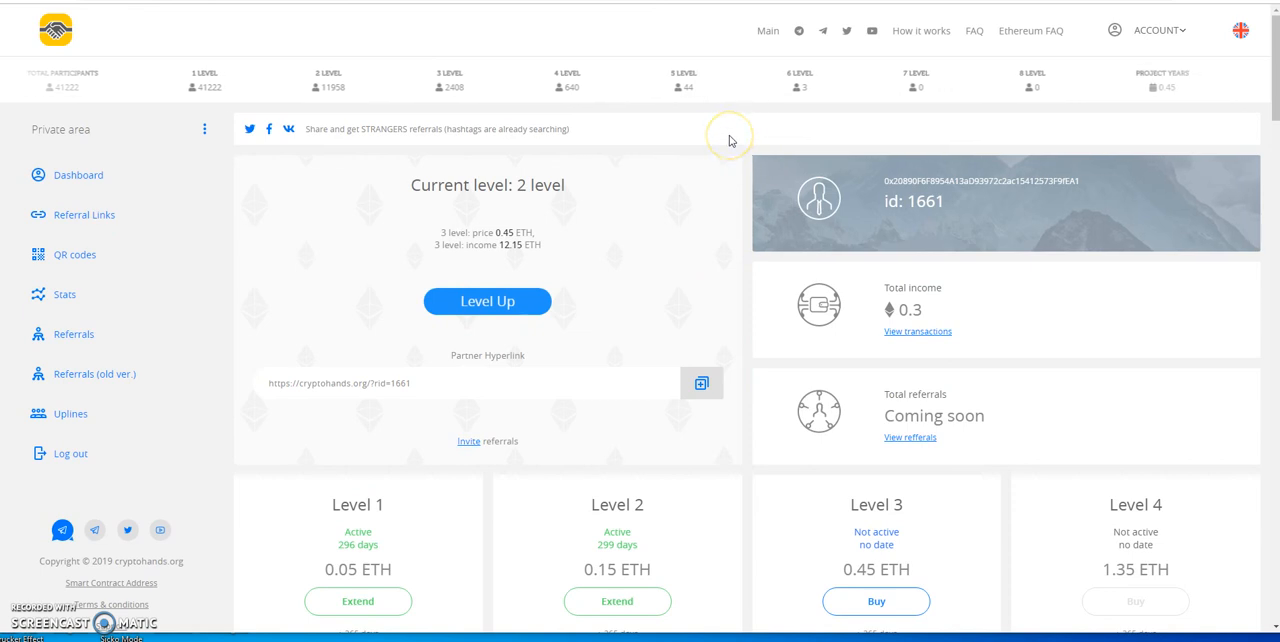
mouse_move(718, 86)
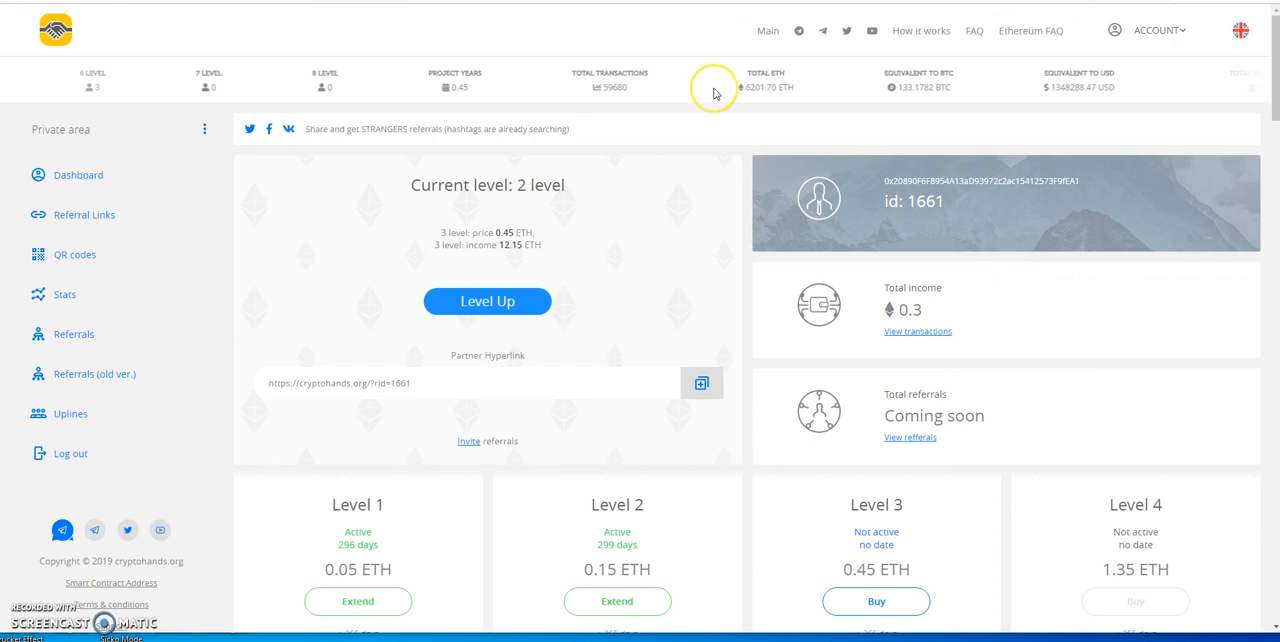
mouse_move(819, 135)
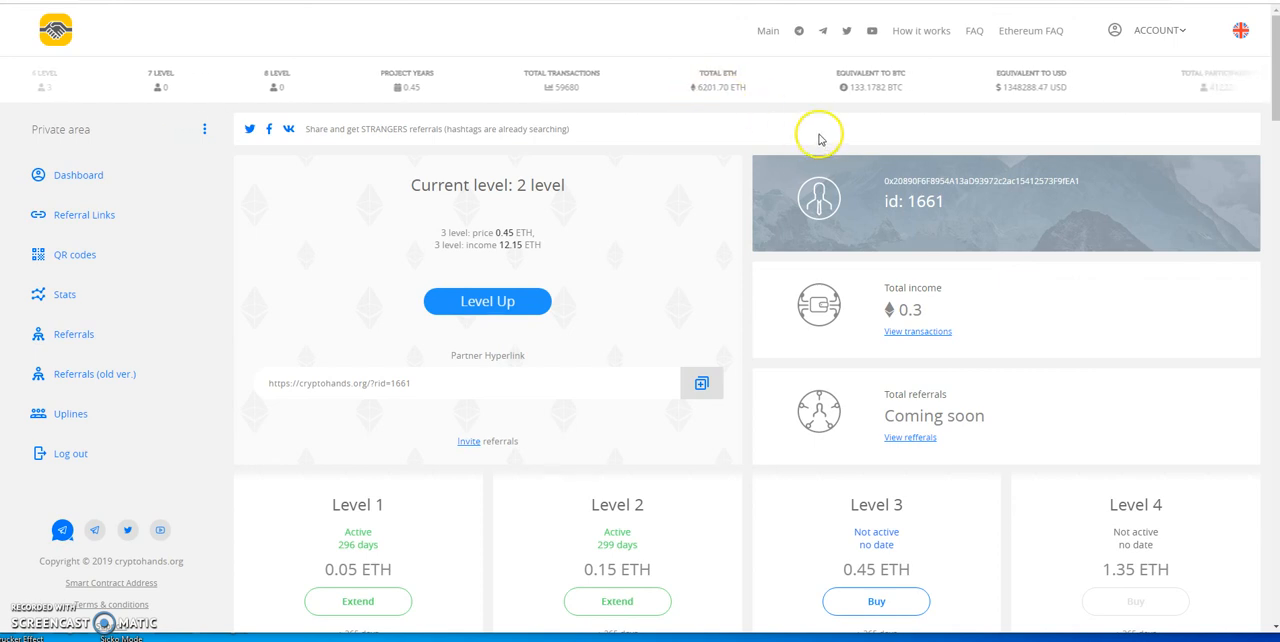
mouse_move(735, 133)
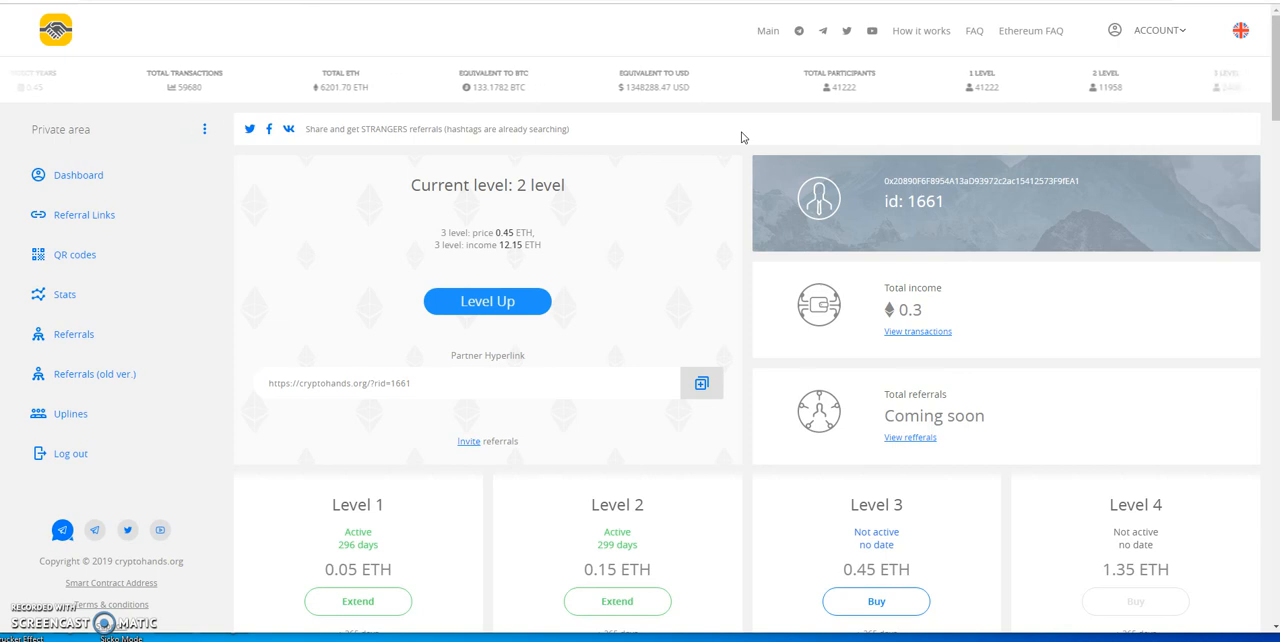
scroll(down, 3)
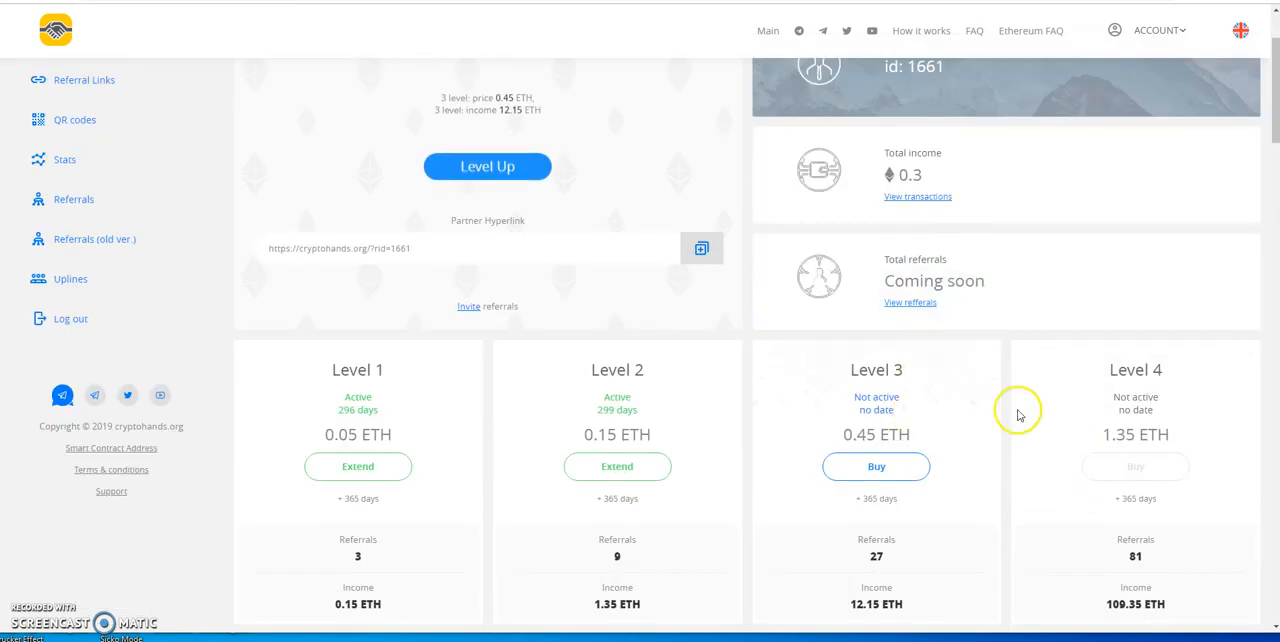
scroll(down, 3)
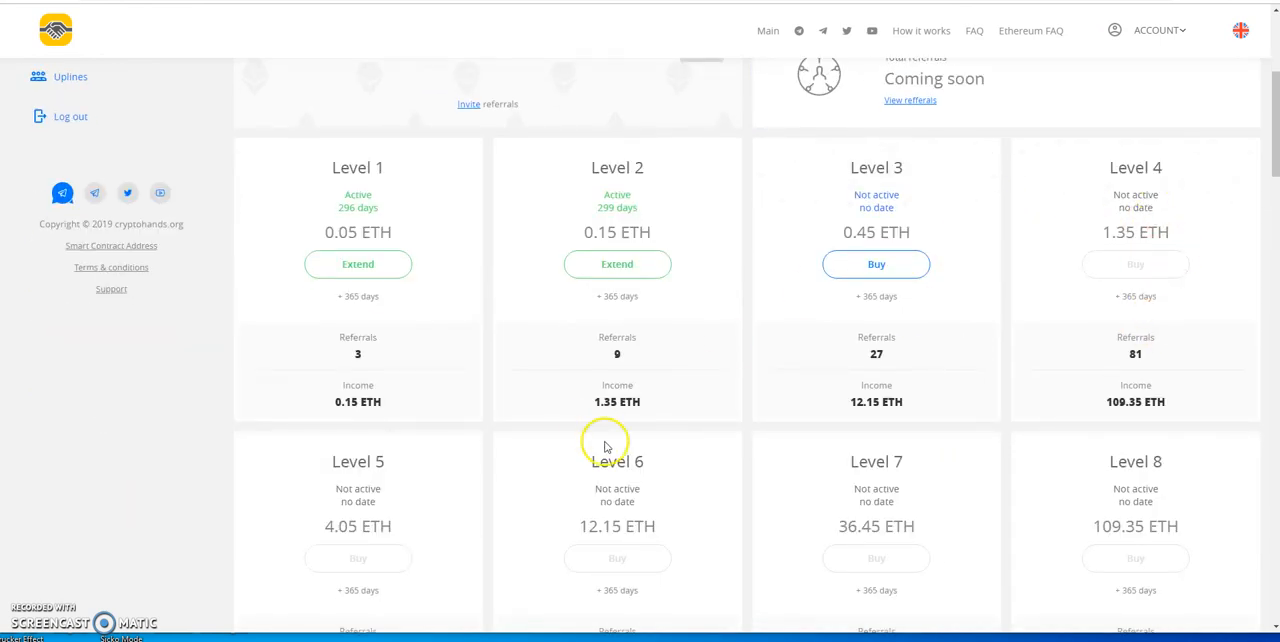
scroll(up, 3)
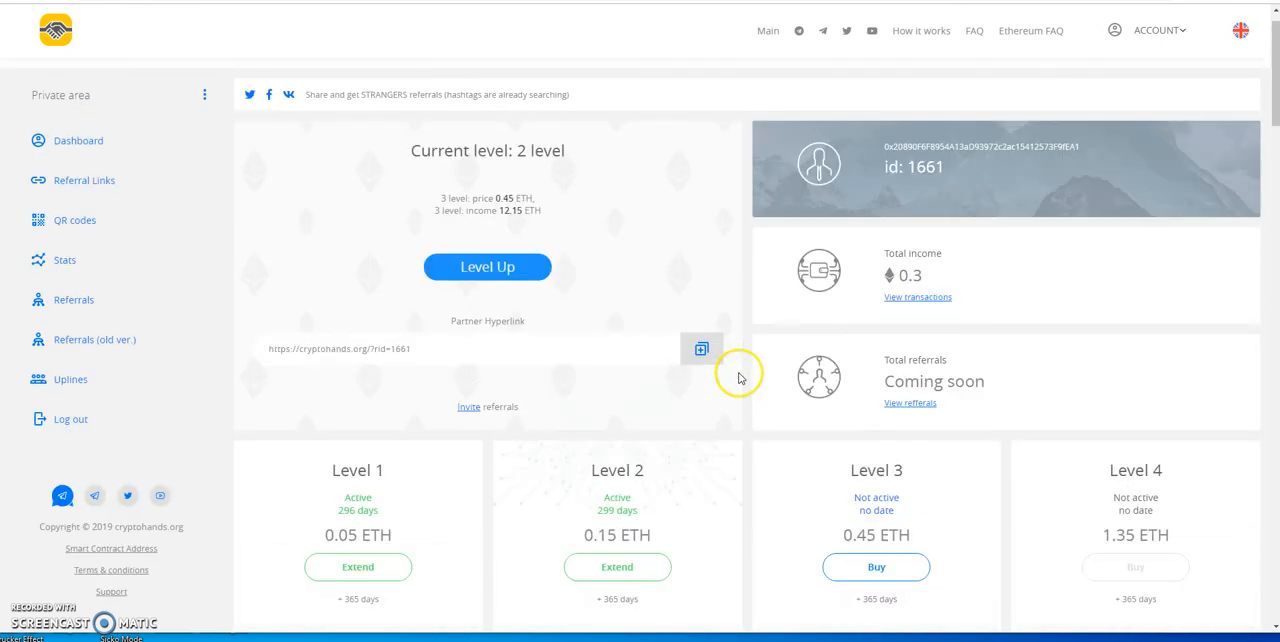
scroll(up, 3)
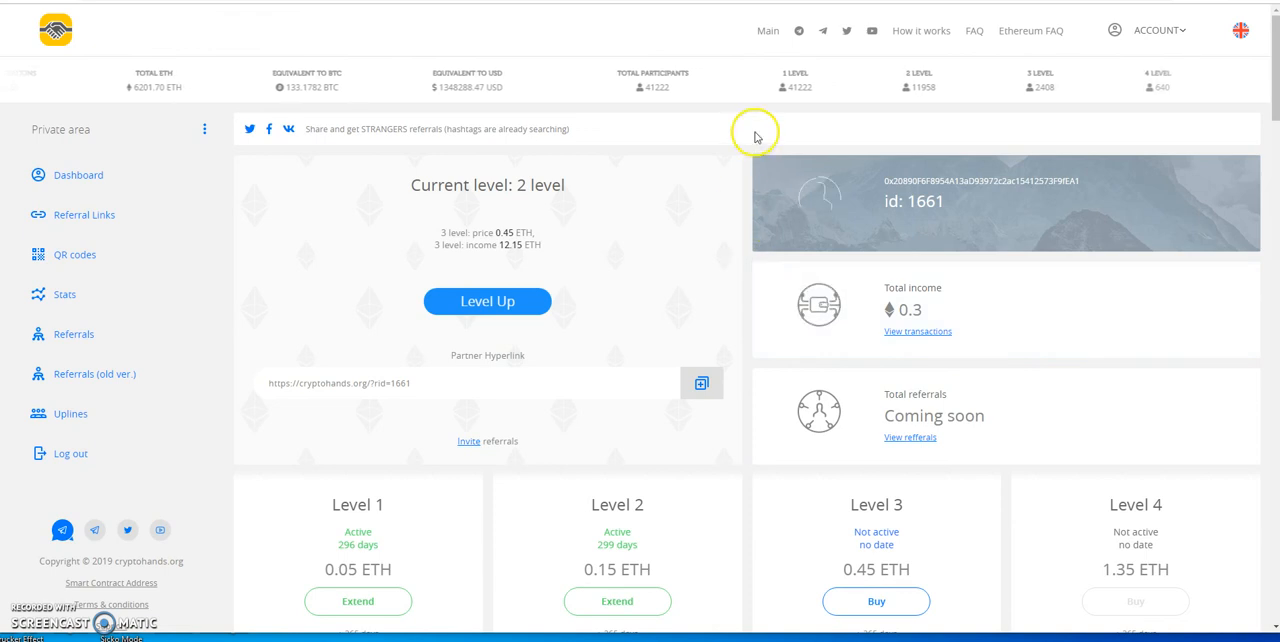